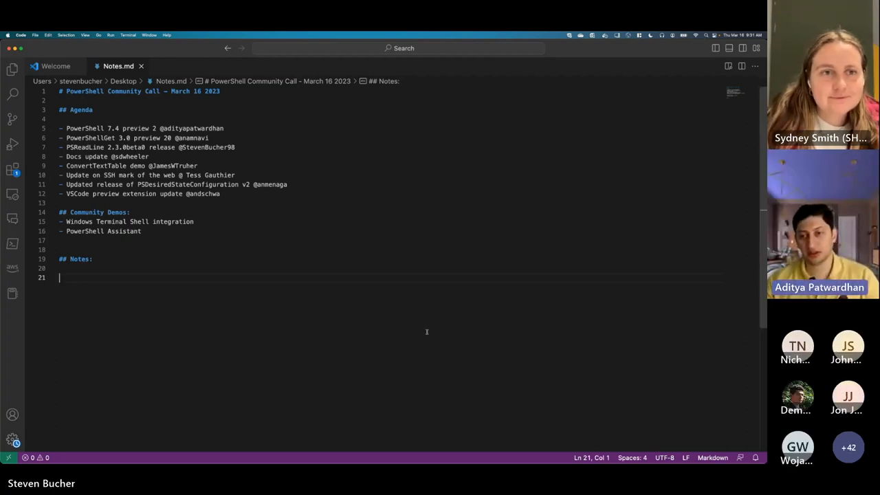
{"action": "mouse_move", "coordinate": [376, 311]}
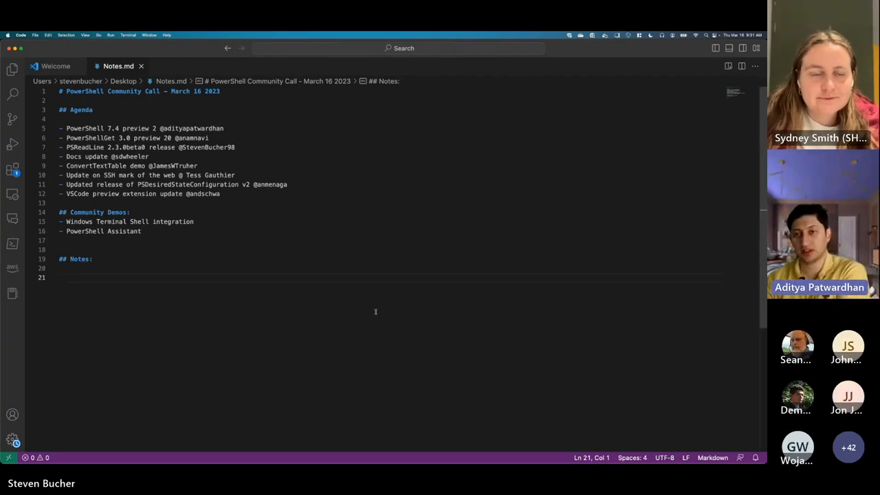
Add a bullet noting the PS 7.4.0-preview.2 release based on .NET 8 preview2.
{"action": "type", "text": "7"}
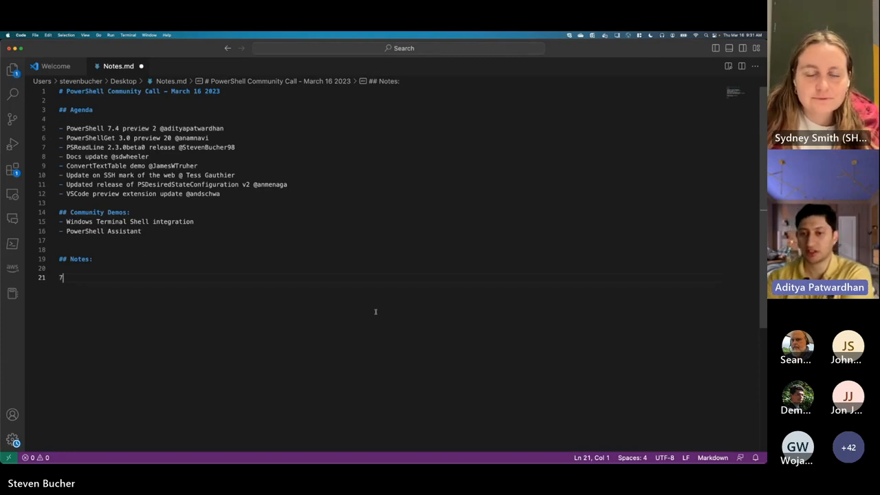
{"action": "type", "text": "PS"}
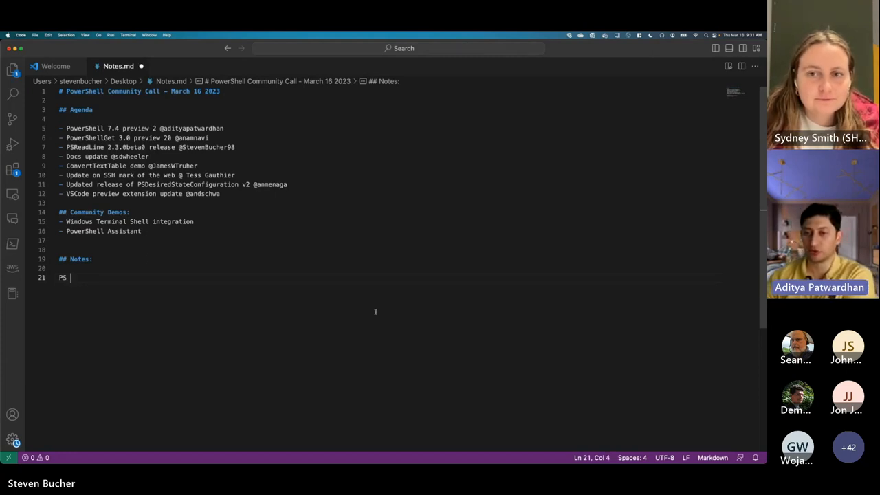
{"action": "type", "text": "7.4.0-"}
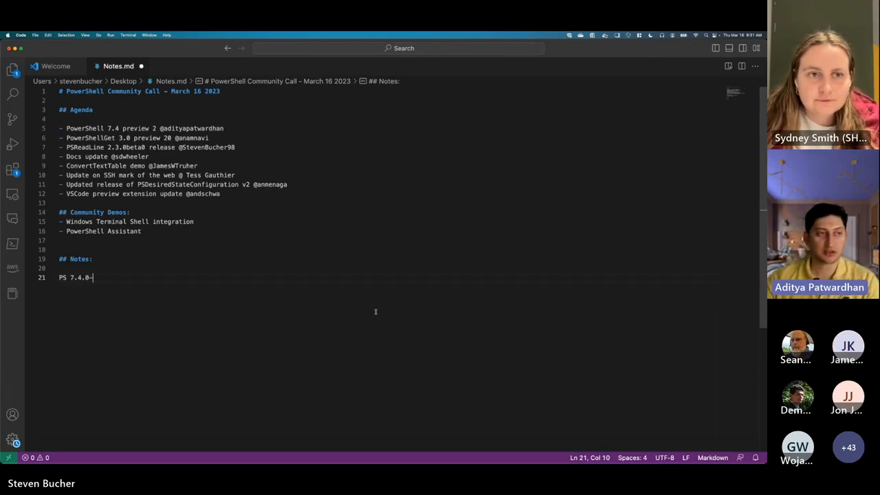
{"action": "type", "text": "preview"}
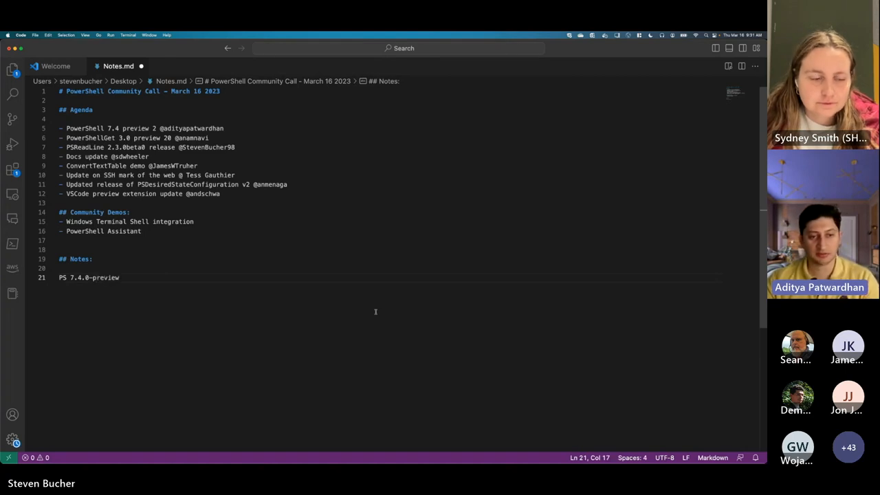
{"action": "type", "text": ".2 release"}
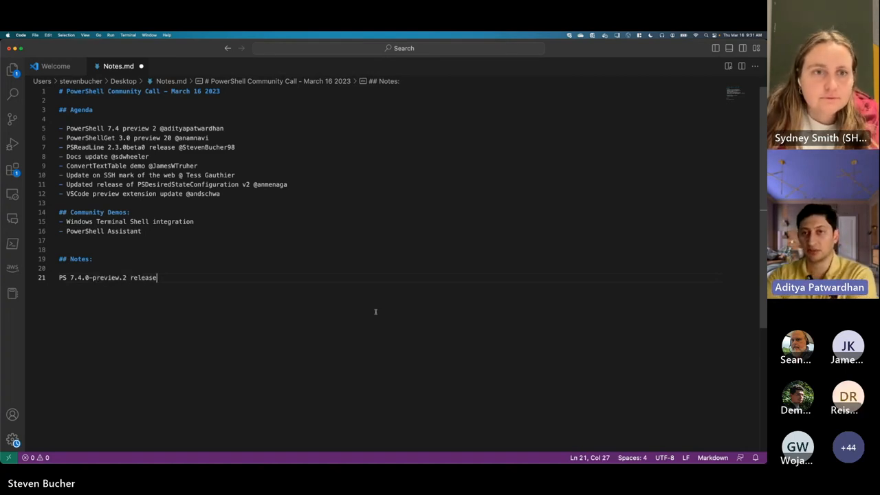
{"action": "type", "text": "and based on"}
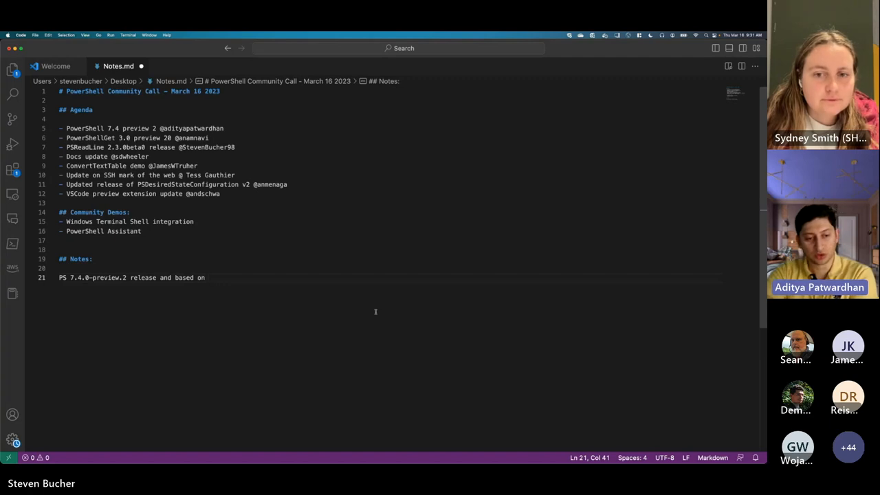
{"action": "type", "text": ".NET 8"}
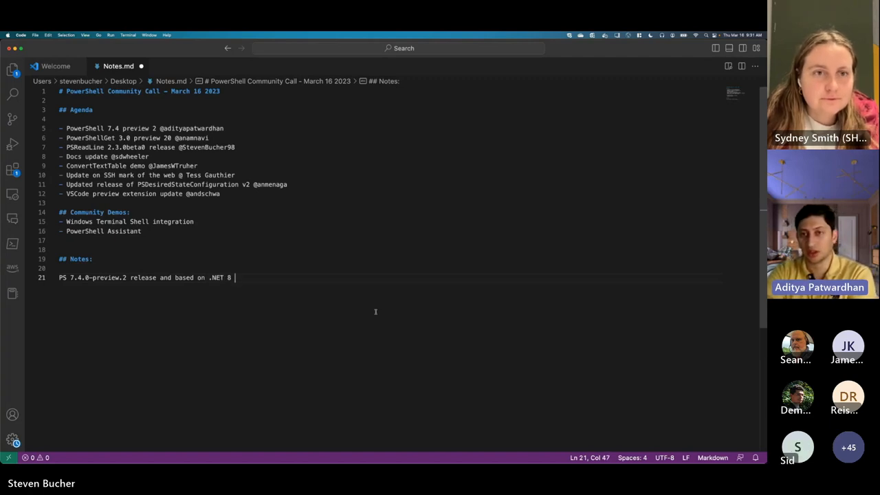
{"action": "type", "text": "preview2"}
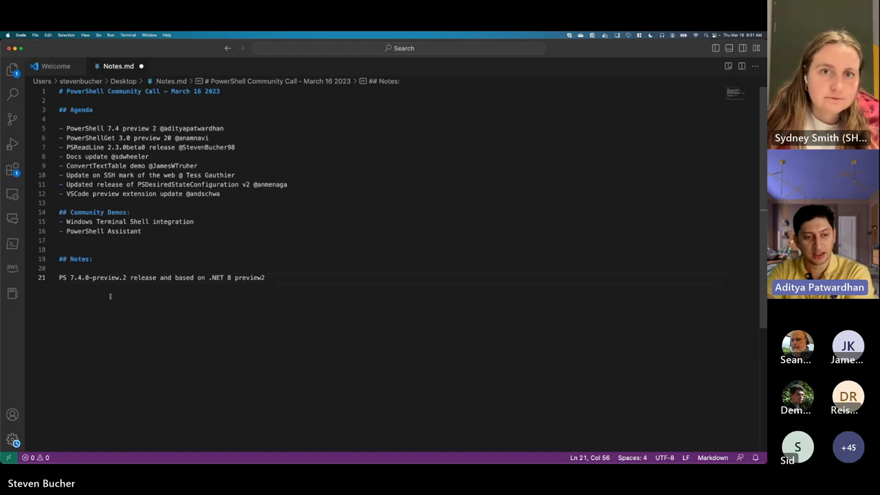
{"action": "type", "text": "-"}
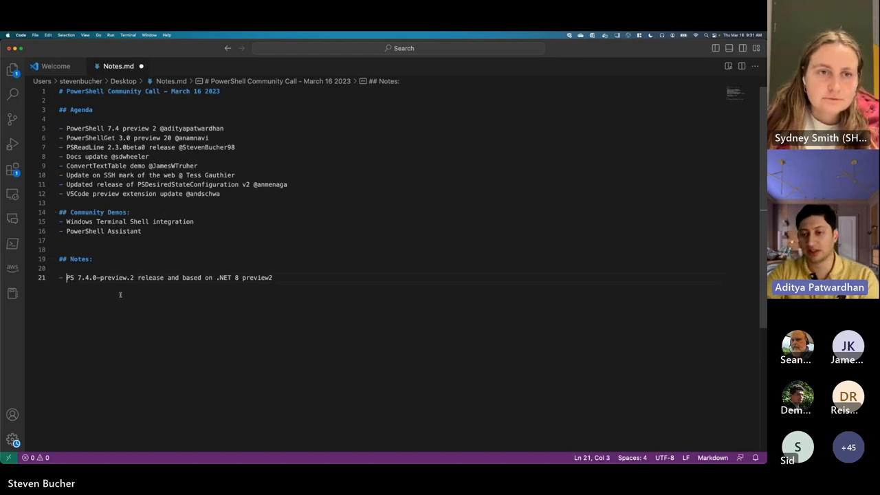
{"action": "key", "text": "Return"}
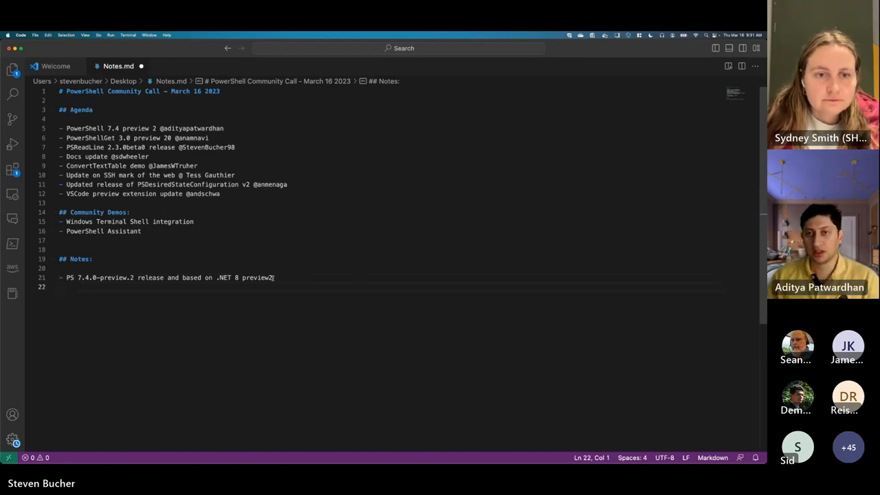
Add a bullet: Expect to go back to monthly releases.
{"action": "type", "text": "- E"}
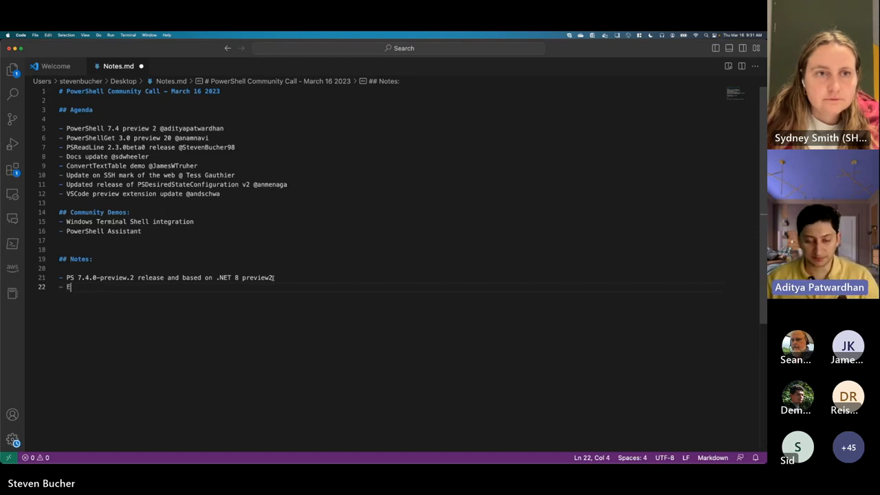
{"action": "type", "text": "xpect to go ba"}
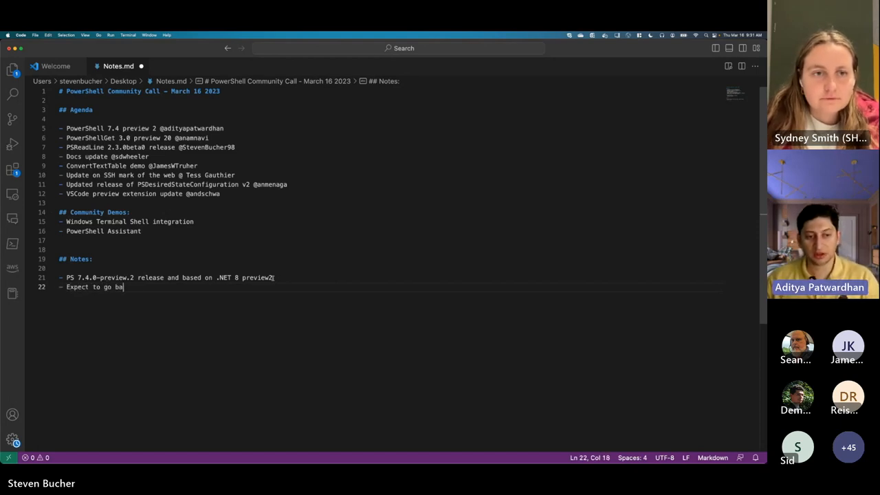
{"action": "type", "text": "ck to m"}
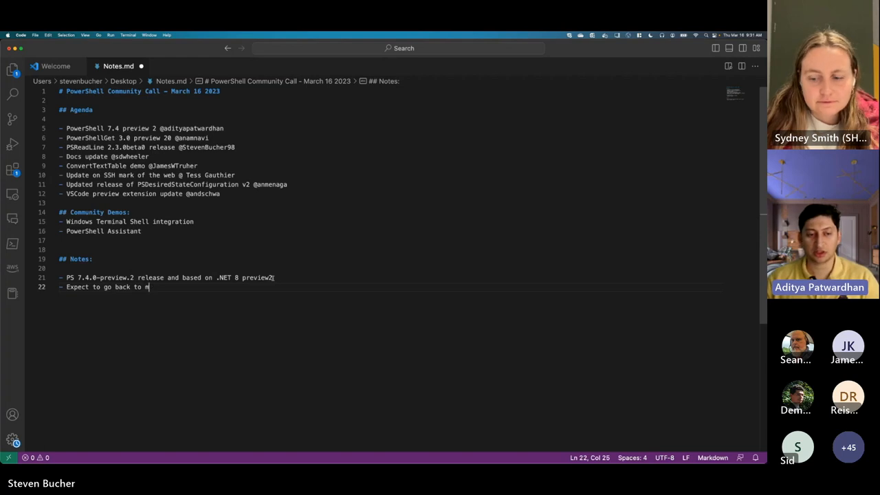
{"action": "type", "text": "onthly releases"}
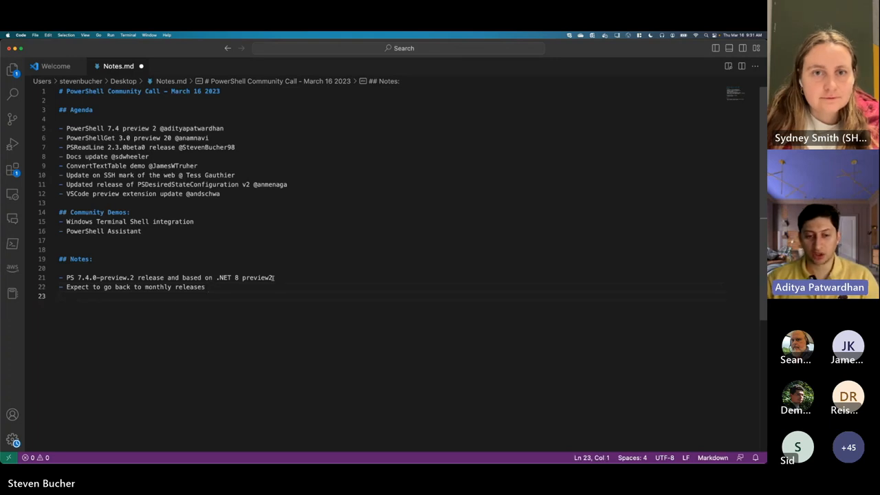
Add a bullet thanking Carlos and Martin from the community.
{"action": "type", "text": "- Thank you to"}
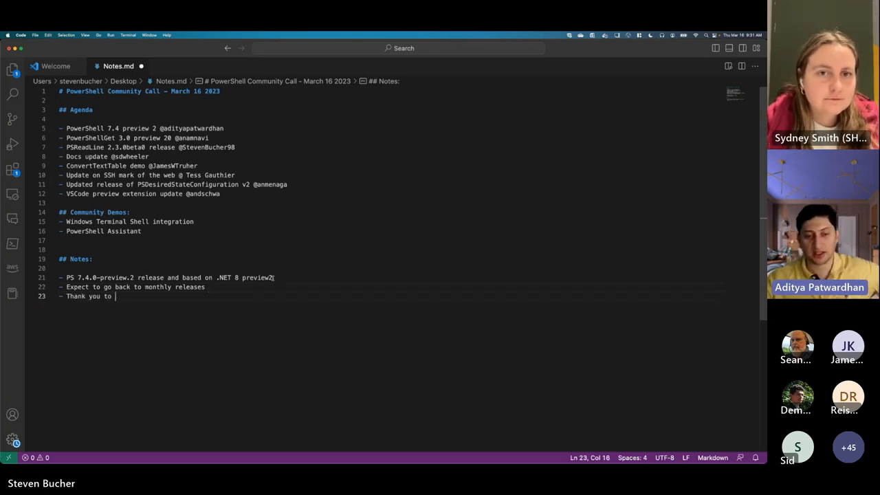
{"action": "type", "text": "Carlos"}
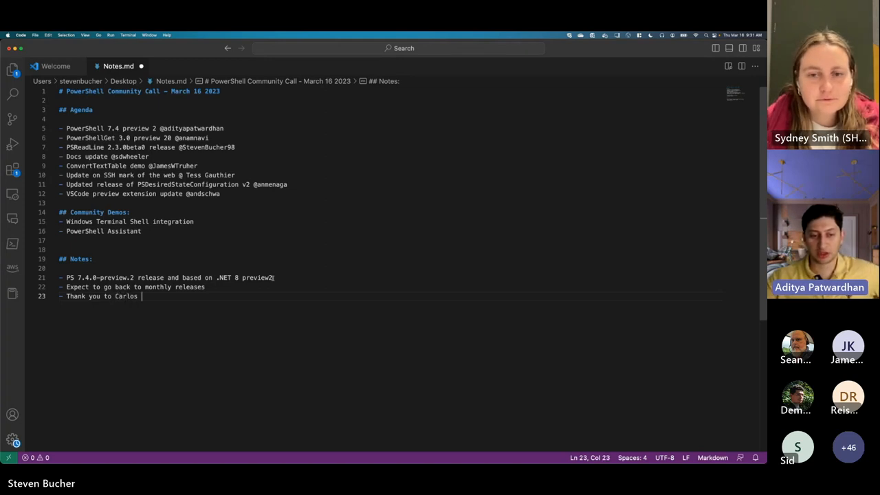
{"action": "type", "text": "and Martin f"}
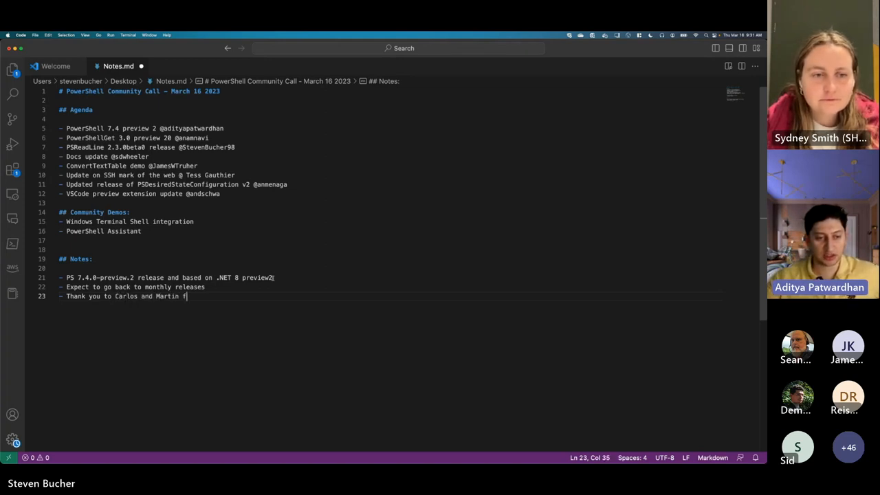
{"action": "type", "text": "rom community!"}
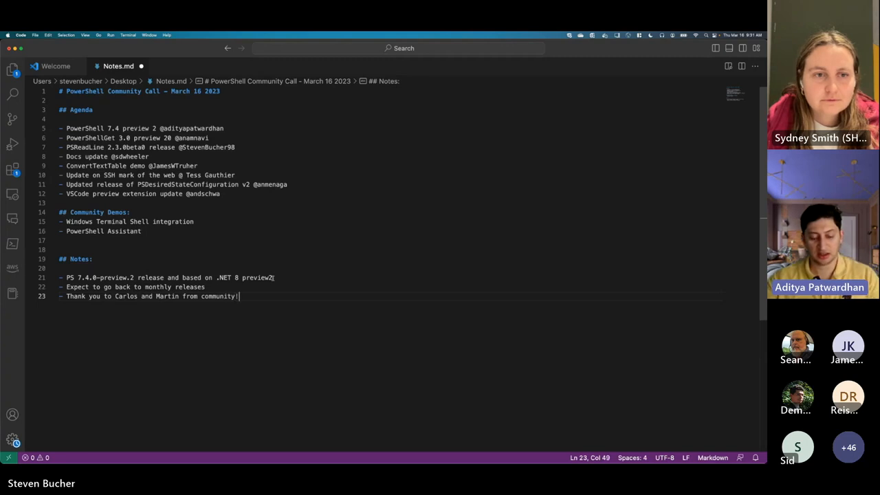
{"action": "type", "text": "!"}
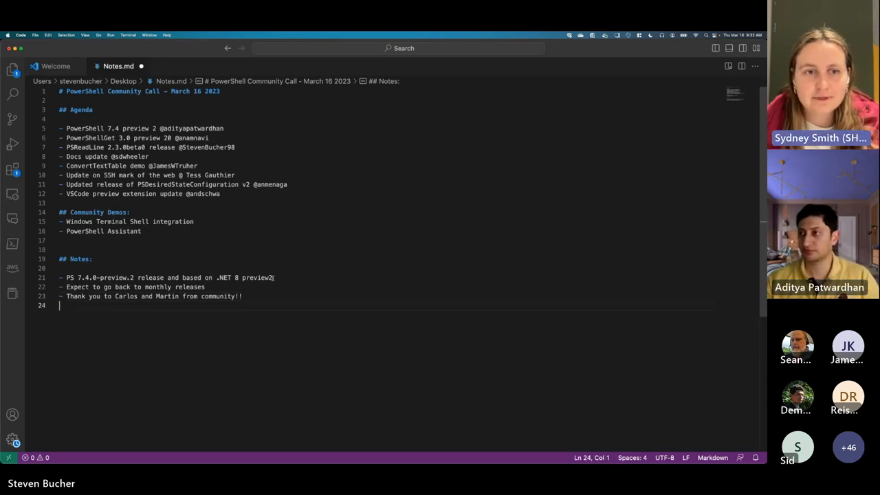
Reword the thank-you bullet to end with 'community contributions' and begin a new bullet.
{"action": "type", "text": "-"}
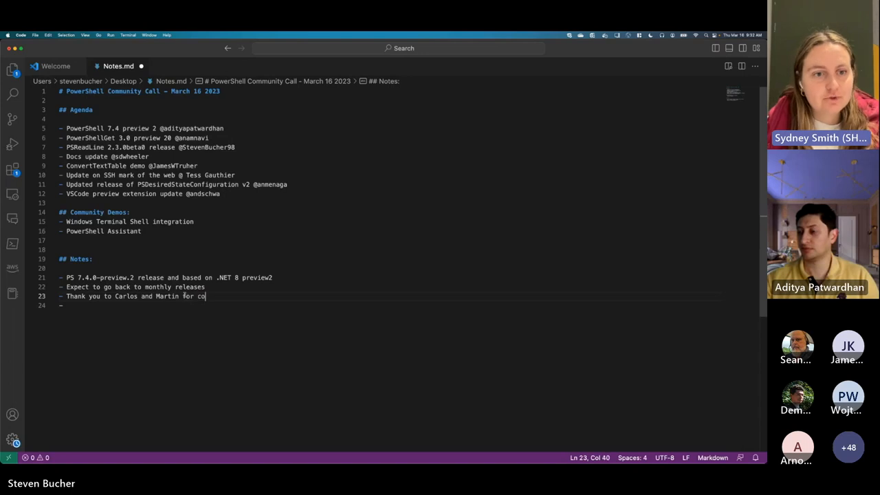
{"action": "type", "text": "mmunity con"}
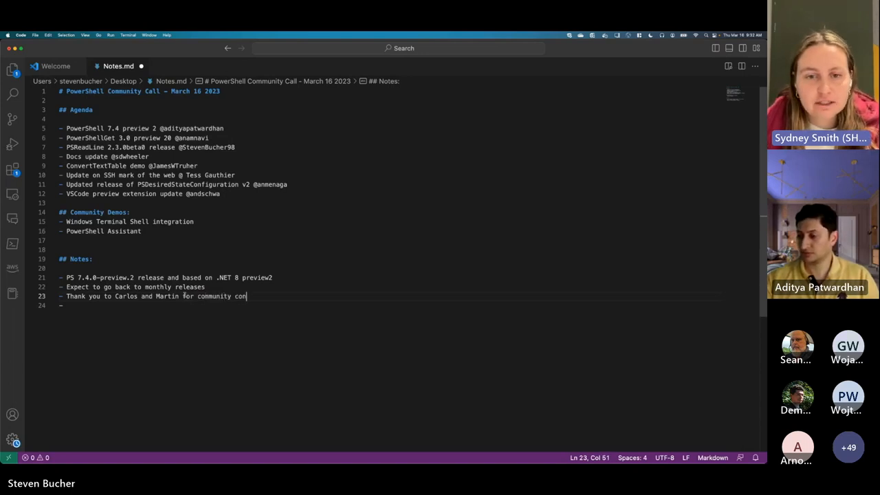
{"action": "type", "text": "tributions!"}
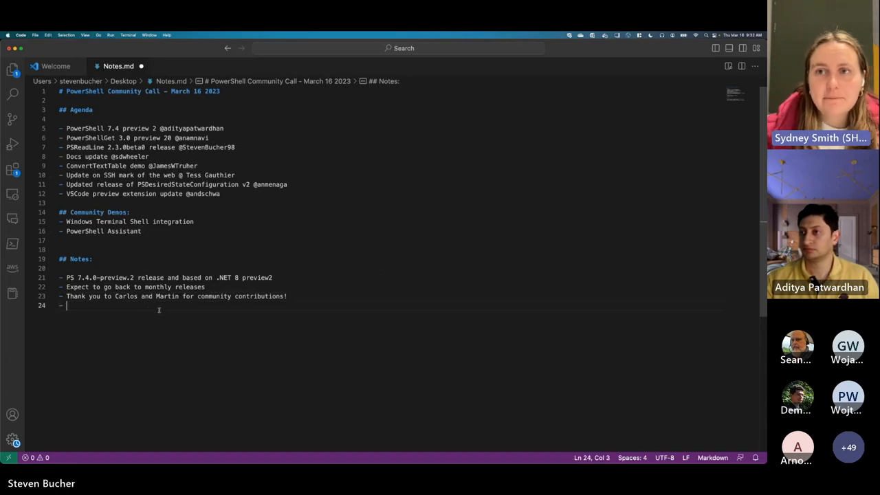
Add a bullet announcing PSGet 3.0 preview 20 coming soon.
{"action": "type", "text": "PS"}
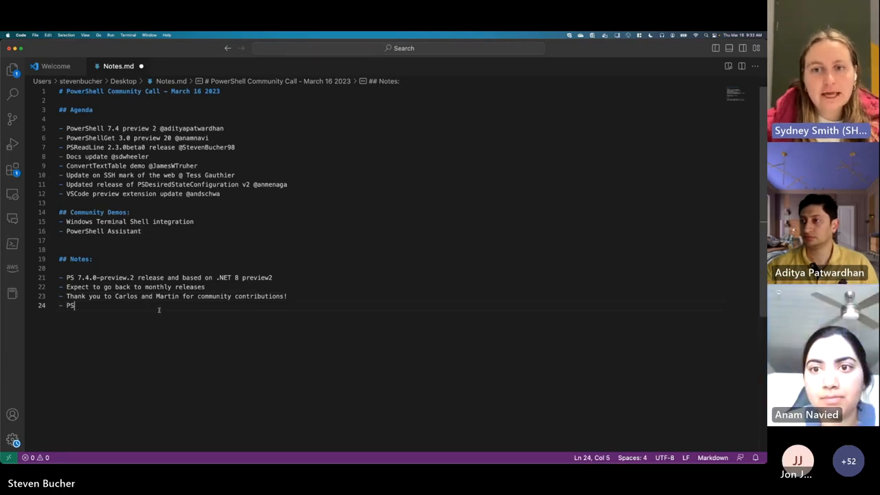
{"action": "type", "text": "Get"}
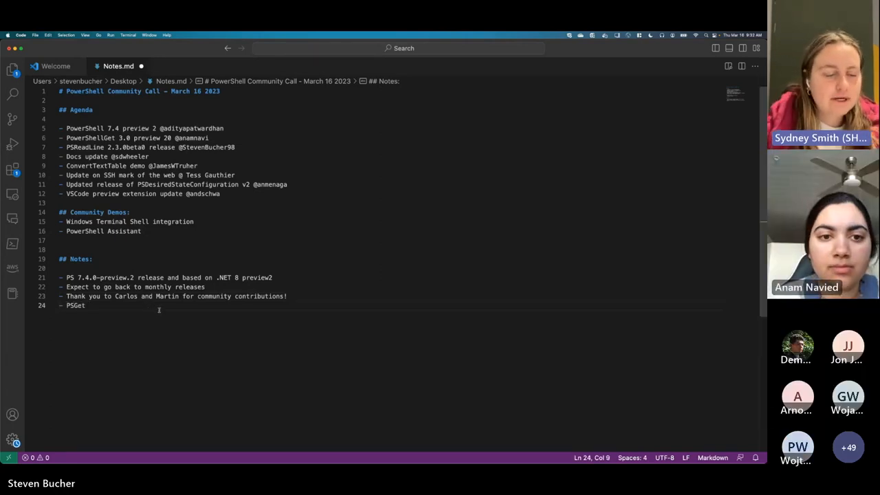
{"action": "type", "text": "3.0 preview"}
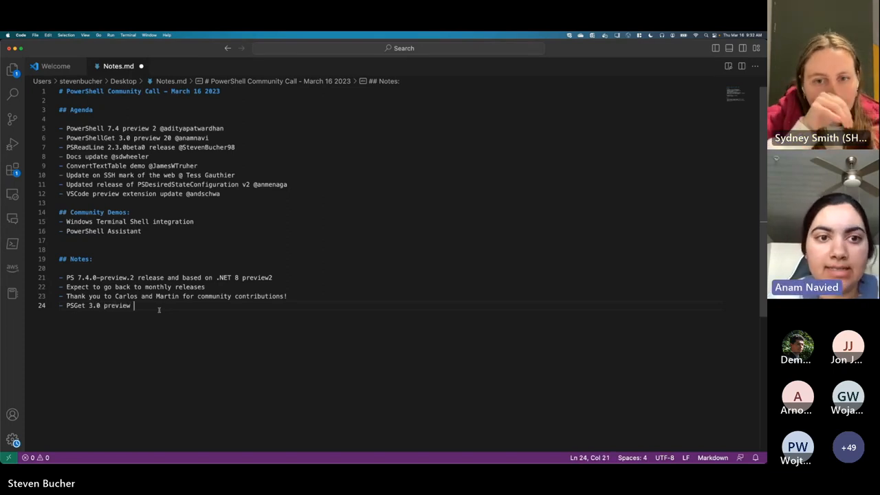
{"action": "type", "text": "20"}
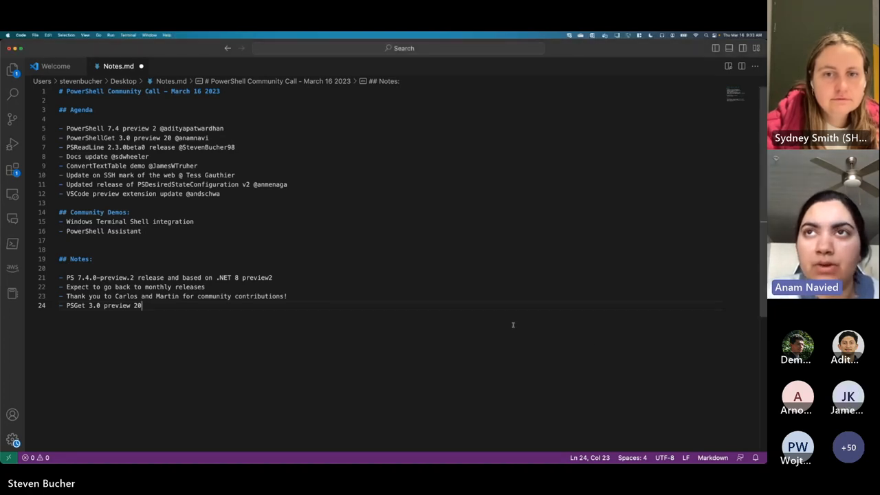
{"action": "type", "text": "coming soon!"}
{"action": "type", "text": "- rewrite t"}
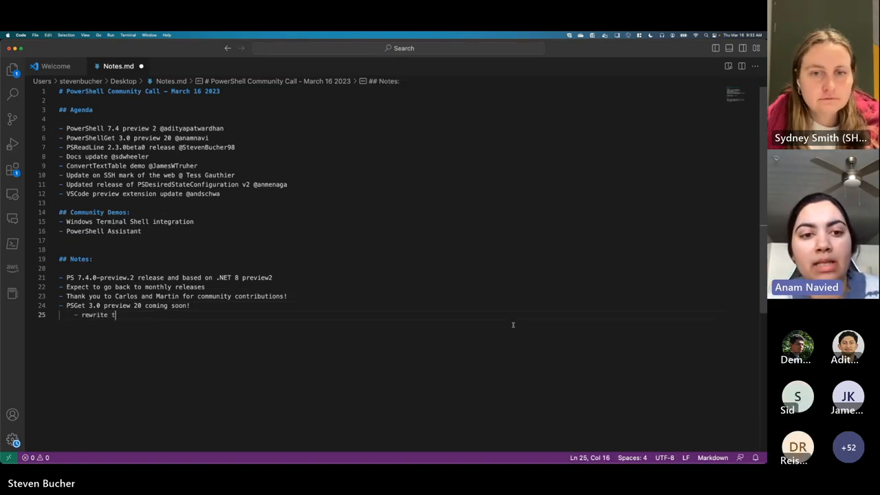
Add sub-bullets on the NuGet API rewrite and perf improvements.
{"action": "type", "text": "o be off of NuGet AP"}
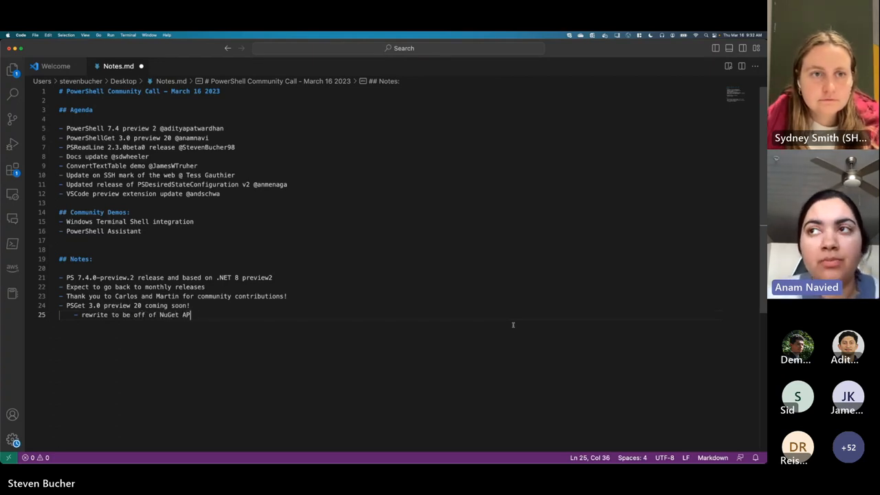
{"action": "key", "text": "Backspace"}
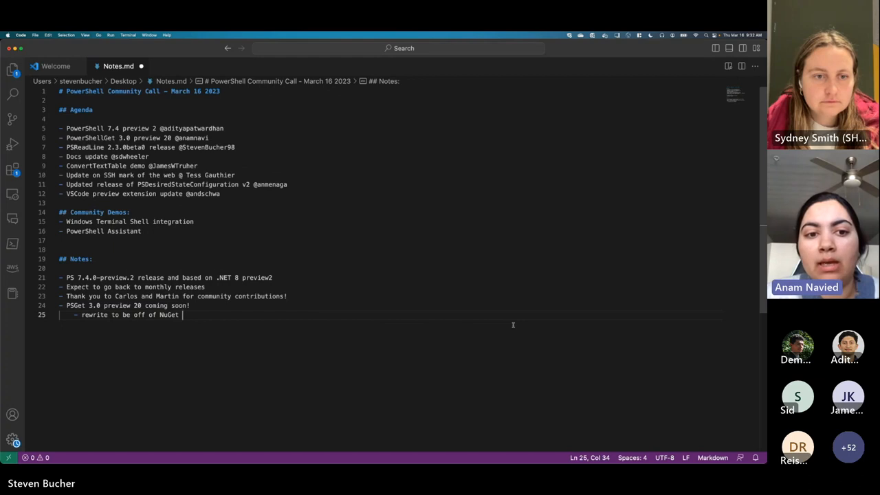
{"action": "type", "text": "APIs"}
{"action": "type", "text": "- Pre"}
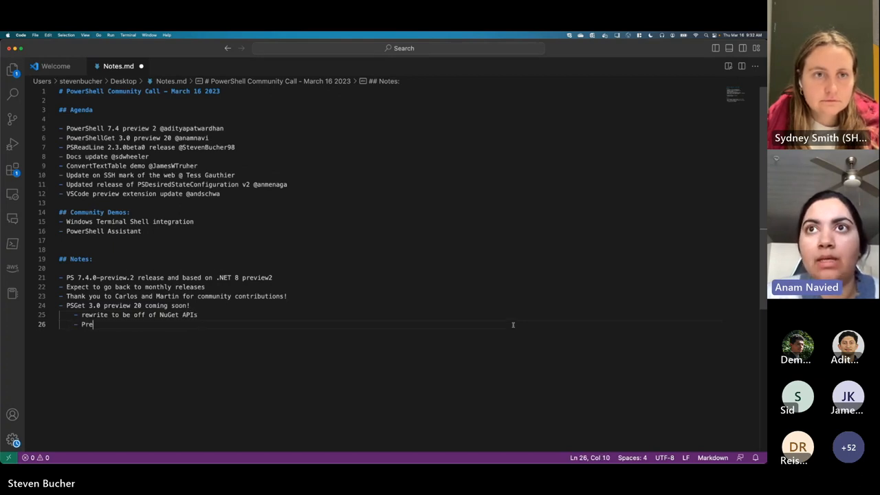
{"action": "type", "text": "f improvem"}
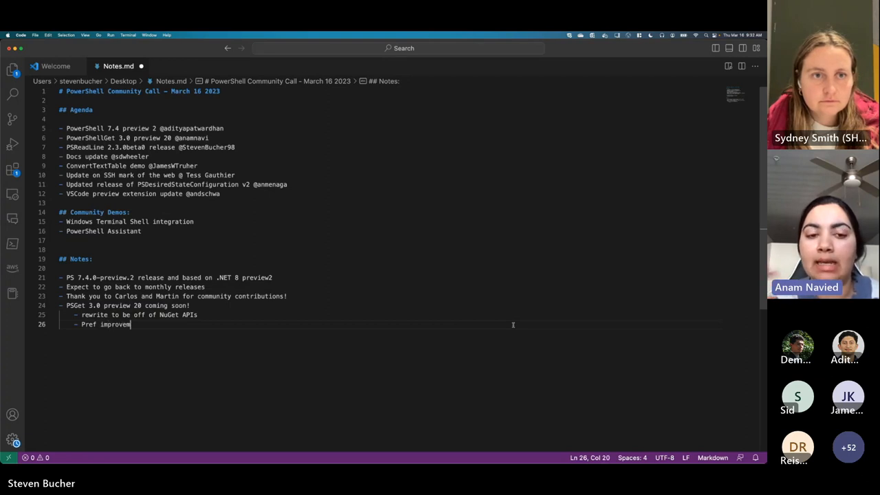
{"action": "key", "text": "Enter"}
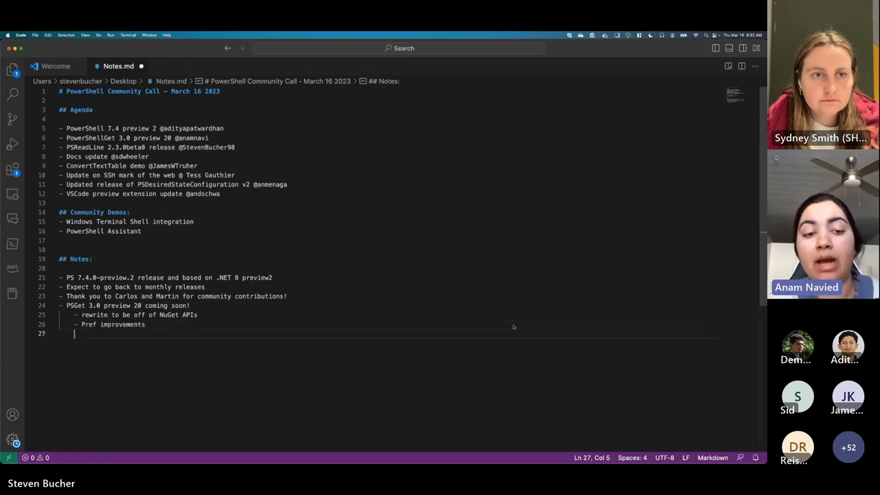
Add a sub-bullet: Hope to ship with next PowerShell preview and closer to RC.
{"action": "type", "text": "- Hope to"}
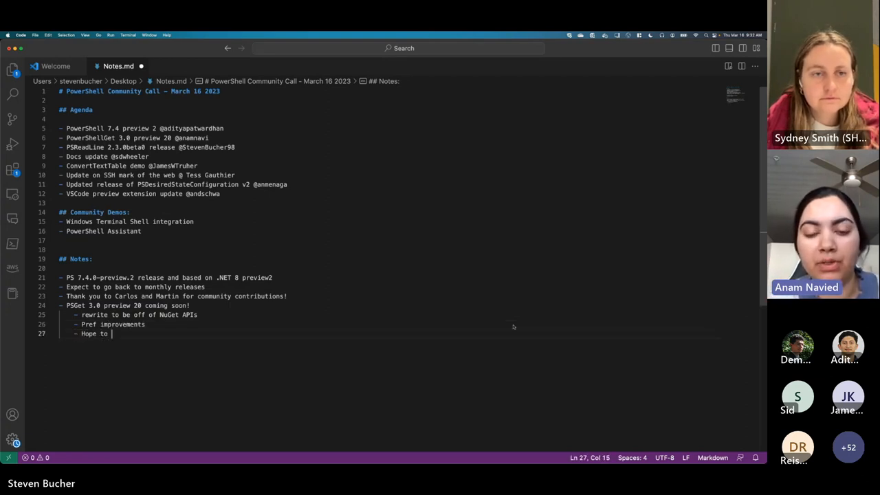
{"action": "type", "text": "in"}
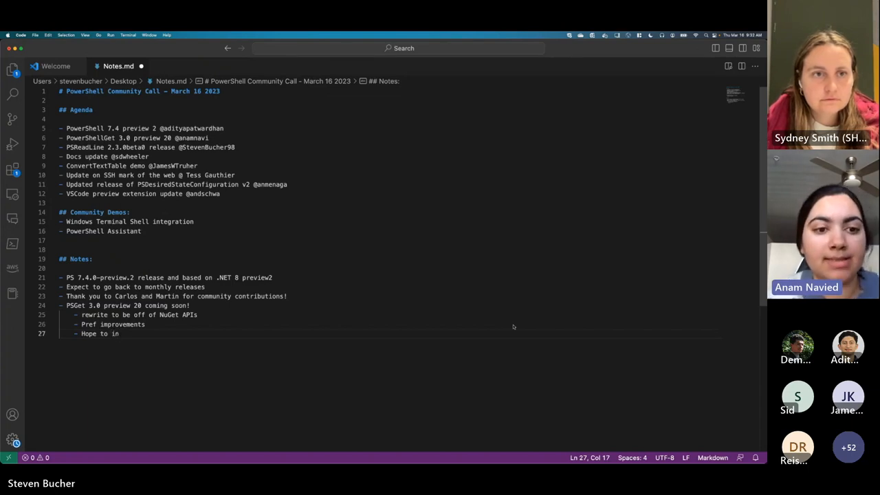
{"action": "type", "text": "ship with next P"}
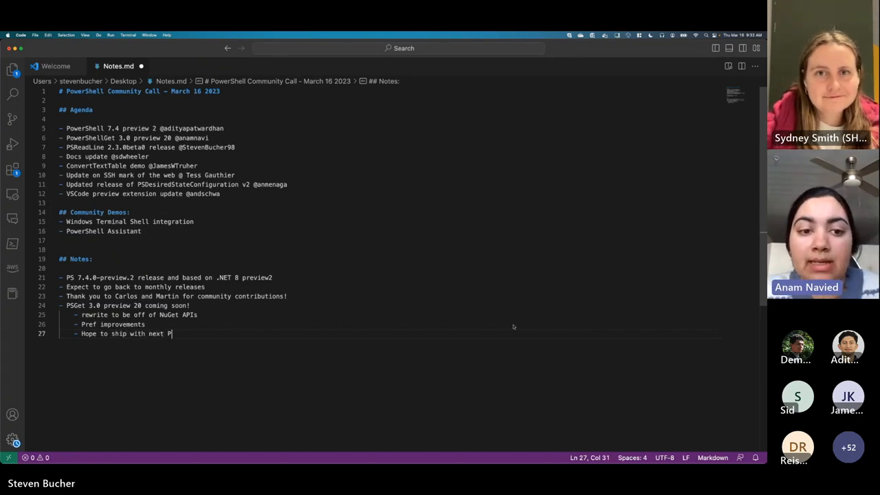
{"action": "type", "text": "owerShell pre"}
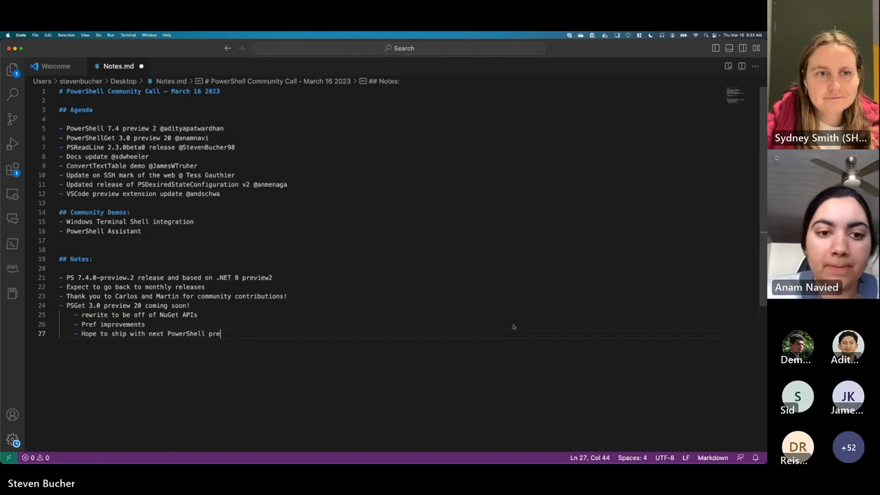
{"action": "type", "text": "view and clo"}
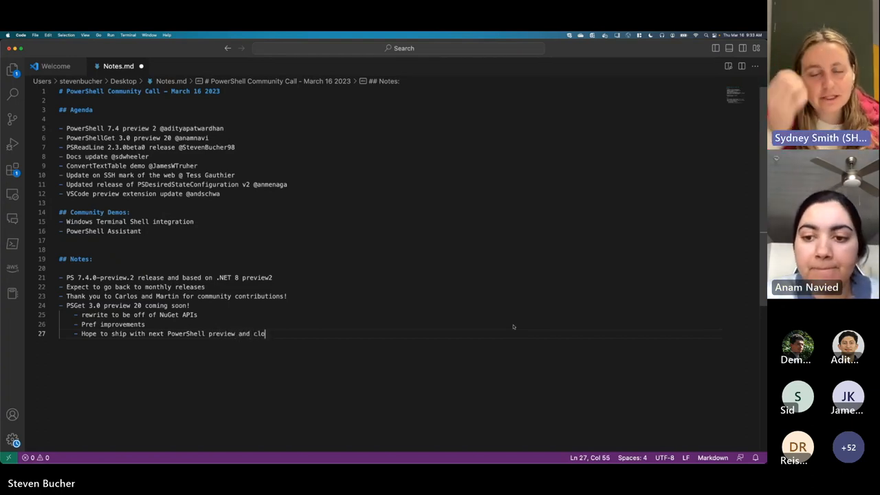
{"action": "type", "text": "ser to RC!"}
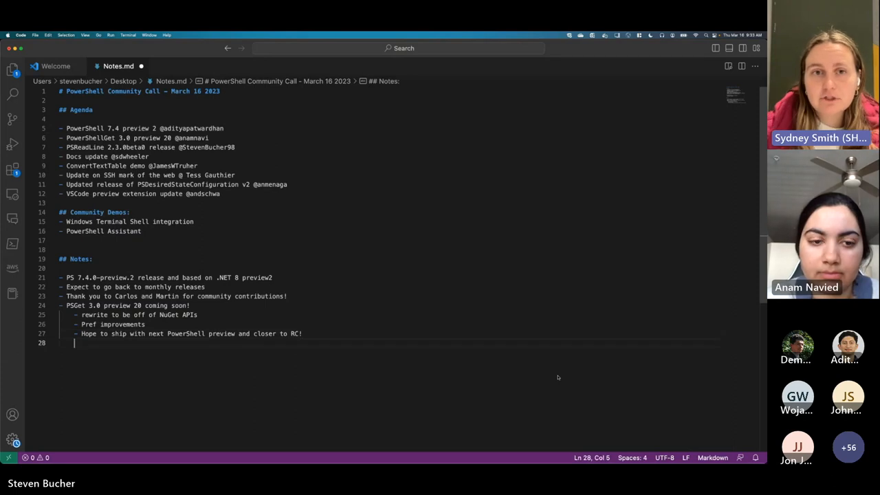
Start a doc announcement bullet about different versions of PSGet.
{"action": "type", "text": "-"}
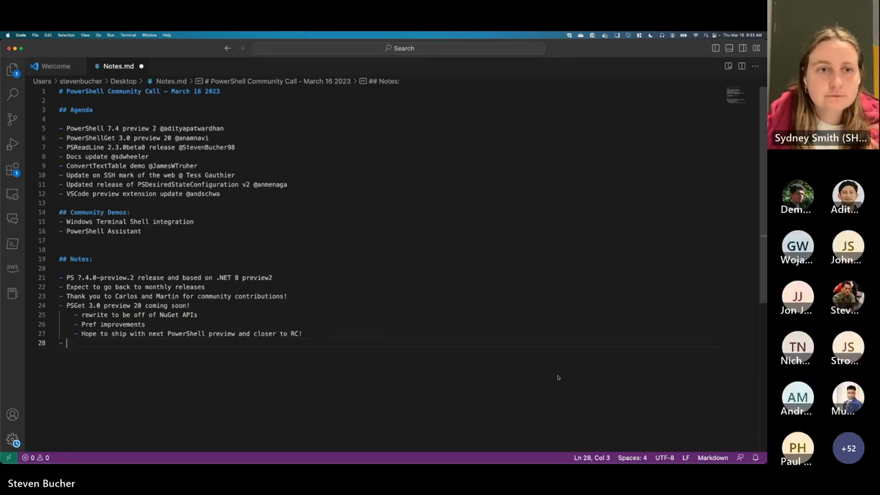
{"action": "type", "text": "Do"}
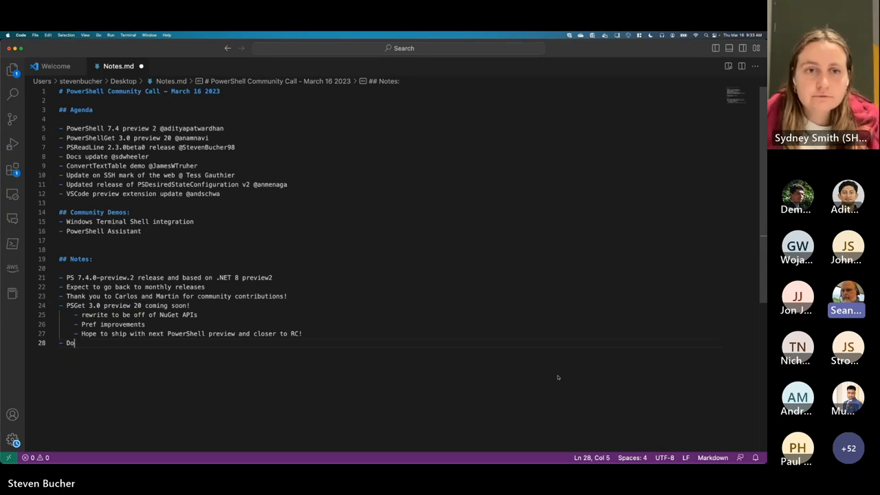
{"action": "key", "text": "Backspace"}
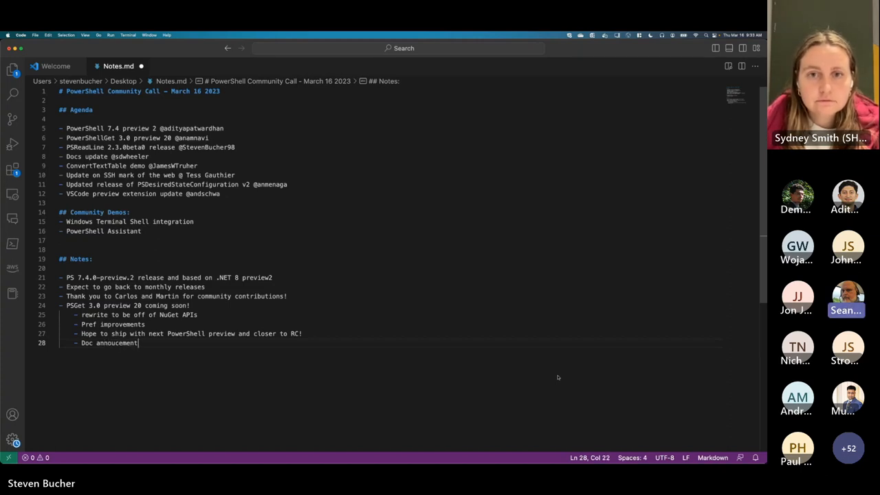
{"action": "type", "text": ", diff"}
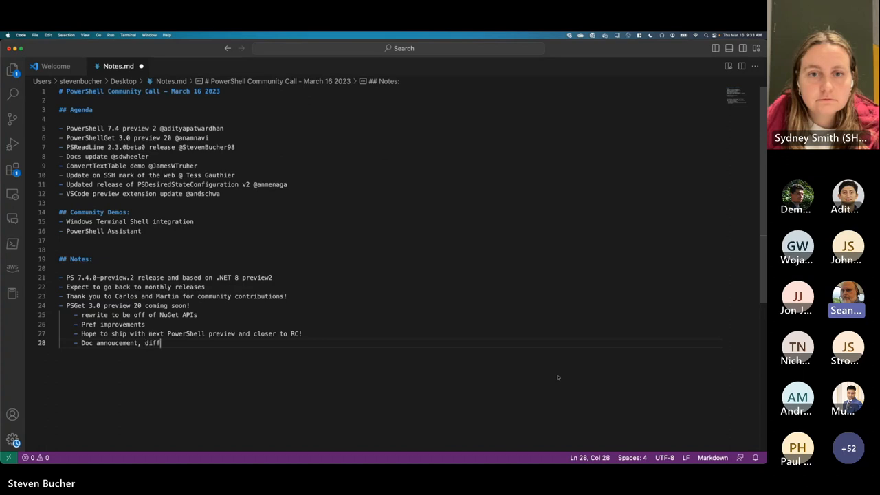
{"action": "type", "text": "ferent versions of"}
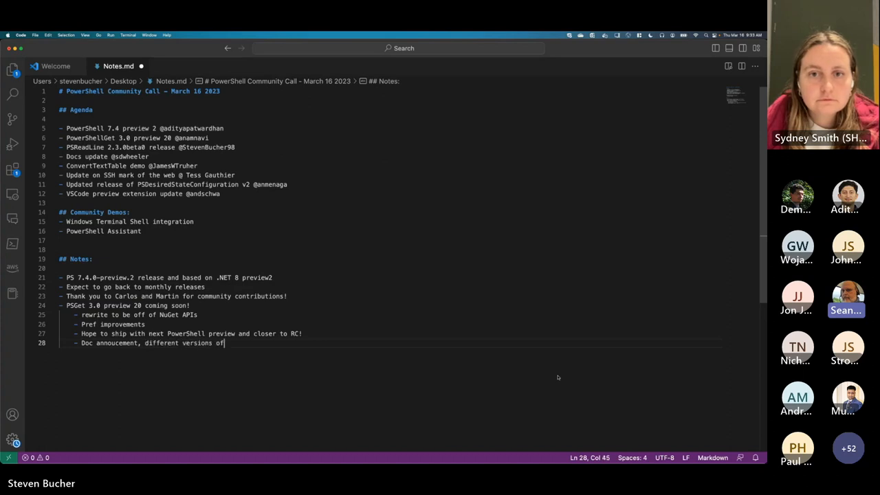
{"action": "type", "text": "PSGet and"}
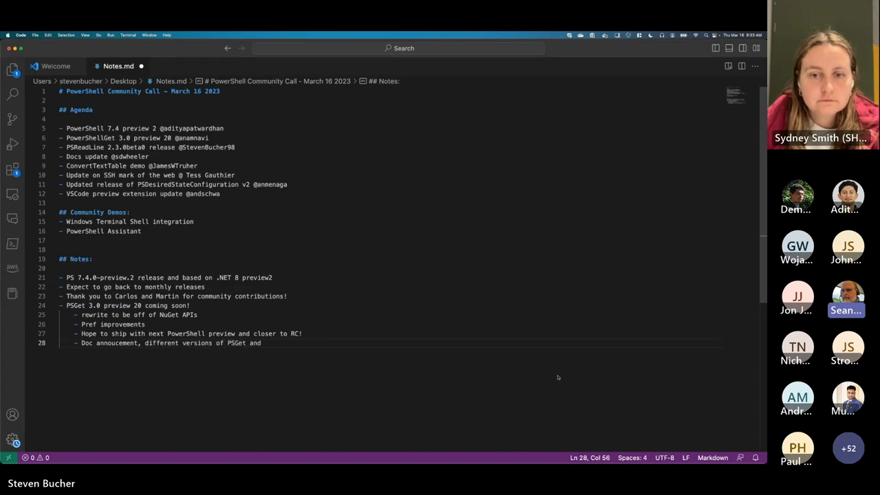
{"action": "key", "text": "Backspace"}
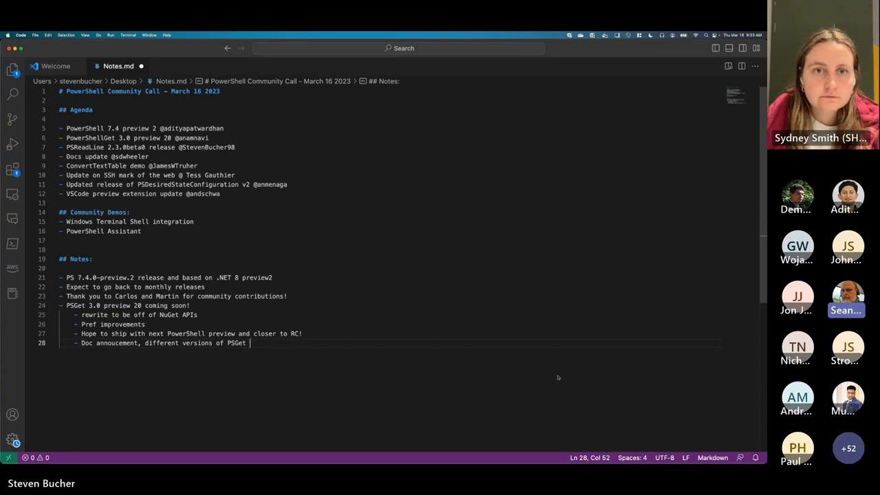
{"action": "type", "text": "and so are moving the docs to its"}
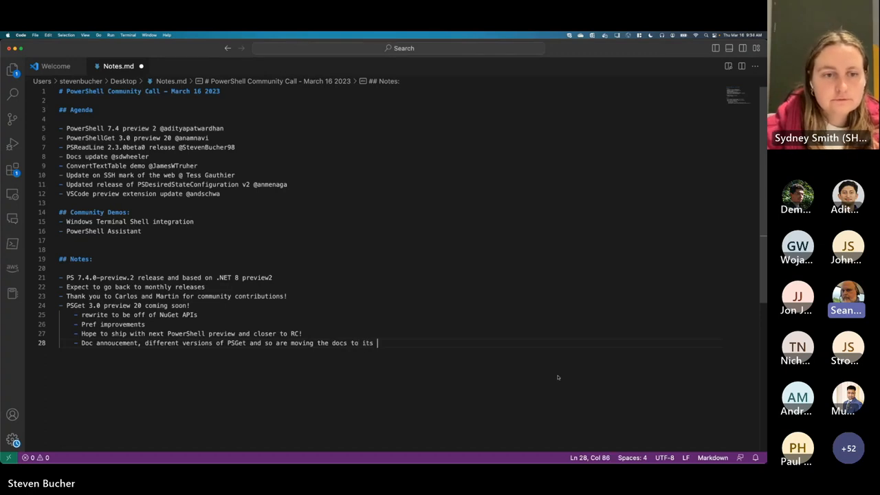
Finish the bullet: own doc set and page with a version selector to navigate, then begin a new bullet.
{"action": "type", "text": "own doc set and pages for a"}
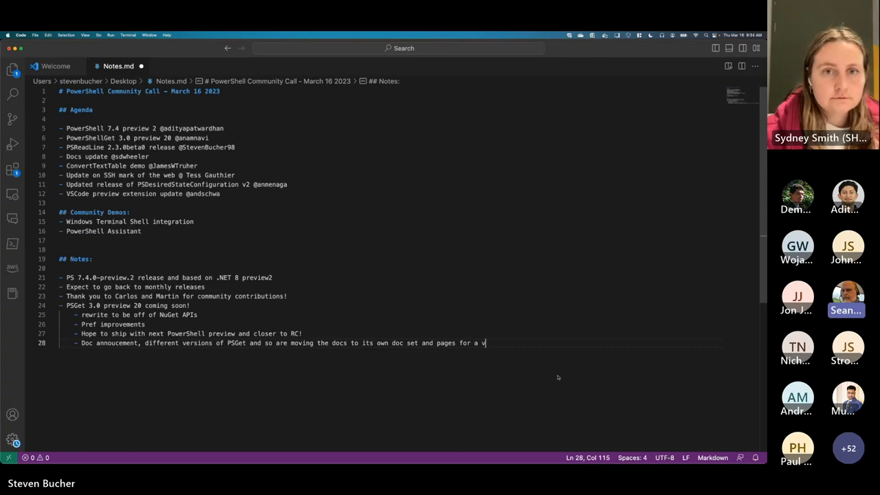
{"action": "type", "text": "version selecter"}
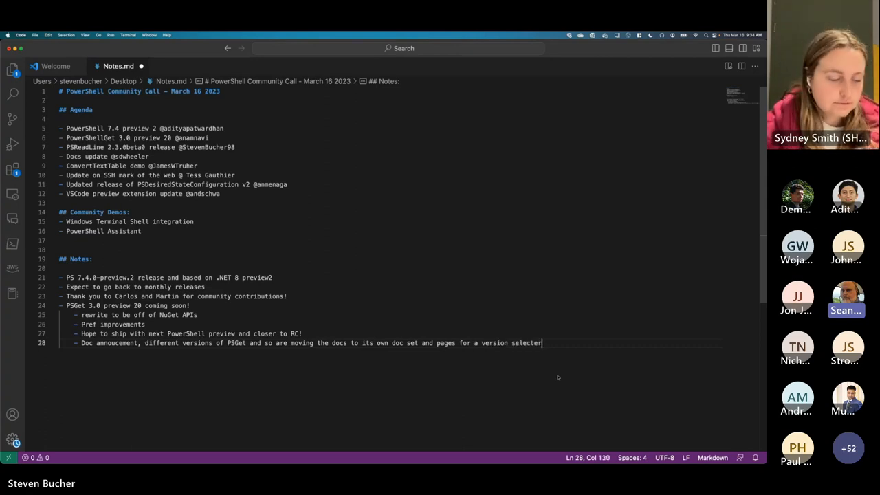
{"action": "type", "text": "to navigate"}
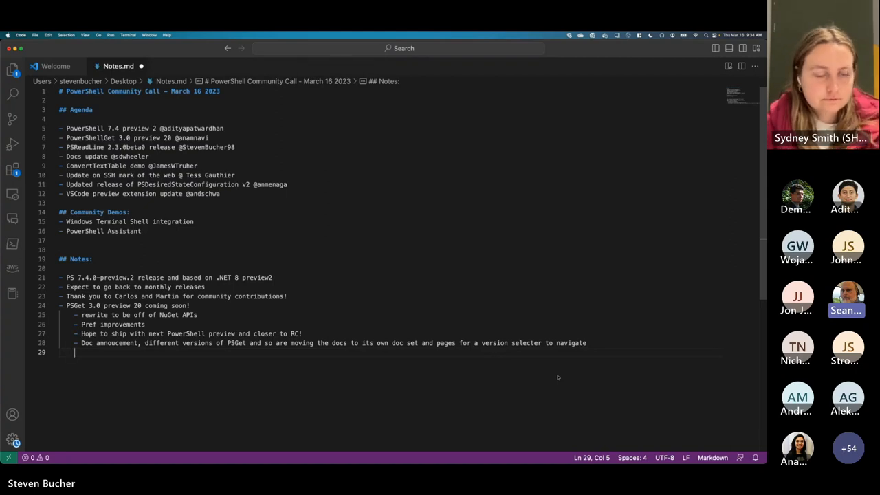
{"action": "mouse_move", "coordinate": [550, 358]}
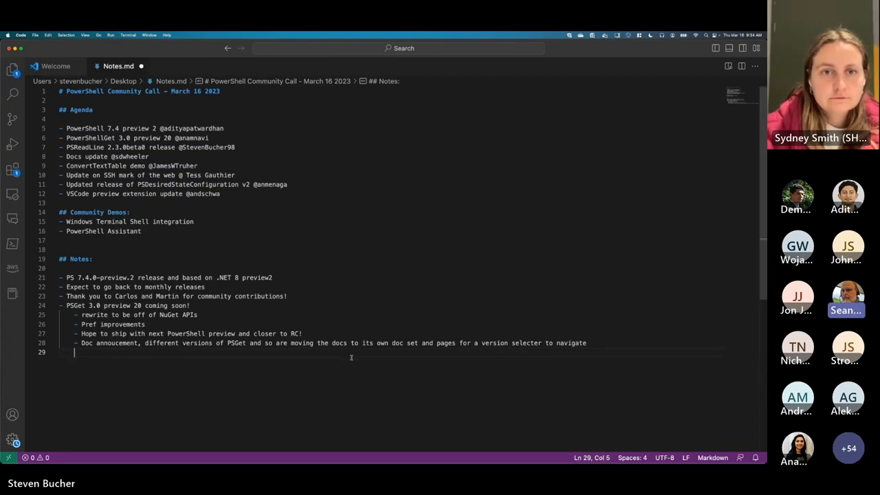
{"action": "type", "text": "- Sometime in AP"}
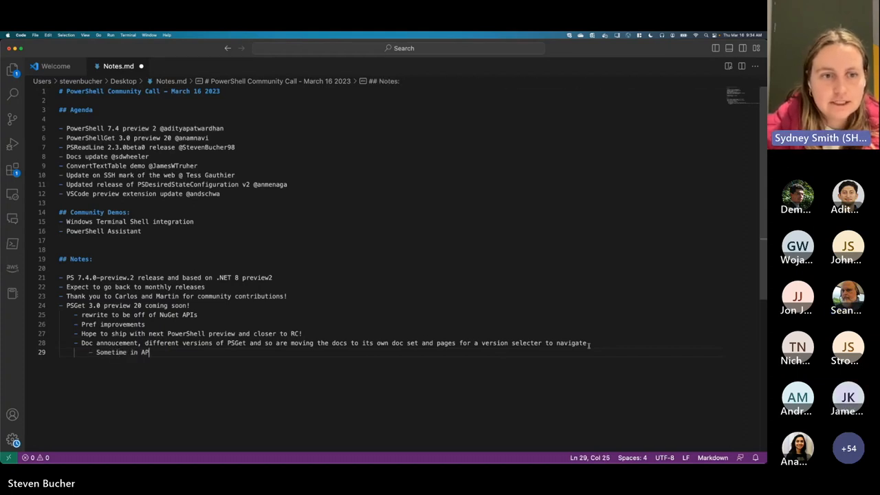
Nest a timing sub-note under the doc announcement before switching to the PowerShell terminal.
{"action": "key", "text": "Enter"}
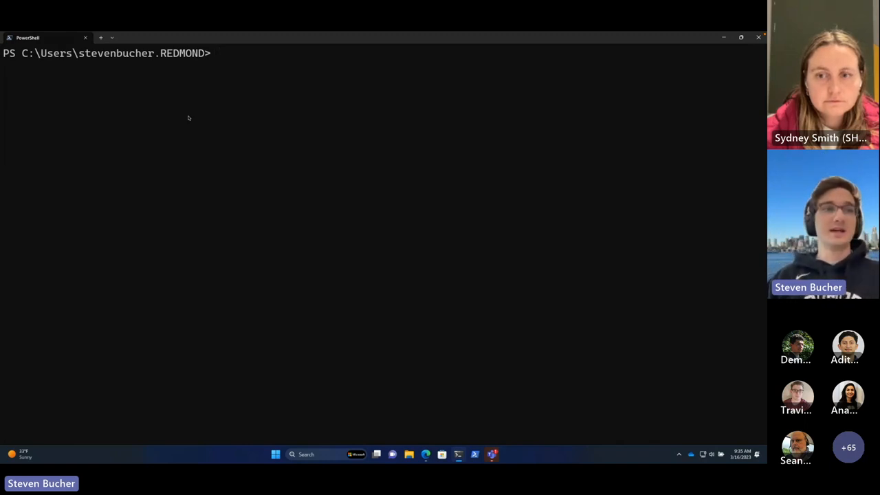
Enter 'Get-AzVM -' at the prompt to bring up the parameter prediction list.
{"action": "left_click", "coordinate": [217, 52]}
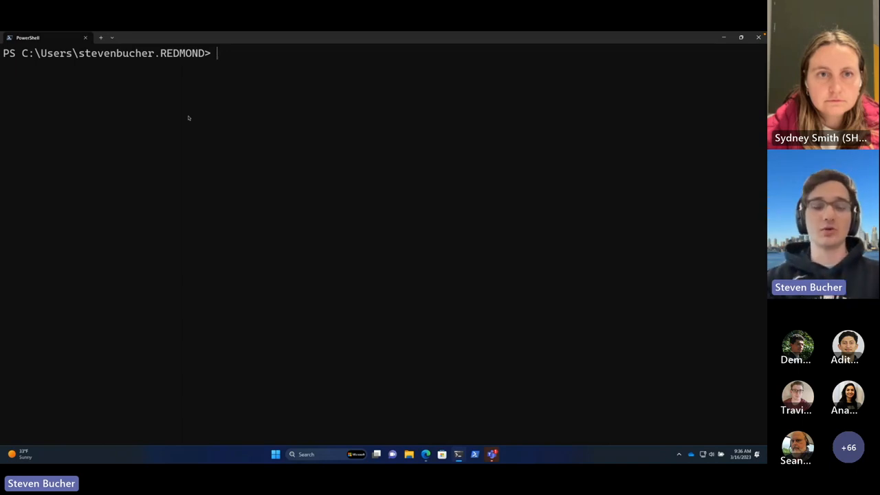
{"action": "type", "text": "G"}
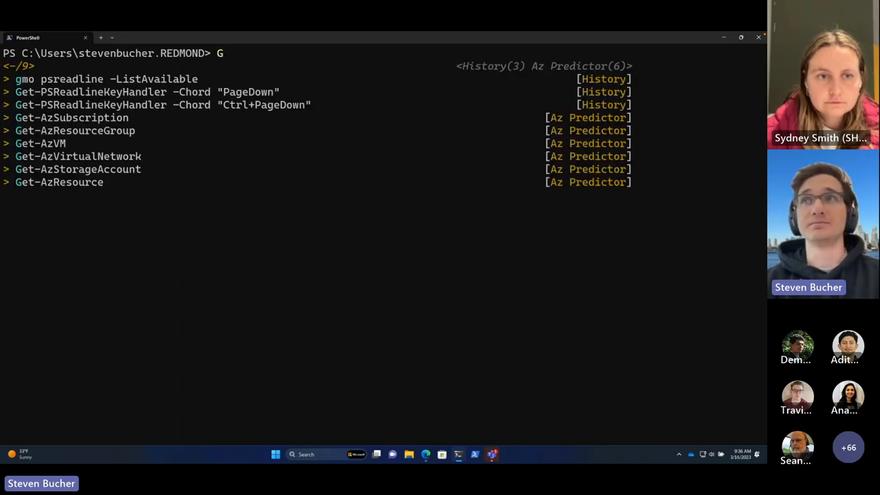
{"action": "type", "text": "et"}
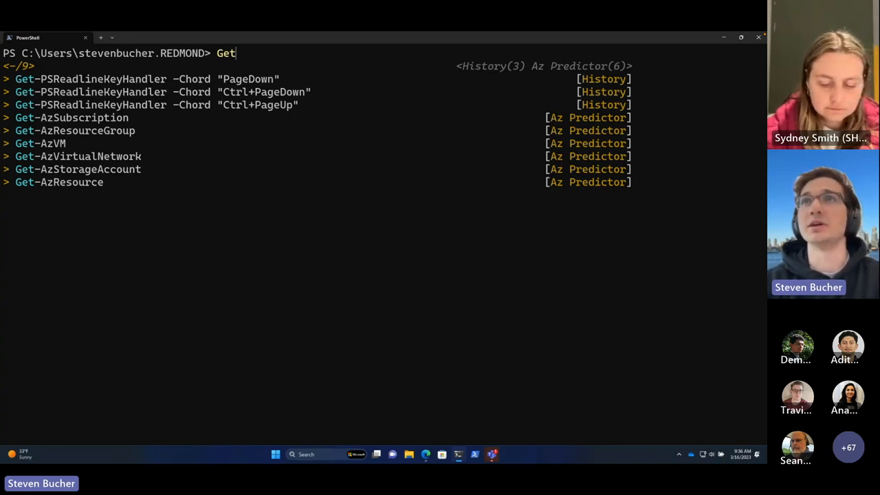
{"action": "type", "text": "-"}
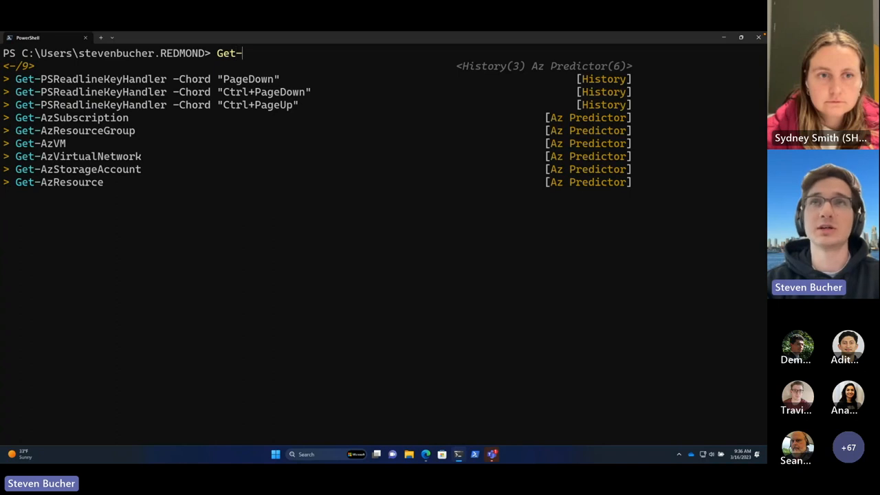
{"action": "type", "text": "Az"}
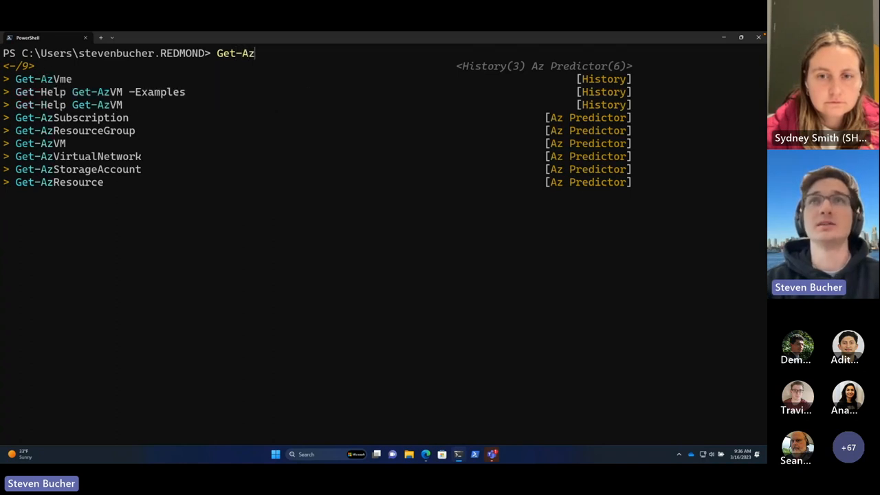
{"action": "type", "text": "VM -"}
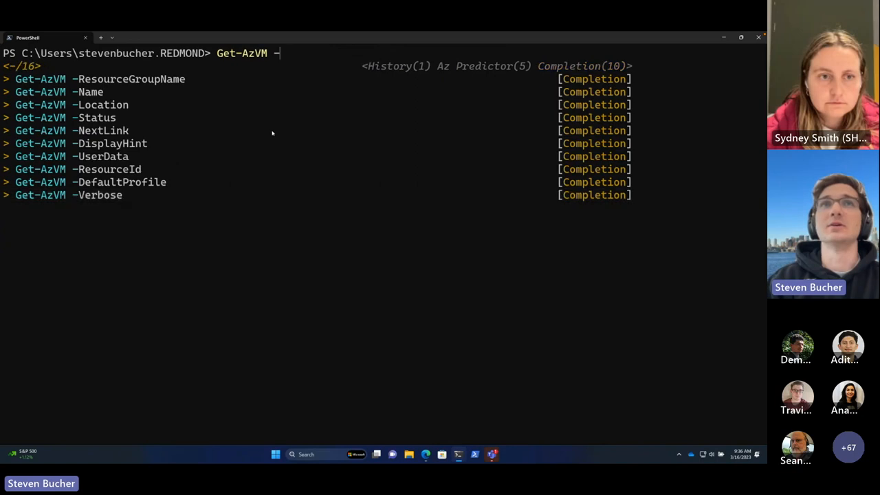
Cycle through the suggestions so the line holds Get-Help Get-AzVM -Examples from history.
{"action": "type", "text": "Get-Help Get-AzVM -Examples"}
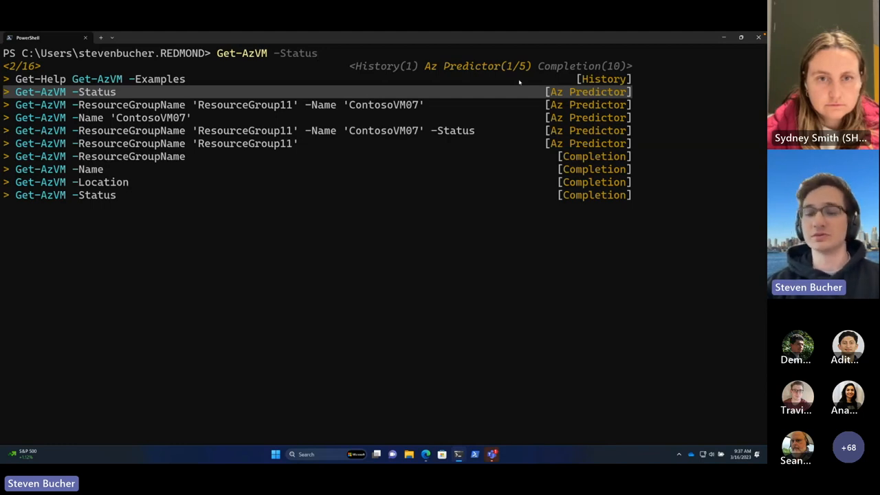
{"action": "key", "text": "down"}
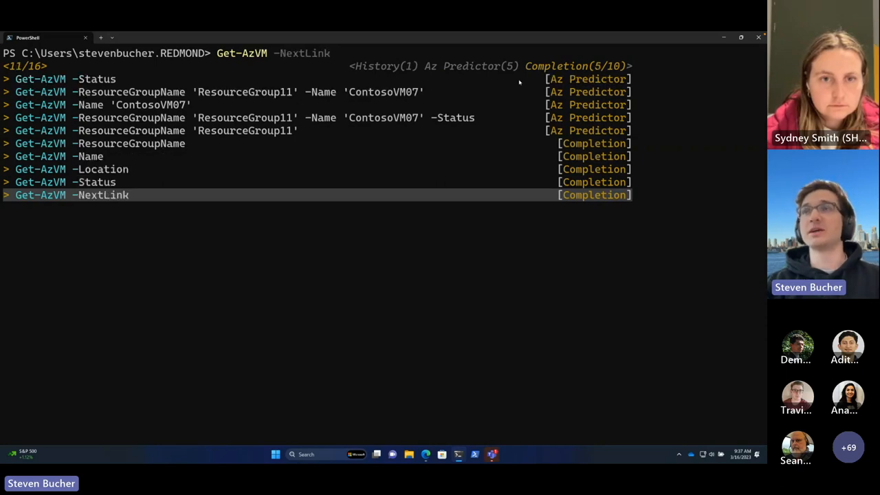
{"action": "key", "text": "Tab"}
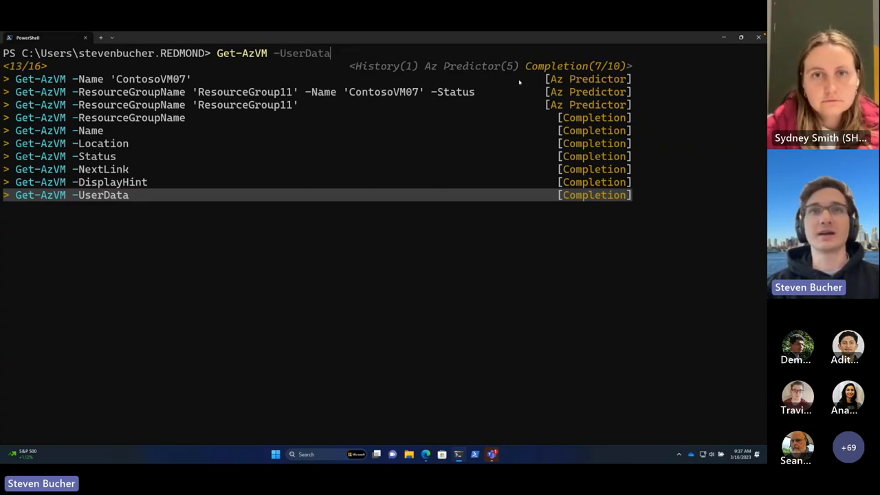
{"action": "key", "text": "tab"}
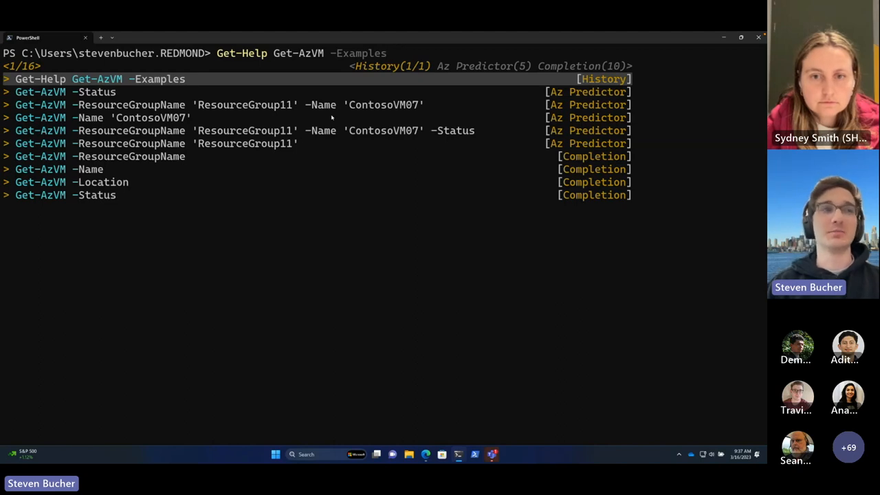
{"action": "mouse_move", "coordinate": [245, 147]}
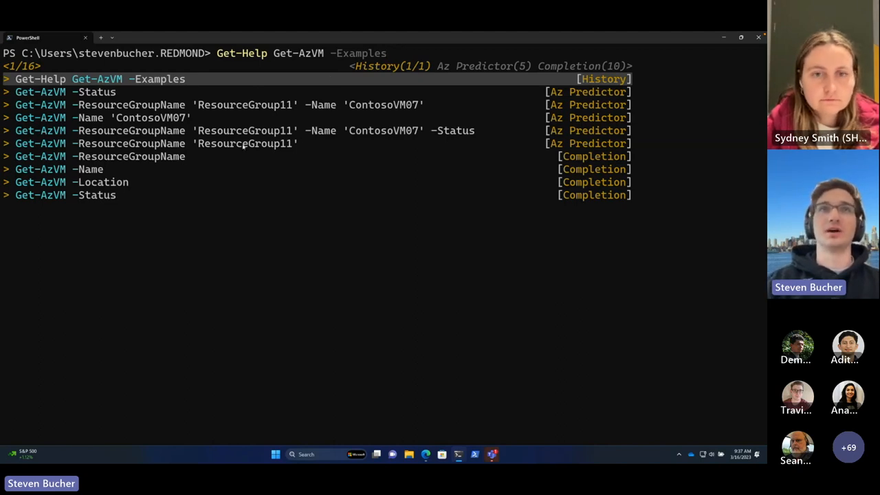
{"action": "mouse_move", "coordinate": [226, 165]}
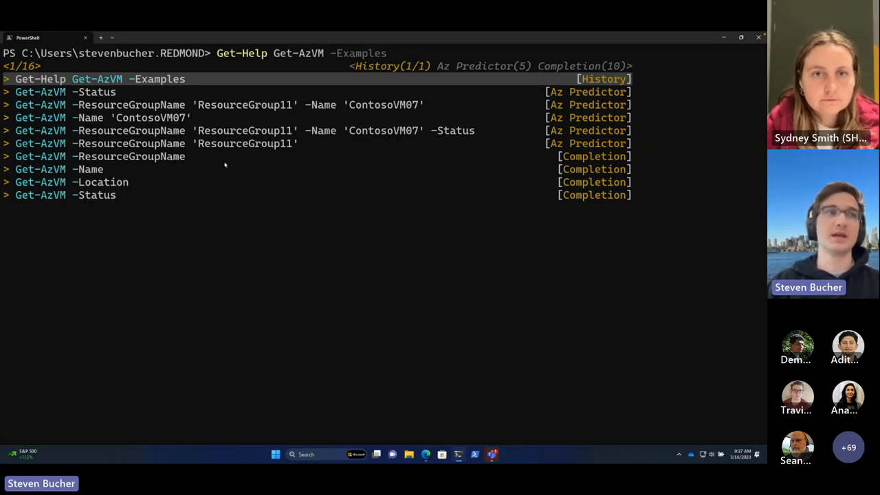
Step past the Status and ResourceGroup11 predictions to select Get-AzVM -ResourceGroupName.
{"action": "key", "text": "Down"}
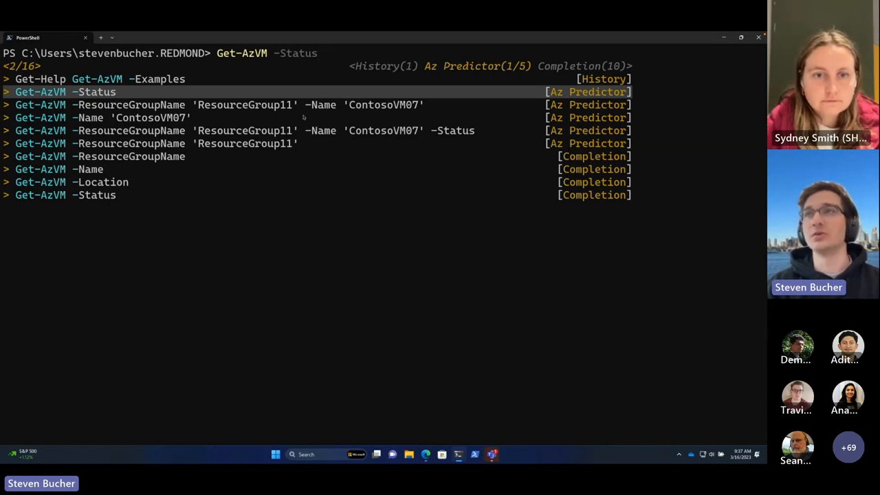
{"action": "key", "text": "Down"}
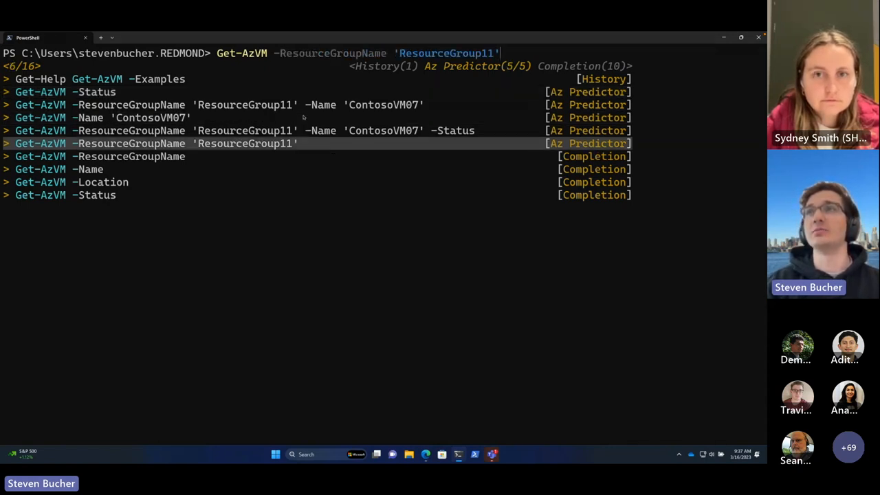
{"action": "key", "text": "Down"}
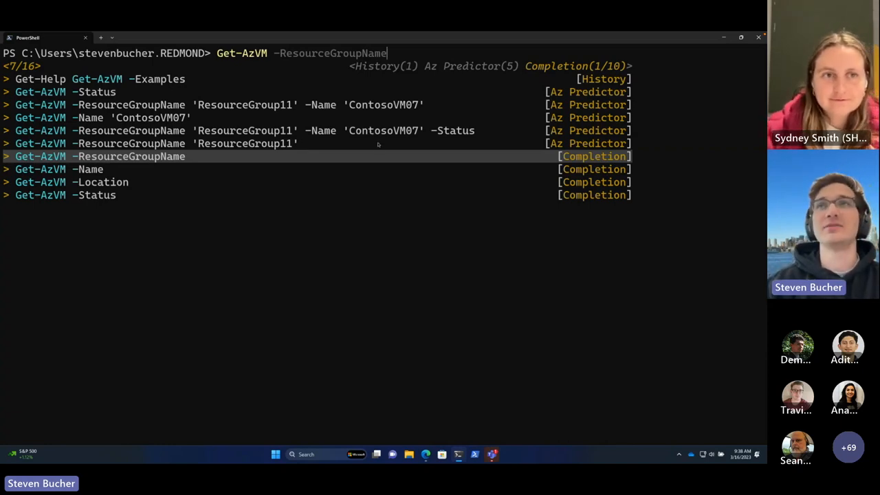
{"action": "mouse_move", "coordinate": [268, 212]}
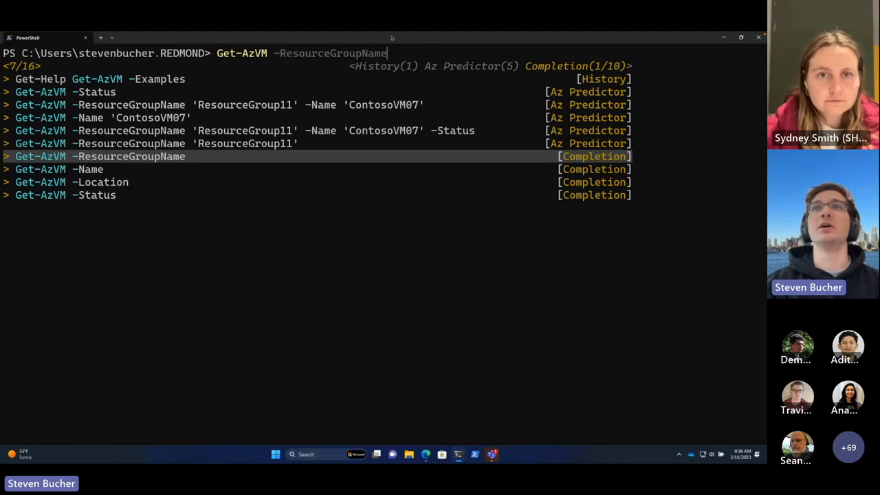
Clear the line, type Get and cycle through Get-AzStorageAccount and Get-AzSubscription suggestions.
{"action": "key", "text": "Escape"}
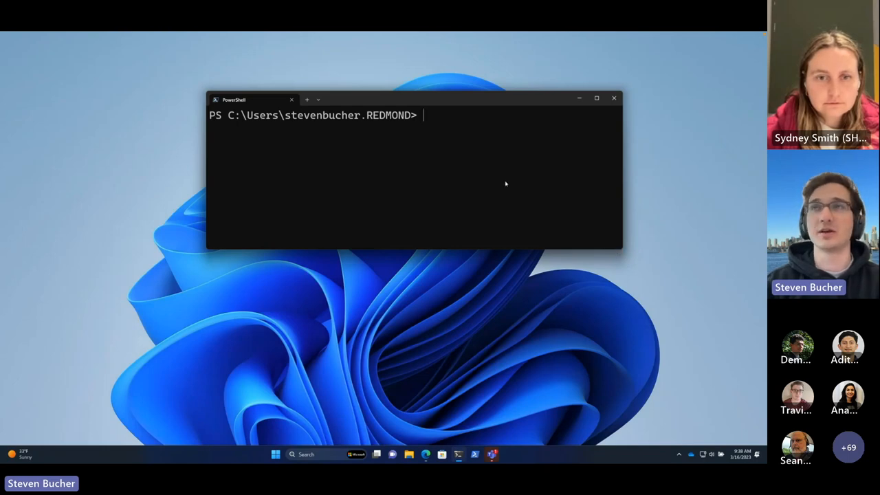
{"action": "type", "text": "Get"}
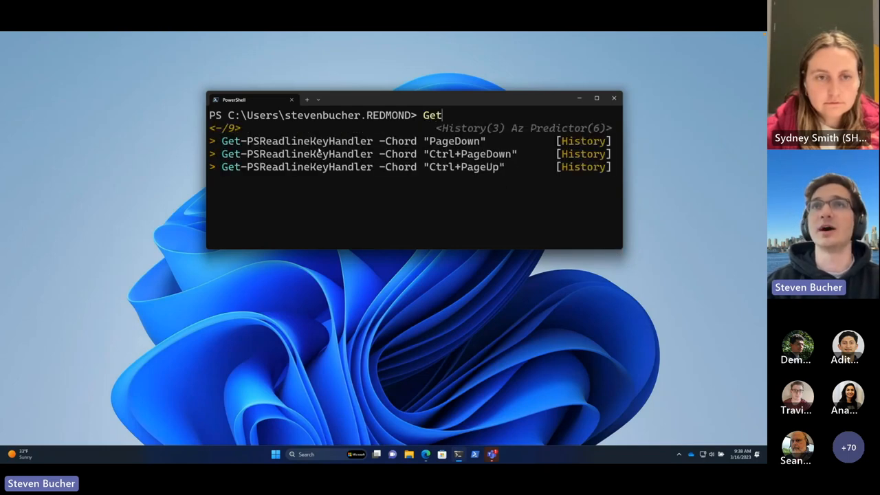
{"action": "key", "text": "Tab"}
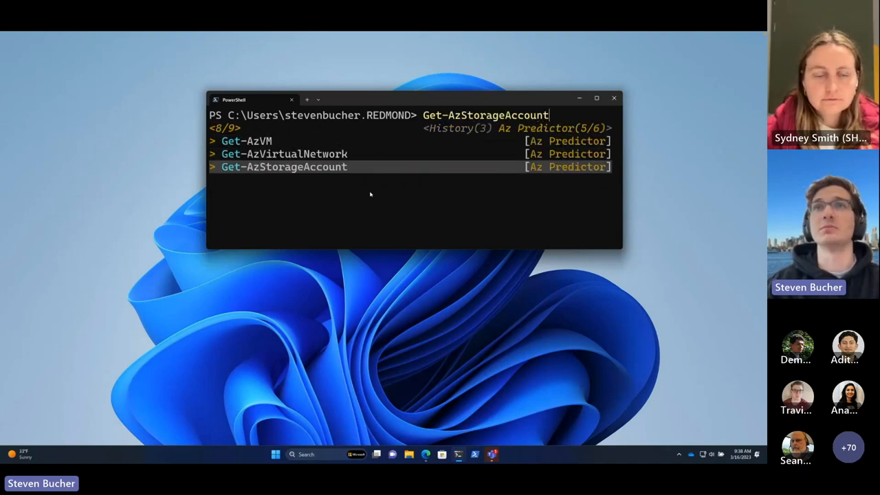
{"action": "key", "text": "Up"}
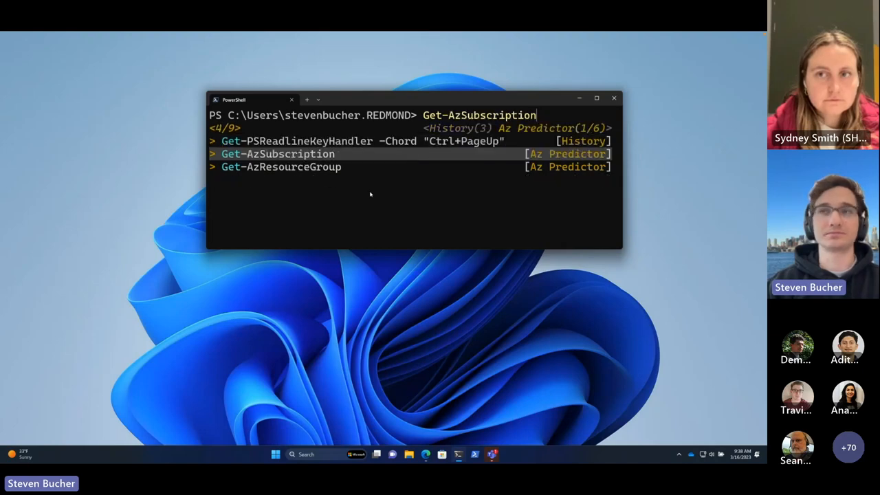
{"action": "key", "text": "Escape"}
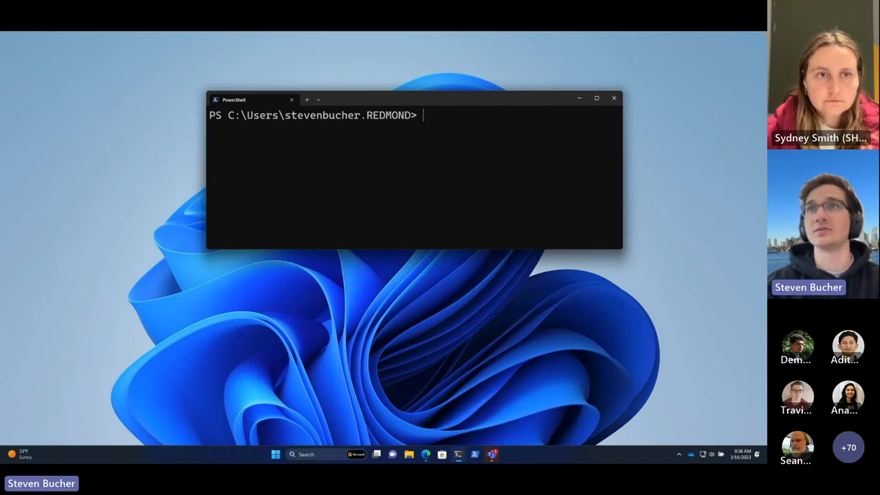
Shrink the terminal into a short strip and type Get to see the reduced prediction list.
{"action": "left_click_drag", "start_coordinate": [412, 99], "coordinate": [337, 84]}
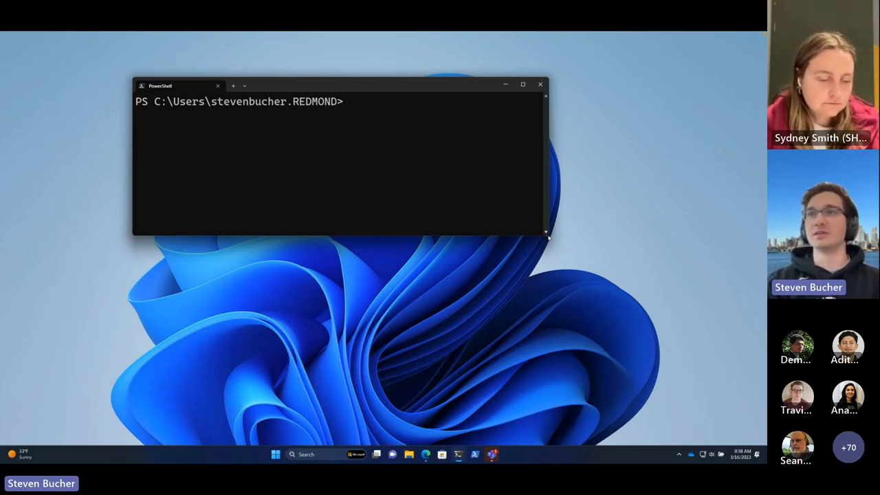
{"action": "left_click_drag", "start_coordinate": [547, 237], "coordinate": [612, 186]}
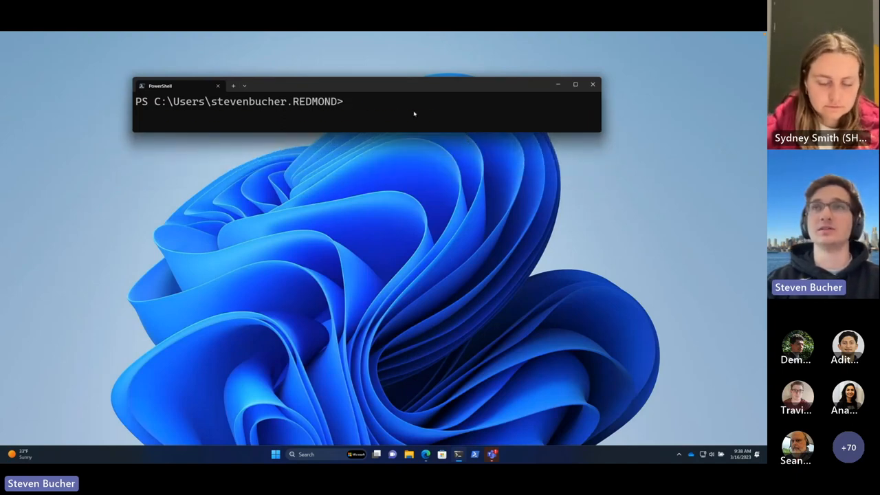
{"action": "type", "text": "Get"}
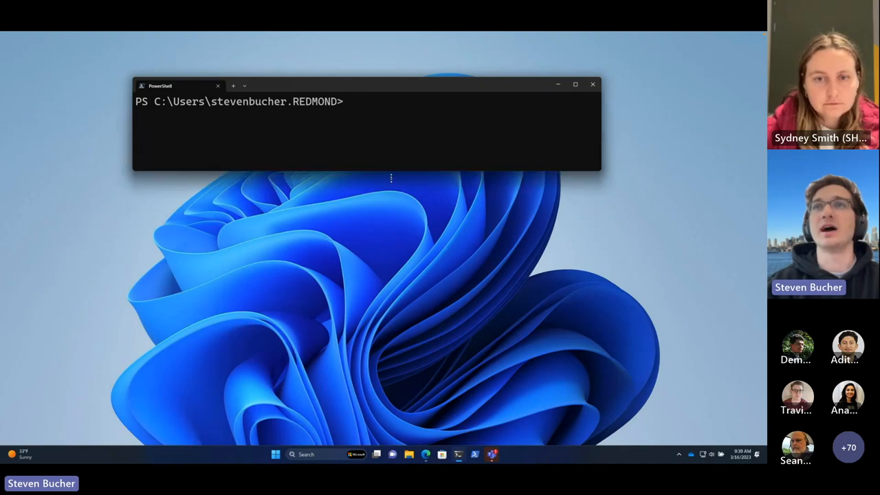
{"action": "type", "text": "Get"}
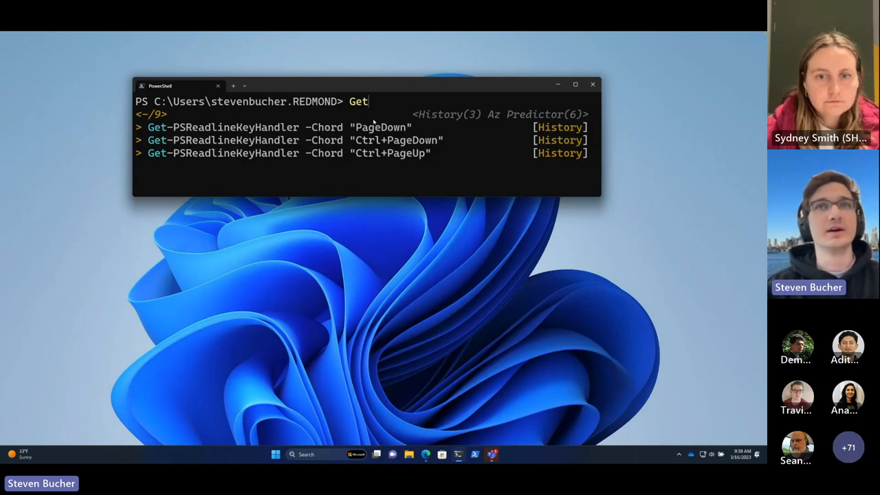
Clear the line, maximize the terminal and type Get to list all nine suggestions.
{"action": "key", "text": "Escape"}
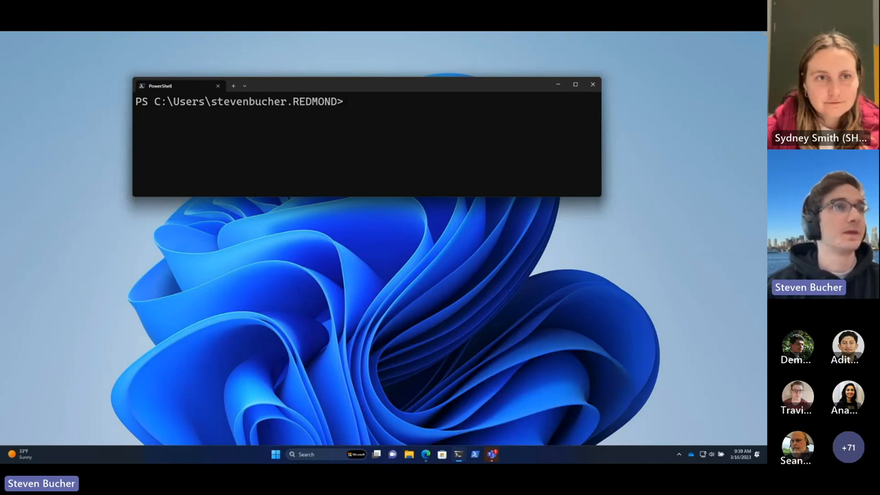
{"action": "mouse_move", "coordinate": [481, 91]}
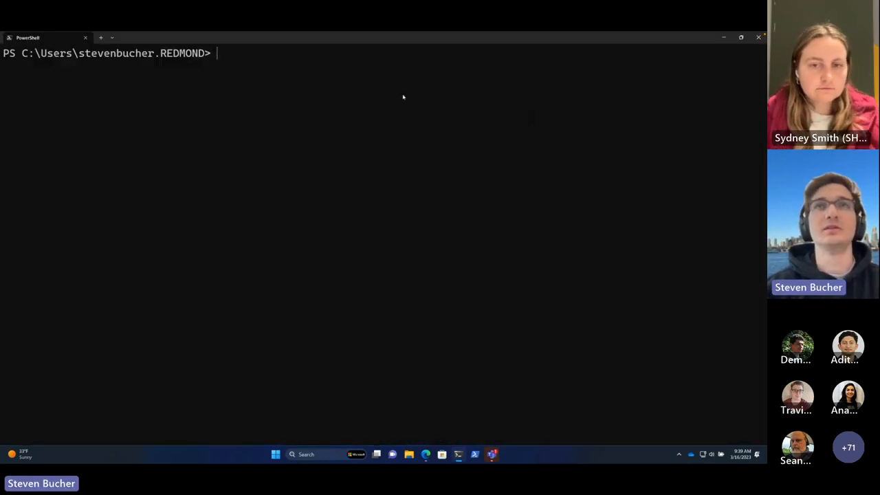
{"action": "type", "text": "Get"}
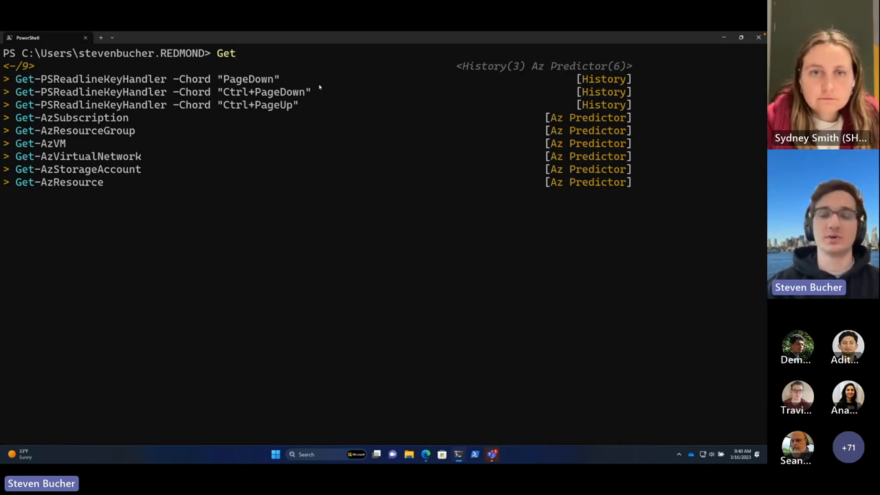
Toggle PSReadLine predictions from ListView to an inline Get-AzSubscription suggestion after Get.
{"action": "key", "text": "Escape"}
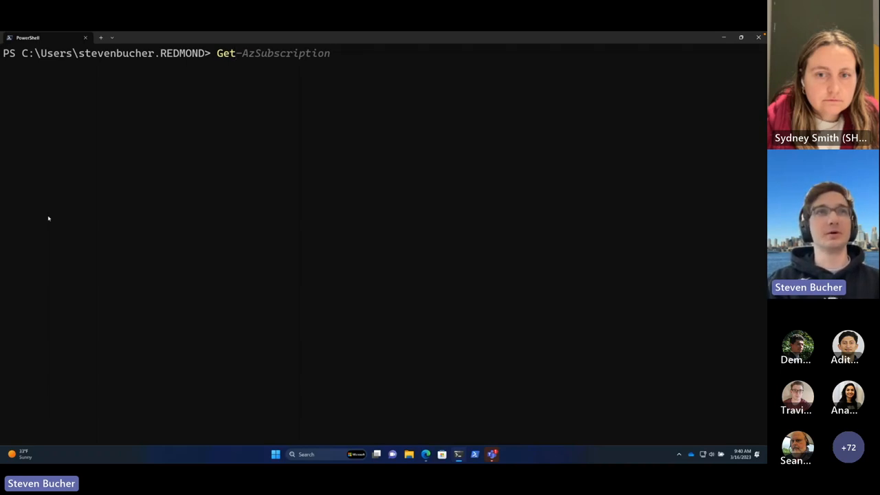
{"action": "mouse_move", "coordinate": [133, 409]}
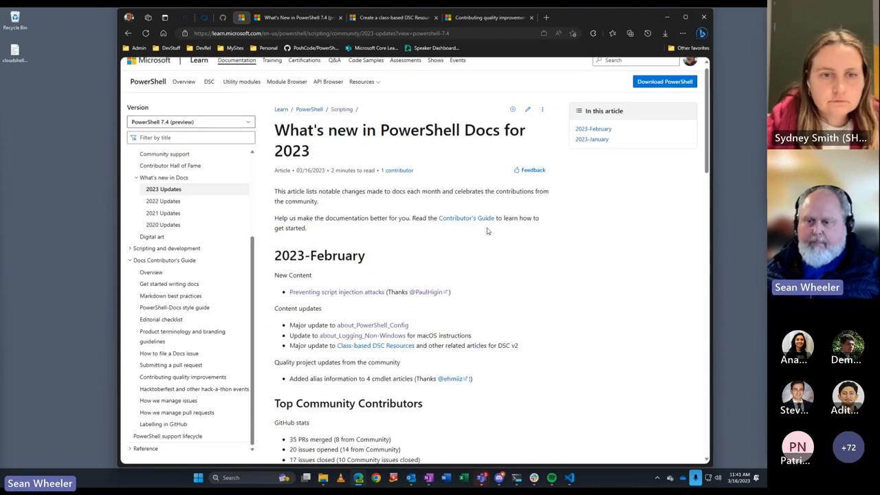
Switch from the Docs updates article to the class-based DSC Resource tutorial tab.
{"action": "scroll", "scroll_direction": "down", "scroll_amount": 3}
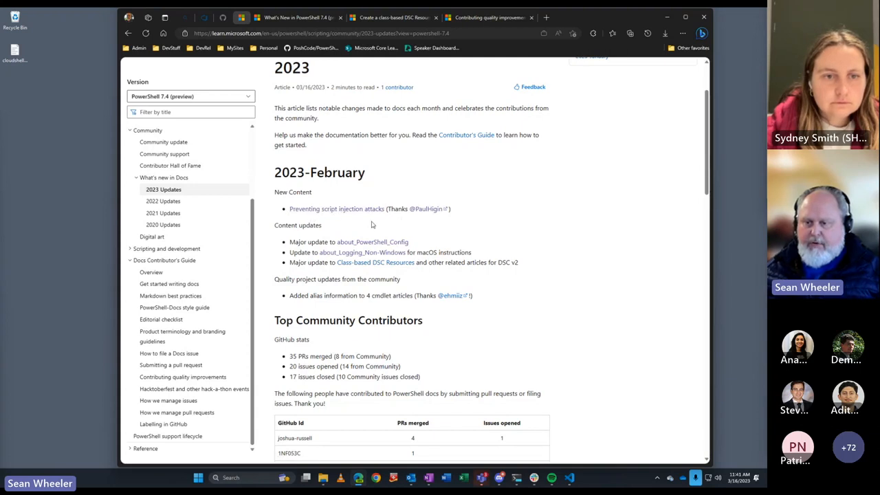
{"action": "mouse_move", "coordinate": [536, 209]}
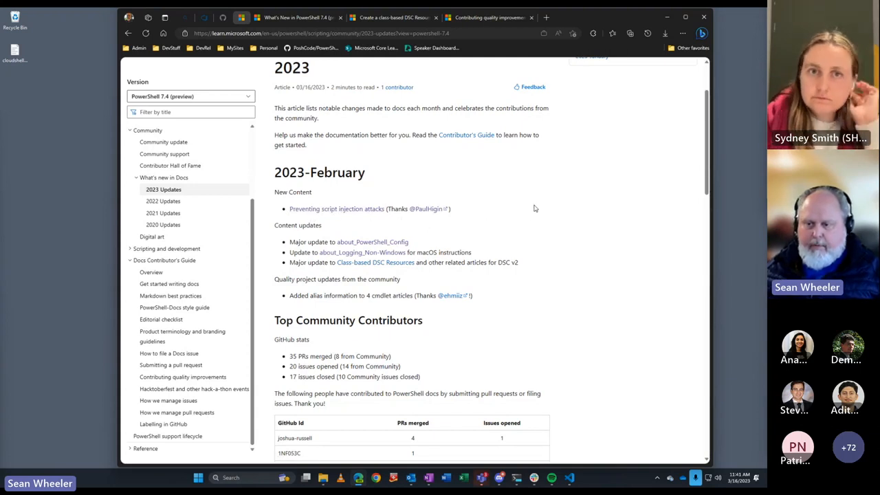
{"action": "mouse_move", "coordinate": [469, 222]}
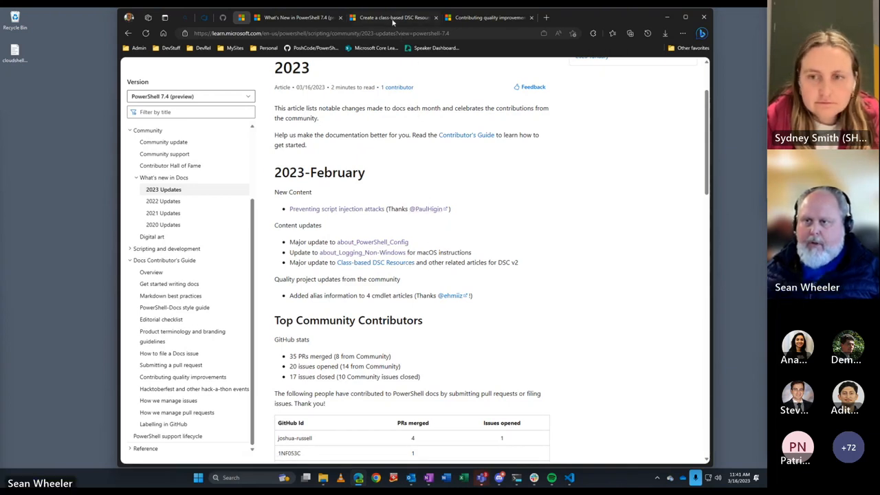
{"action": "left_click", "coordinate": [393, 16]}
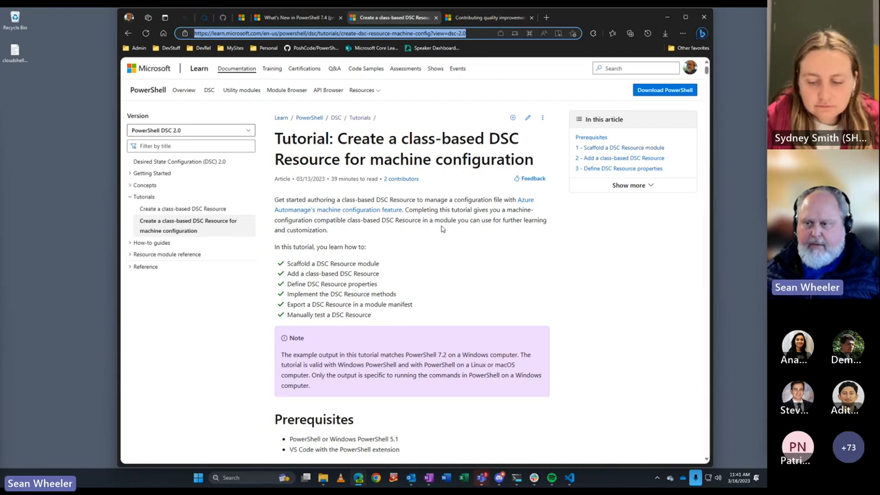
{"action": "mouse_move", "coordinate": [440, 228]}
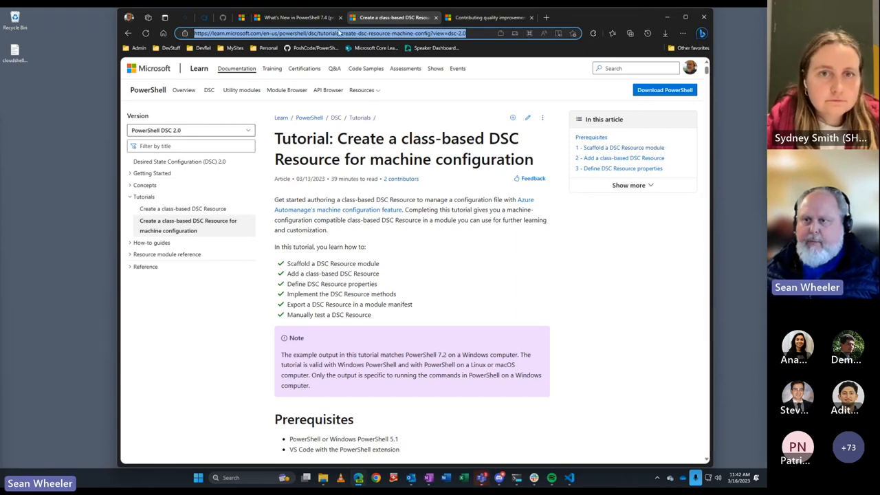
Show the What's New in PowerShell 7.4 article and scroll its breaking changes, tab completion and cmdlet improvements.
{"action": "left_click", "coordinate": [288, 17]}
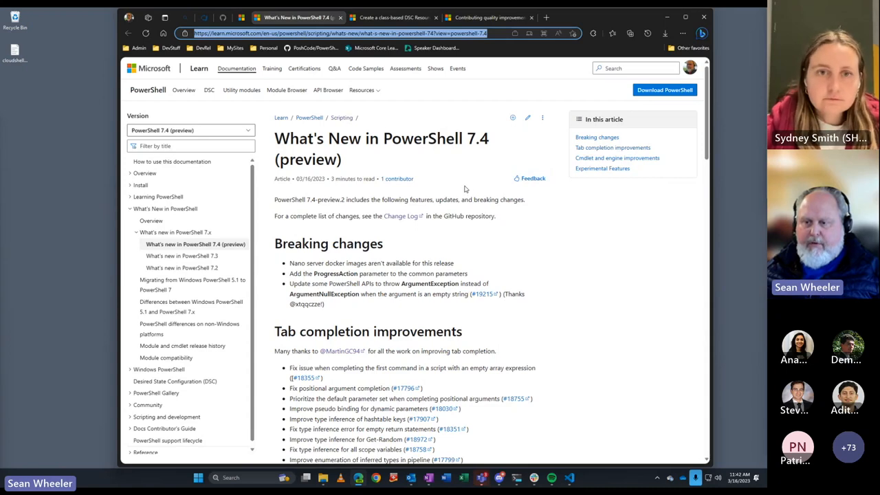
{"action": "scroll", "scroll_direction": "down", "scroll_amount": 3}
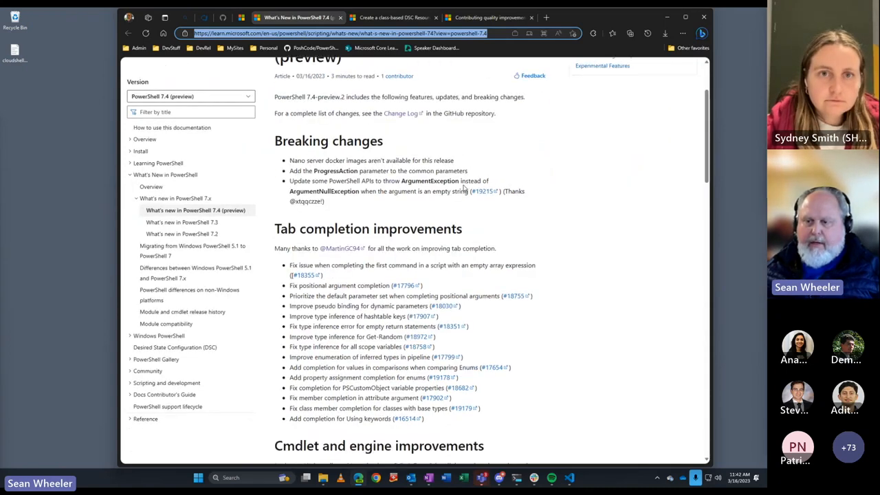
{"action": "scroll", "scroll_direction": "down", "scroll_amount": 3}
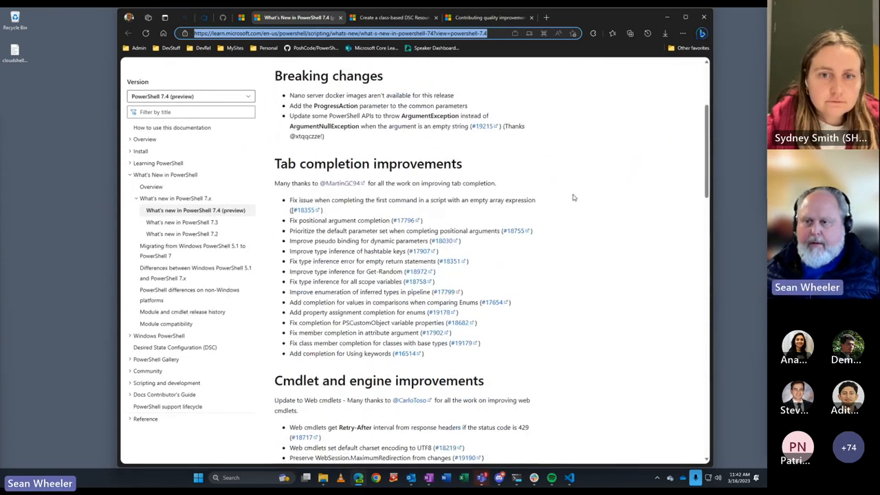
{"action": "scroll", "scroll_direction": "up", "scroll_amount": 3}
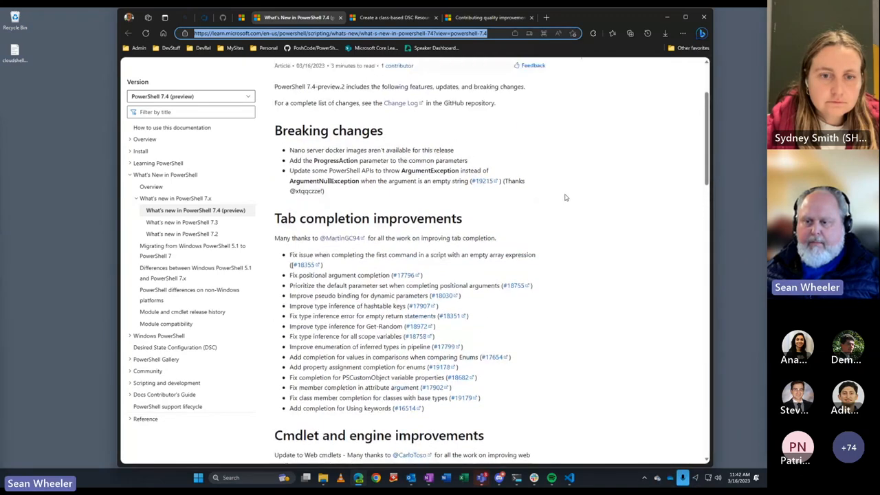
{"action": "scroll", "scroll_direction": "down", "scroll_amount": 3}
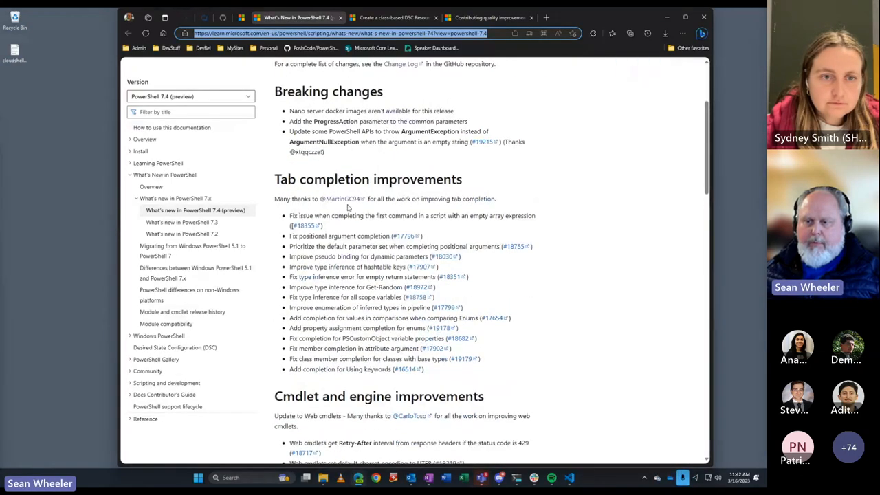
{"action": "scroll", "scroll_direction": "down", "scroll_amount": 3}
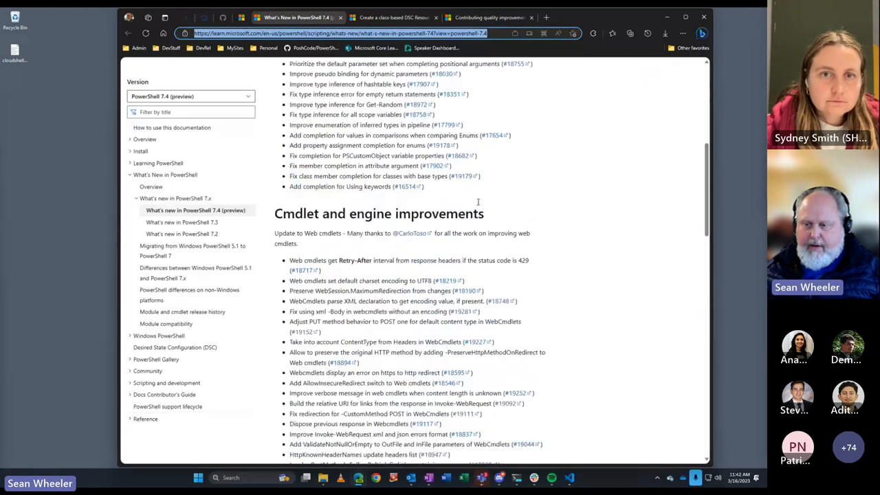
{"action": "scroll", "scroll_direction": "down", "scroll_amount": 3}
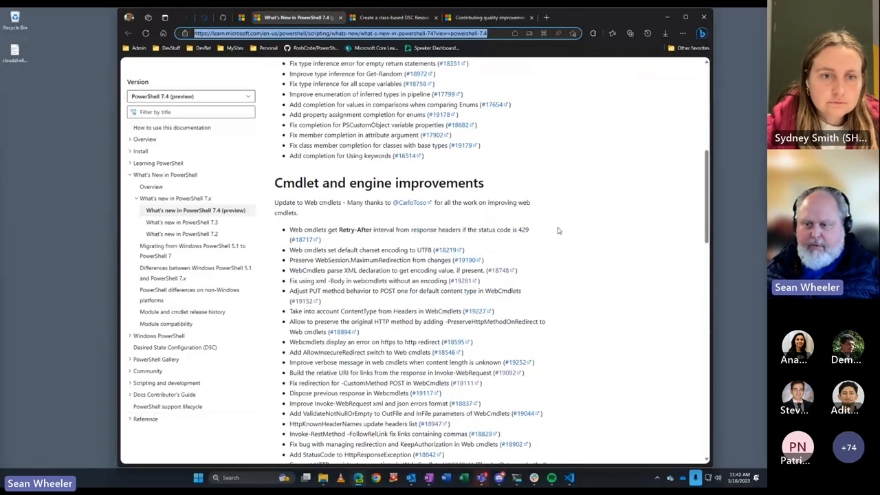
{"action": "scroll", "scroll_direction": "down", "scroll_amount": 3}
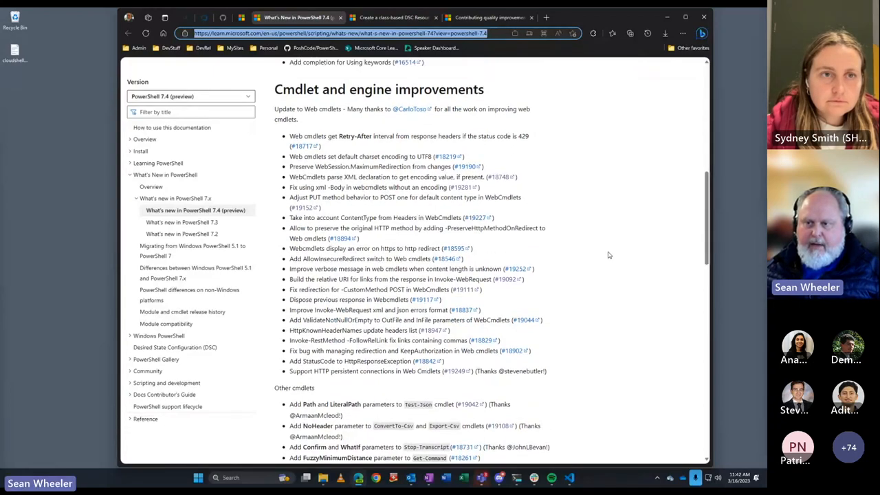
{"action": "scroll", "scroll_direction": "up", "scroll_amount": 3}
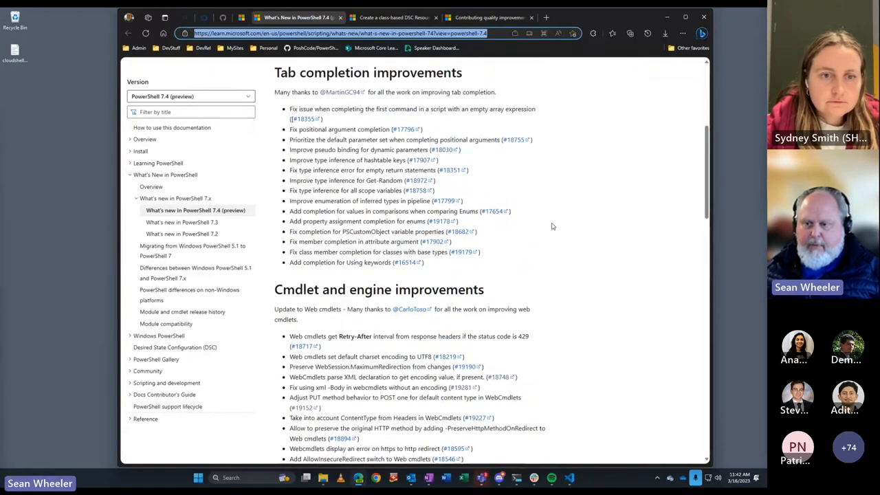
{"action": "mouse_move", "coordinate": [588, 262]}
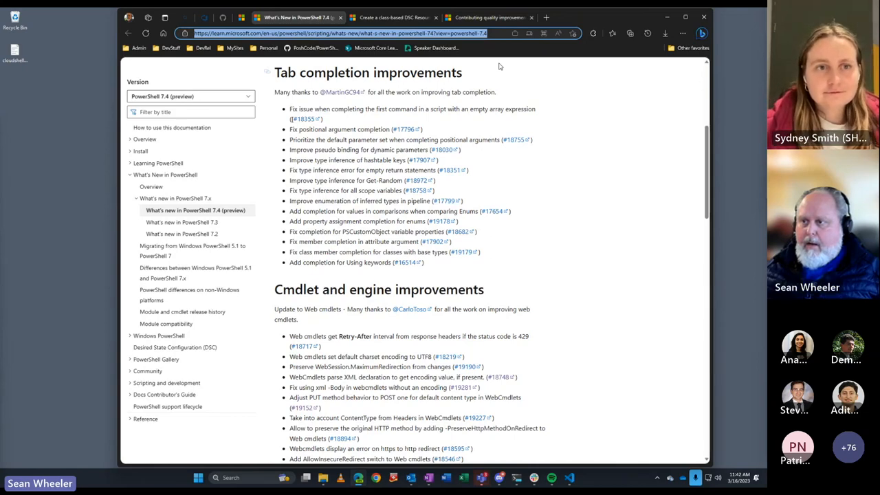
Display the Contributing quality improvements article of the PowerShell Docs contributor's guide.
{"action": "left_click", "coordinate": [488, 17]}
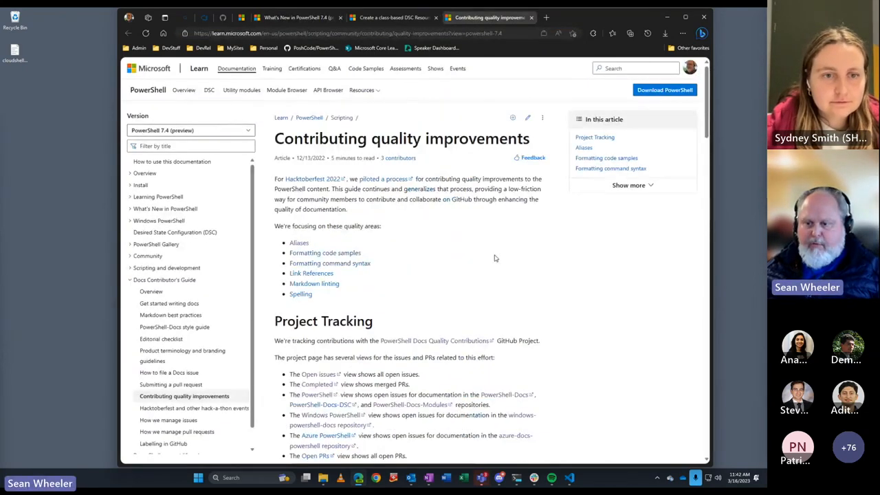
{"action": "mouse_move", "coordinate": [484, 268]}
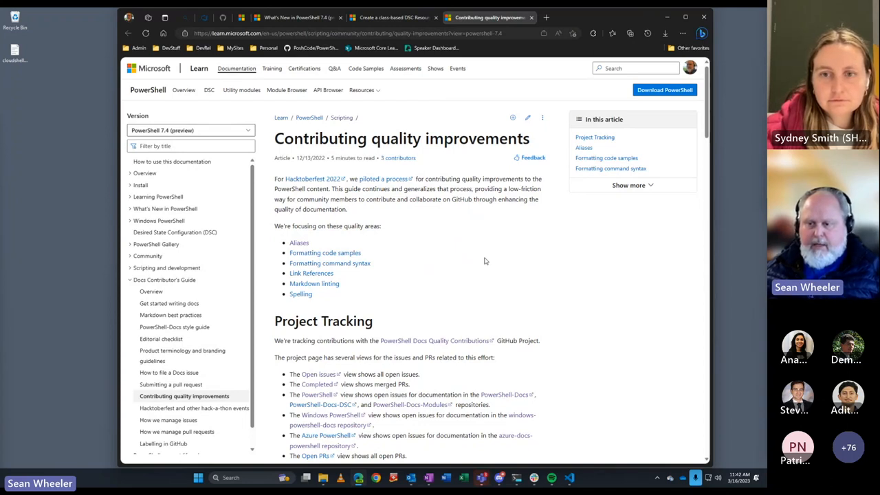
{"action": "mouse_move", "coordinate": [484, 256]}
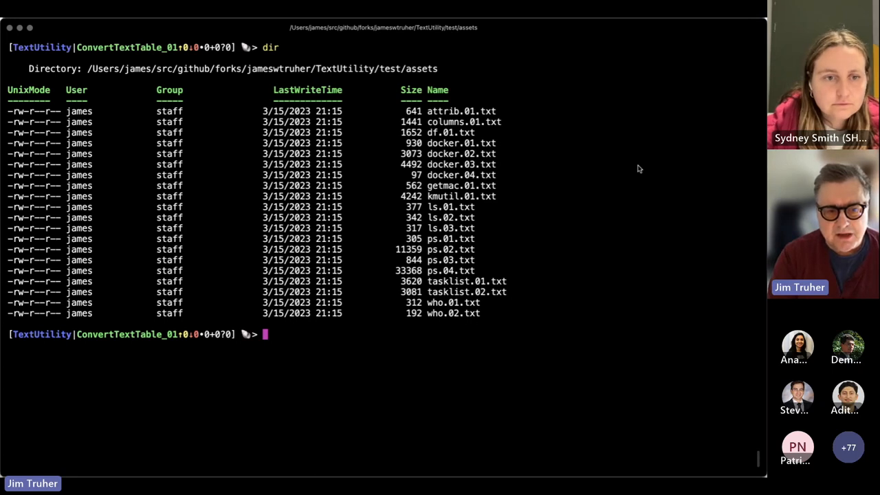
Clear the terminal and show the raw contents of ps.01.txt.
{"action": "type", "text": "clear"}
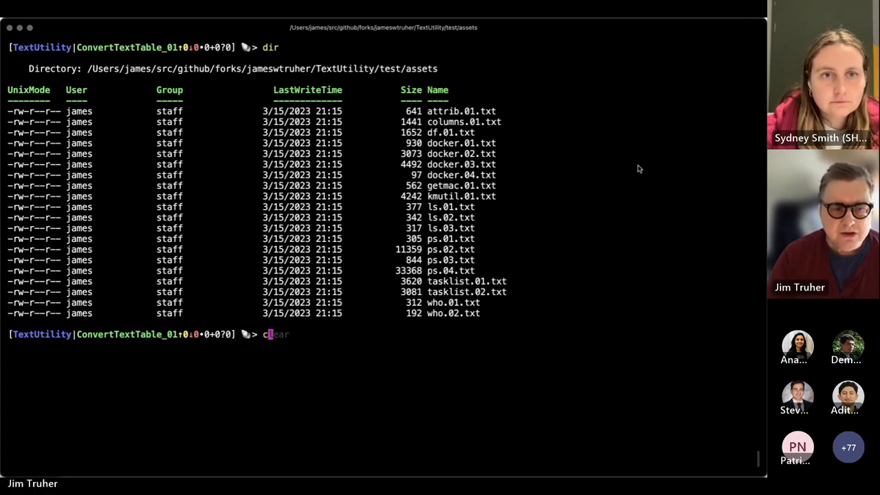
{"action": "type", "text": "cat ps.01.txt"}
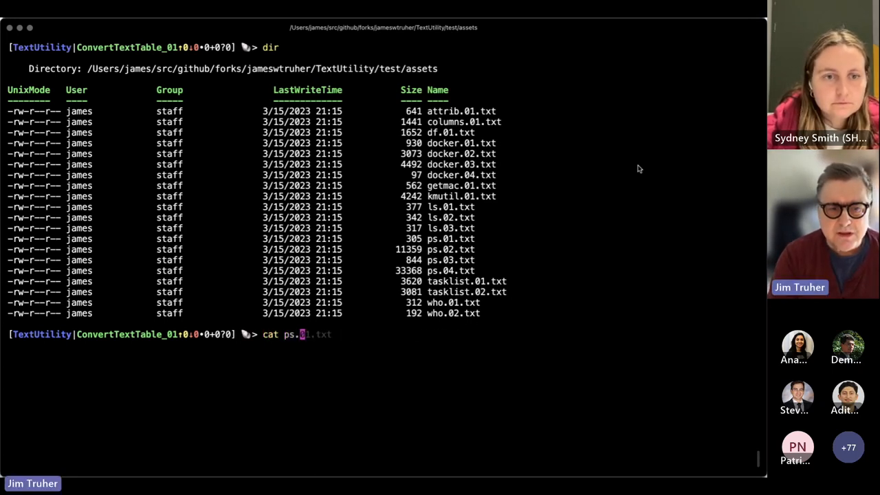
{"action": "key", "text": "Return"}
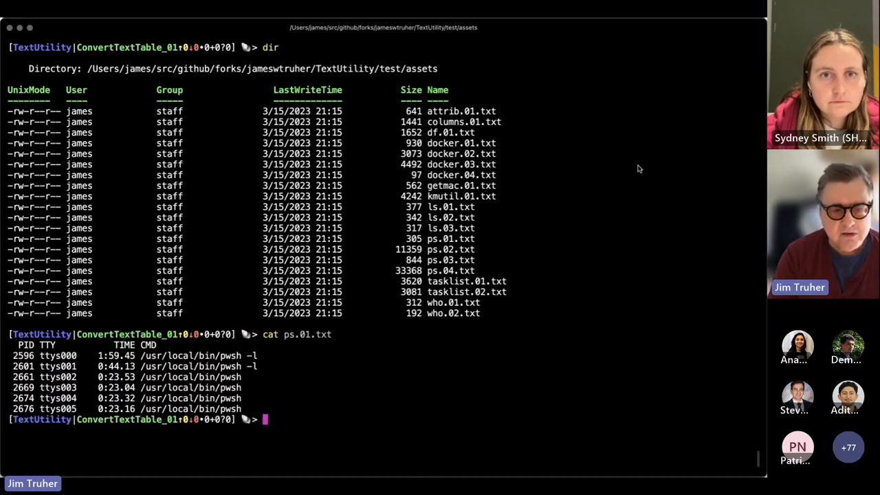
Pipe ps.01.txt through Convert-TextTable to get PID, TTY, TIME, CMD objects.
{"action": "type", "text": "cat ps.01.txt |"}
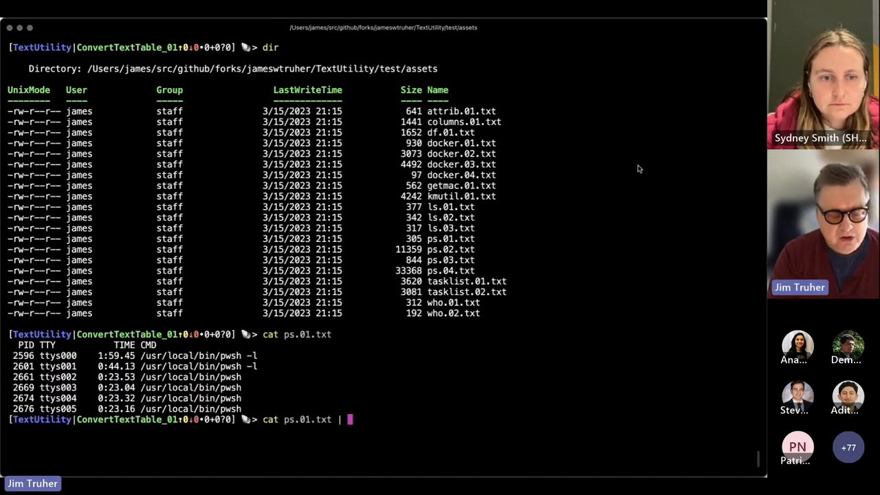
{"action": "type", "text": "convert-te"}
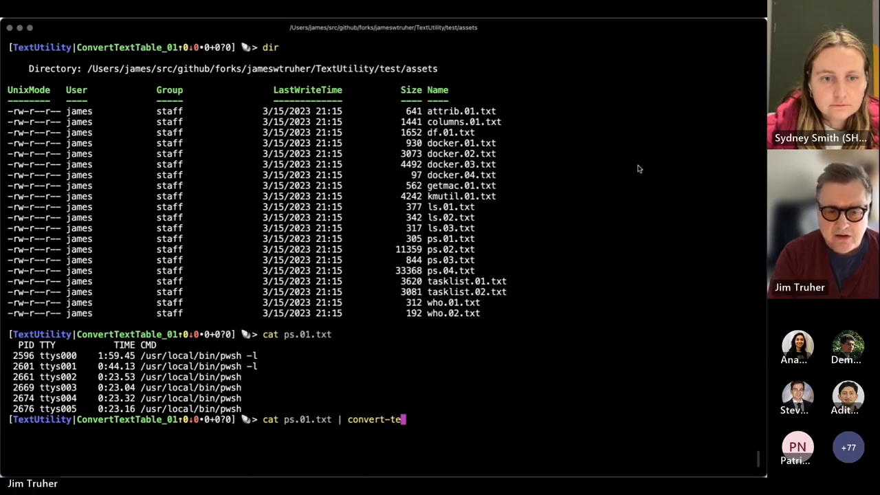
{"action": "key", "text": "Return"}
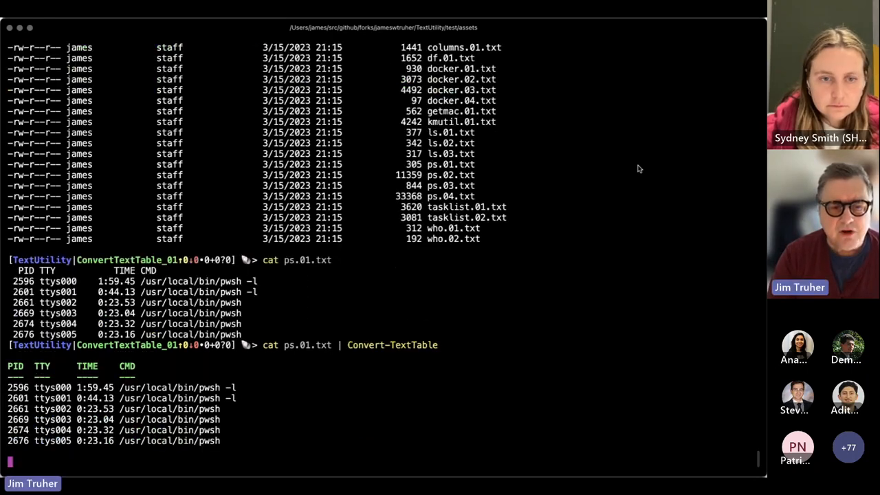
{"action": "key", "text": "Return"}
{"action": "type", "text": "cat ps.01.txt | Convert-TextTable"}
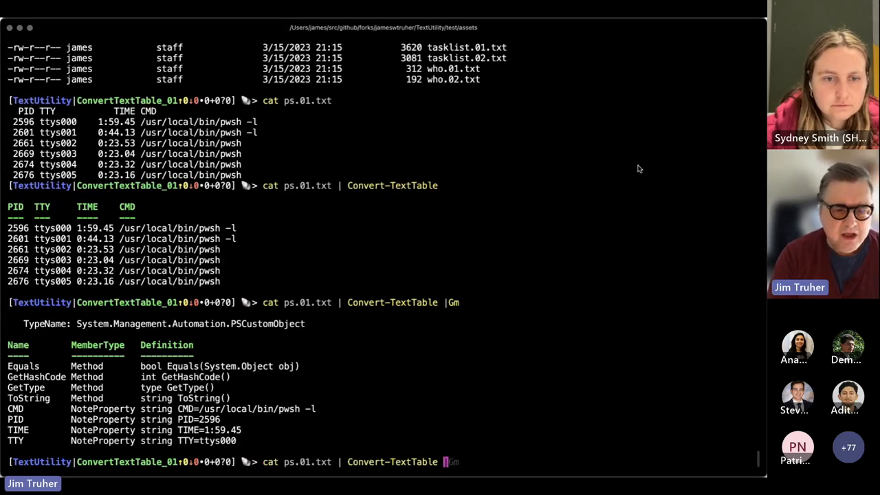
Run Convert-TextTable with -Typename psinfo to produce psinfo-typed objects as a table.
{"action": "type", "text": "-Typename"}
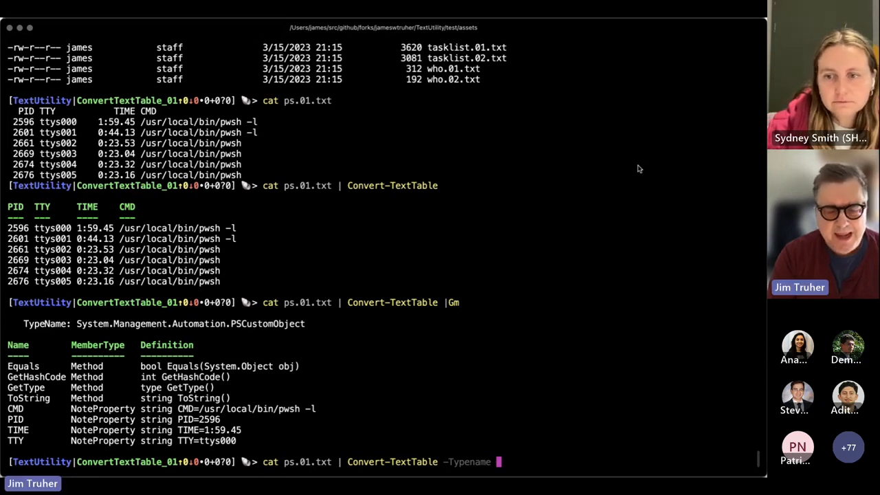
{"action": "type", "text": "psinfo"}
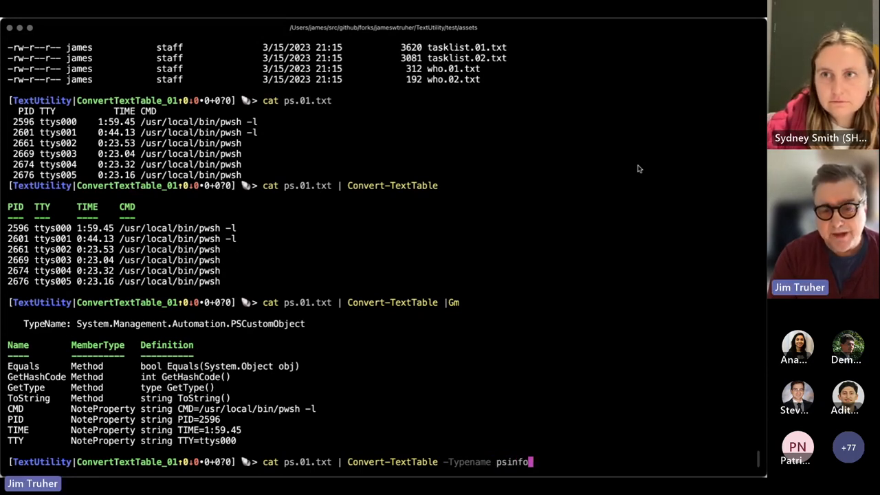
{"action": "type", "text": "| gm"}
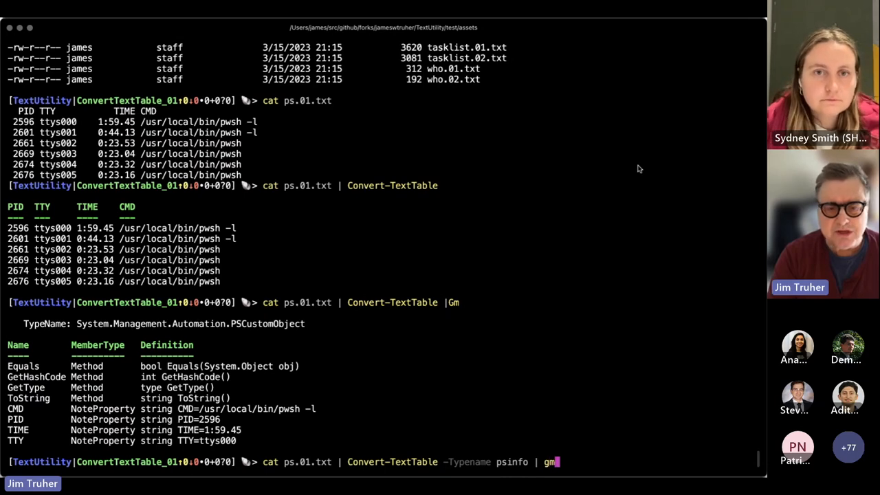
{"action": "key", "text": "backspace"}
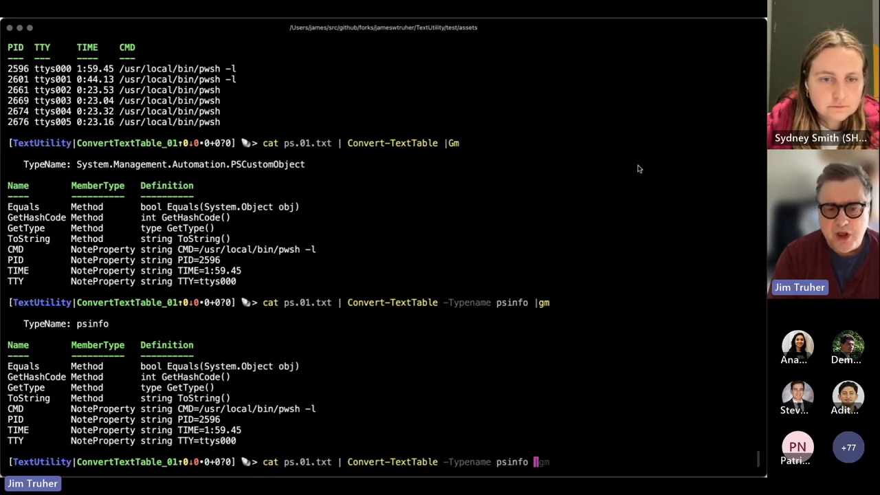
{"action": "key", "text": "Return"}
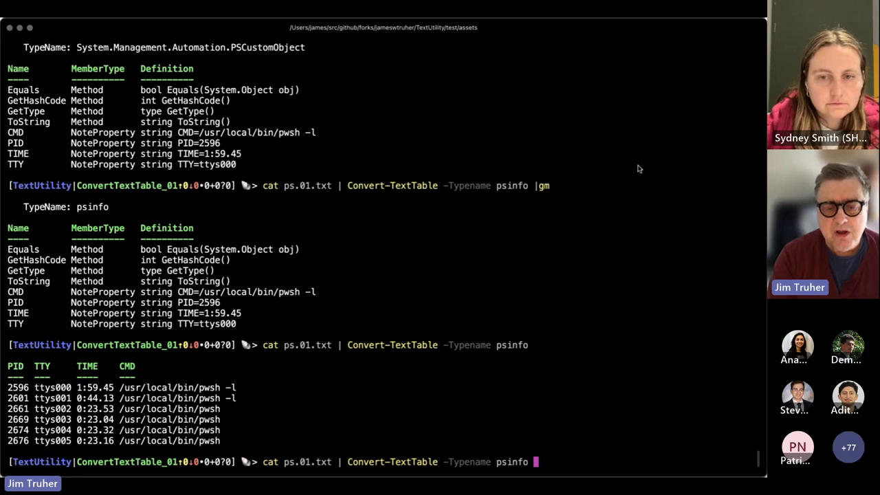
Add -Convert and Get-Member to show PID typed as int and TIME as timespan.
{"action": "type", "text": "-con"}
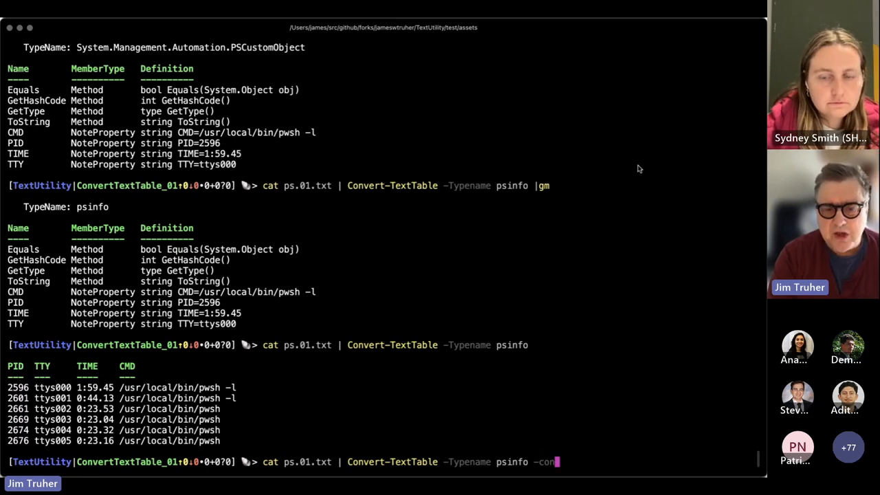
{"action": "type", "text": "vert"}
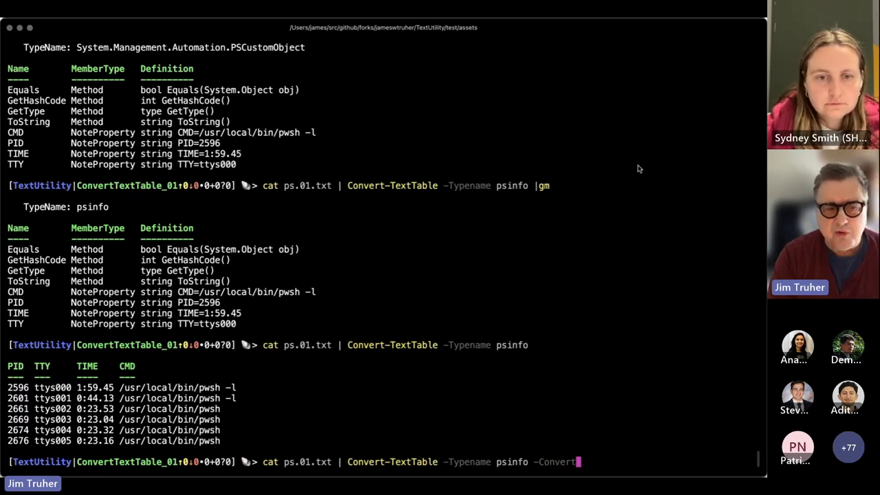
{"action": "type", "text": "| g"}
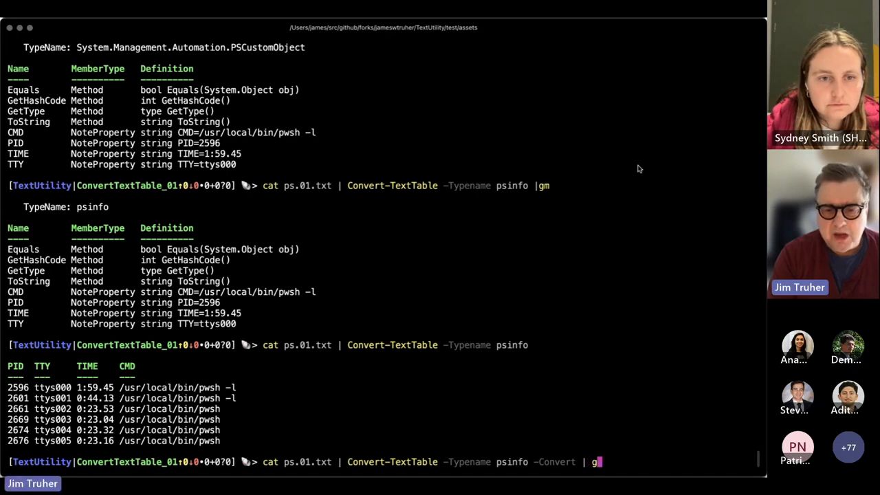
{"action": "type", "text": "m"}
{"action": "type", "text": "cat "}
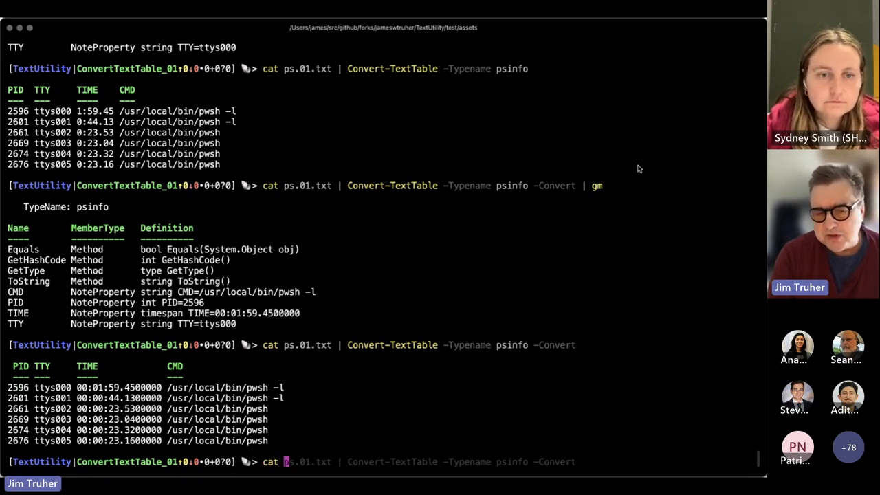
Convert tasklist.01.txt with Convert-TextTable and format its last 3 rows as a table.
{"action": "type", "text": "tasklist.01.txt | convert-texttable | select -last 5|ft"}
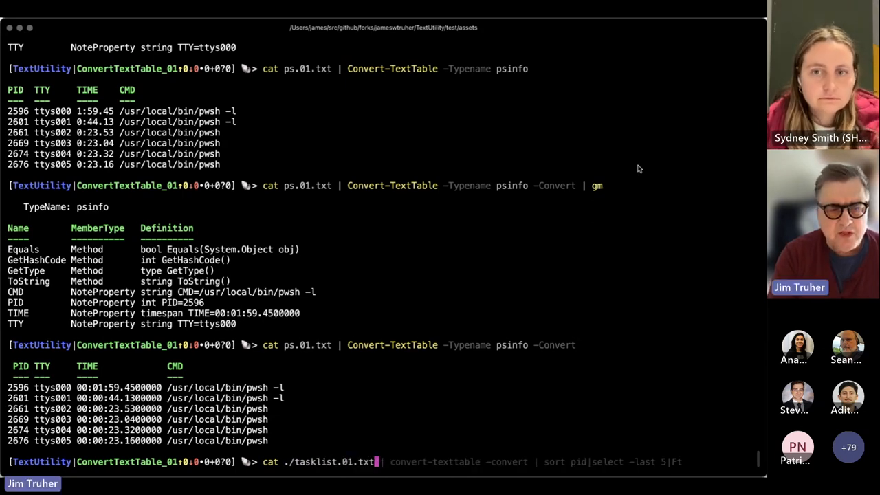
{"action": "key", "text": "Return"}
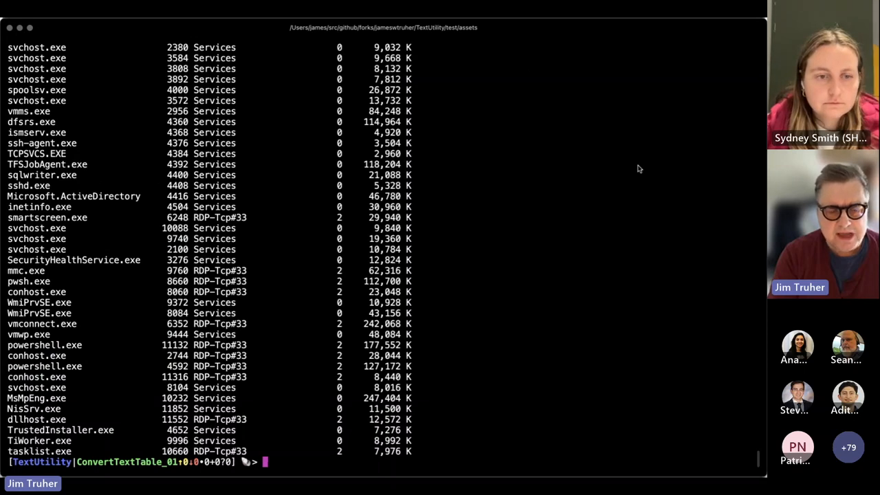
{"action": "type", "text": "cat ./tasklist.01.txt | convert-texttable -convert | sort pid|select -last 5|Ft"}
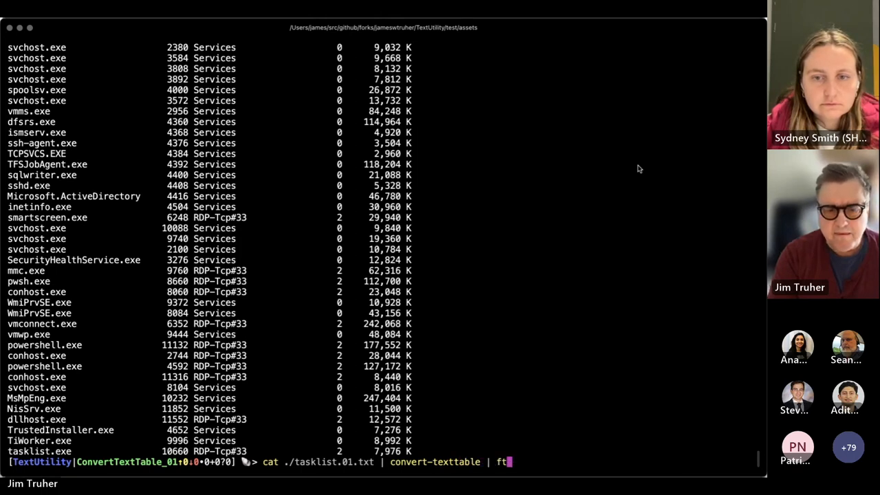
{"action": "type", "text": "select -lat"}
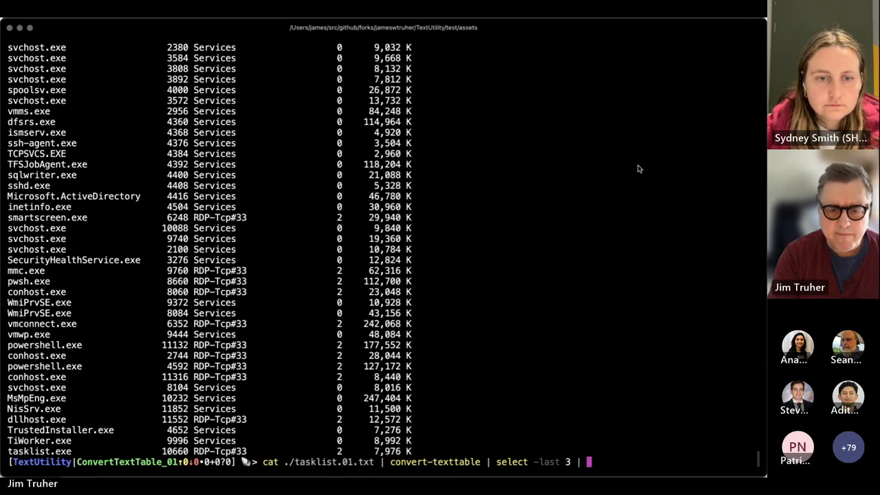
{"action": "type", "text": " ft"}
{"action": "key", "text": "Return"}
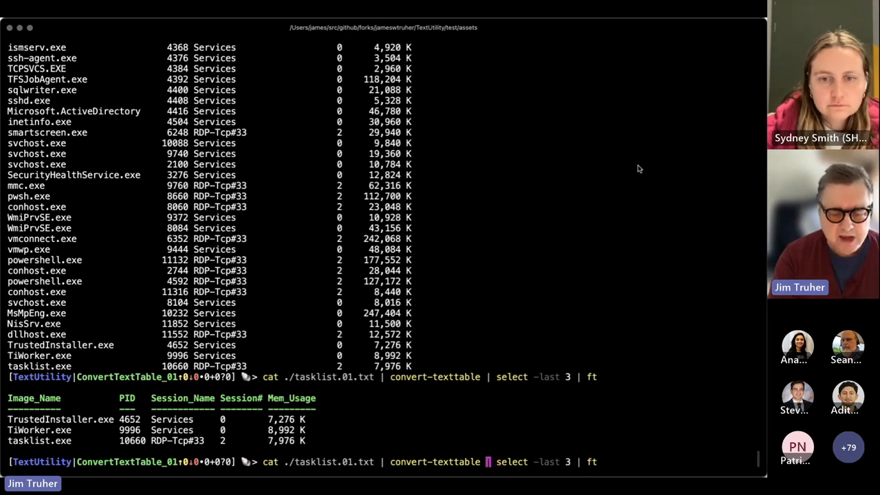
Rerun the tasklist conversion with -Convert and Sort-Object pid.
{"action": "type", "text": "-convert"}
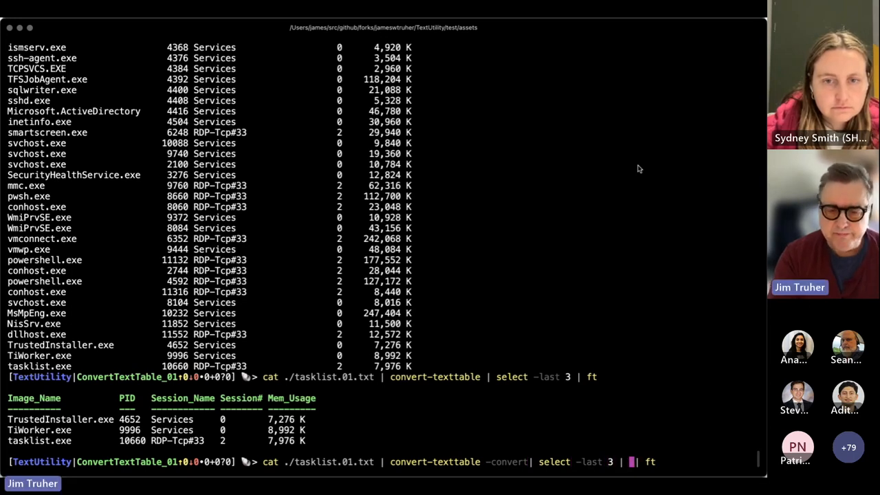
{"action": "type", "text": "sort-ob"}
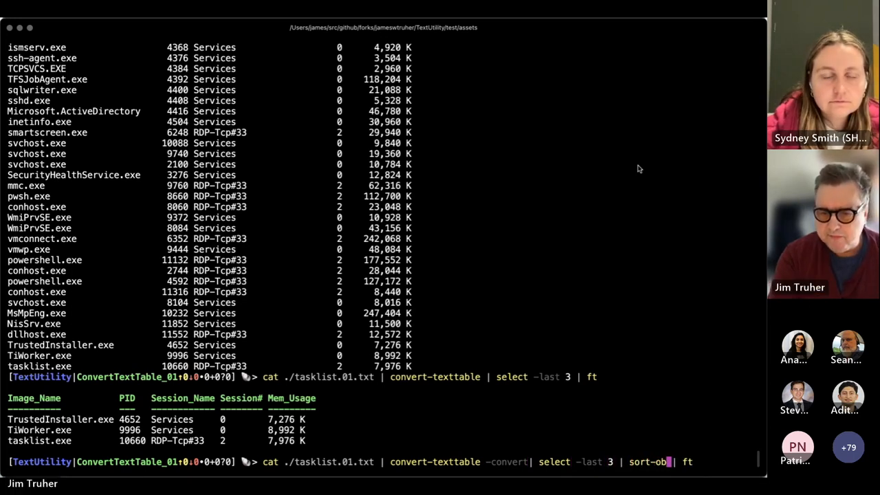
{"action": "type", "text": "ject pid"}
{"action": "type", "text": "cat ./columns.01.txt"}
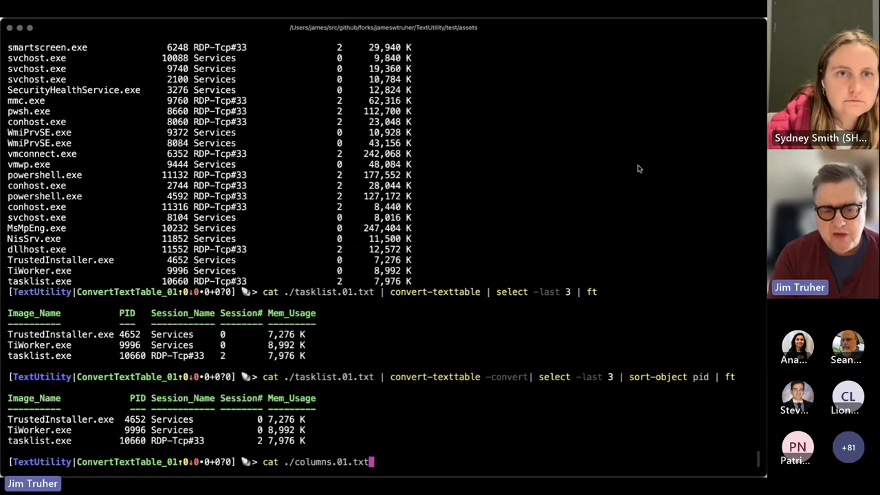
Show columns.01.txt and convert it with -NoHeader -ColumnOffset 0,20,30,40.
{"action": "key", "text": "Return"}
{"action": "type", "text": "cat ./columns.01.txt | convert-texttable "}
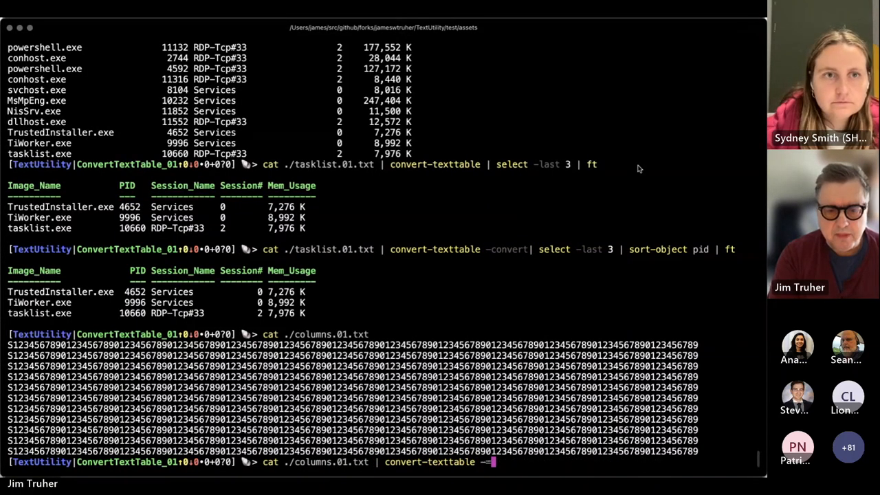
{"action": "type", "text": "-NoHeader -ColumnOffset 0,20,30,40"}
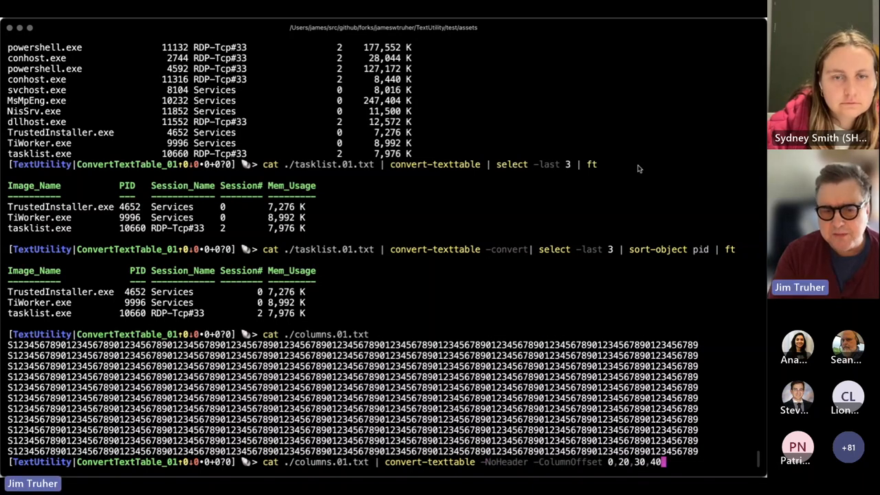
{"action": "key", "text": "Return"}
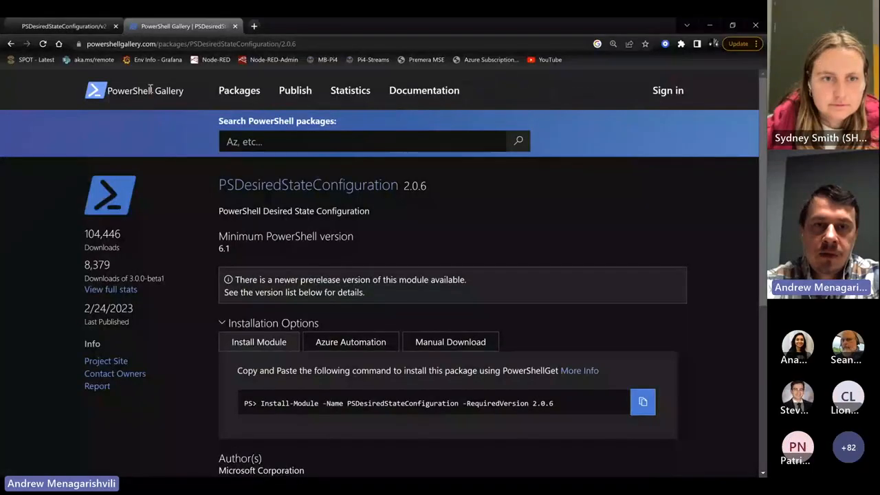
Highlight the PSDesiredStateConfiguration name and its 2.0.6 (current version) entry in Version History.
{"action": "double_click", "coordinate": [308, 185]}
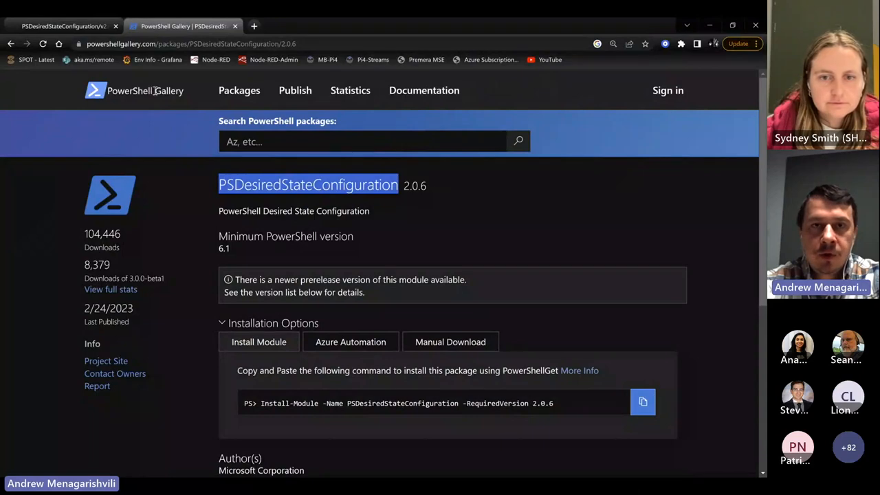
{"action": "scroll", "scroll_direction": "down", "scroll_amount": 3}
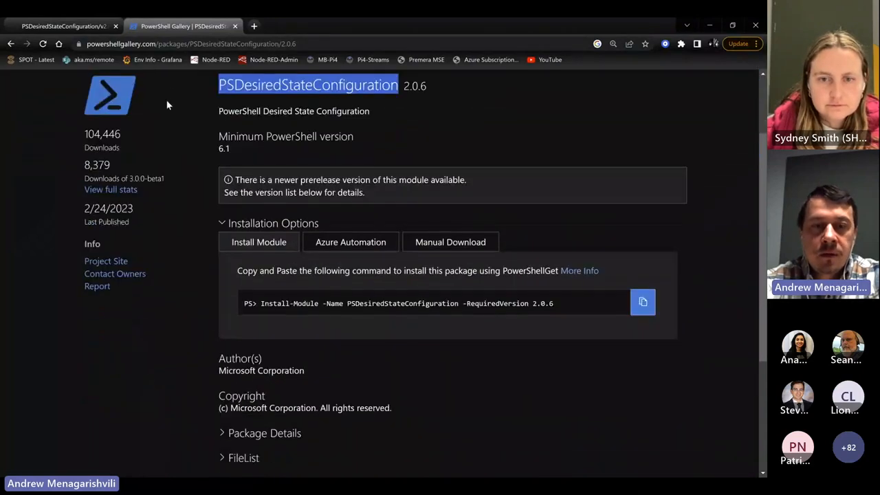
{"action": "scroll", "scroll_direction": "up", "scroll_amount": 3}
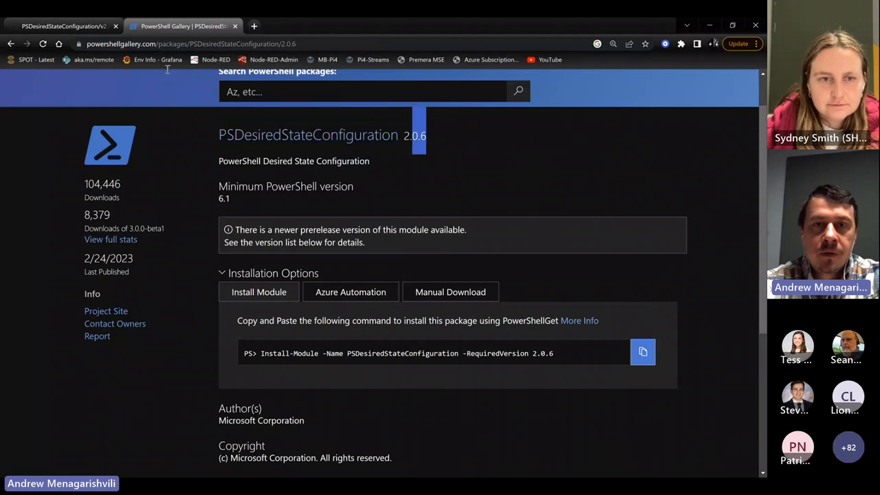
{"action": "scroll", "scroll_direction": "down", "scroll_amount": 3}
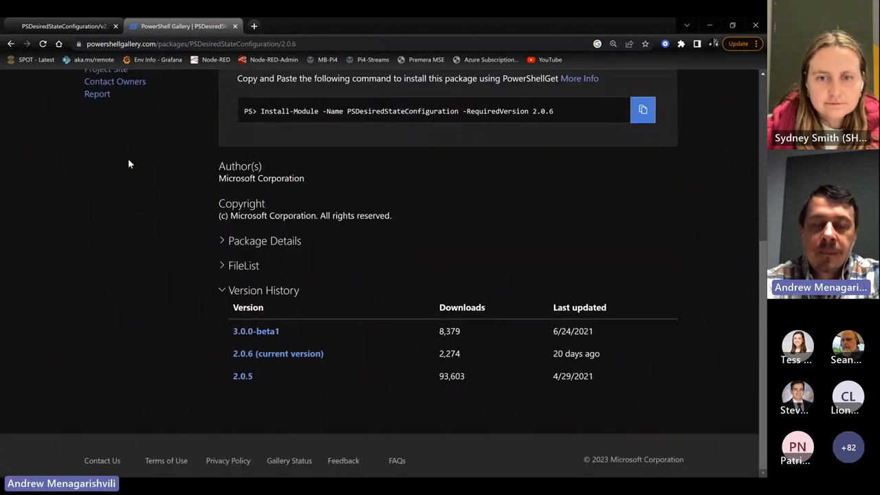
{"action": "double_click", "coordinate": [242, 377]}
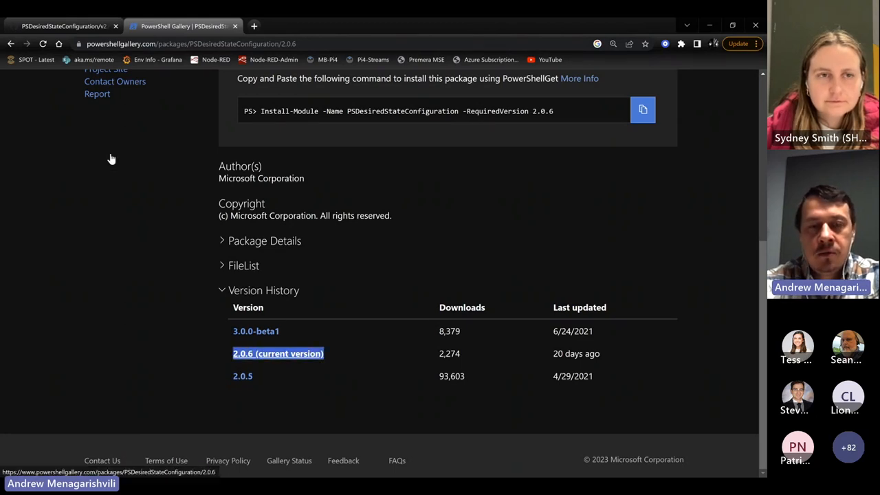
Review the PSDesiredStateConfiguration CHANGELOG/v2.md 2.0.6 entries such as the PathSeparator fix and SBOM generation.
{"action": "left_click", "coordinate": [62, 26]}
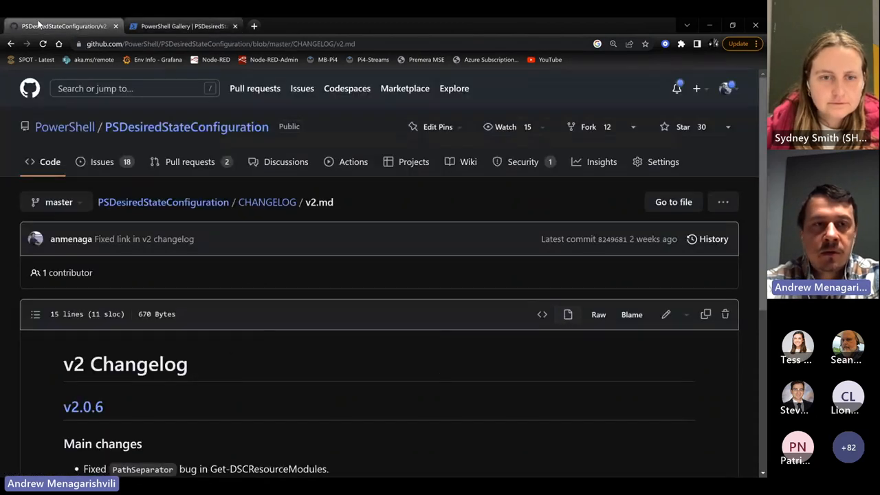
{"action": "scroll", "scroll_direction": "down", "scroll_amount": 3}
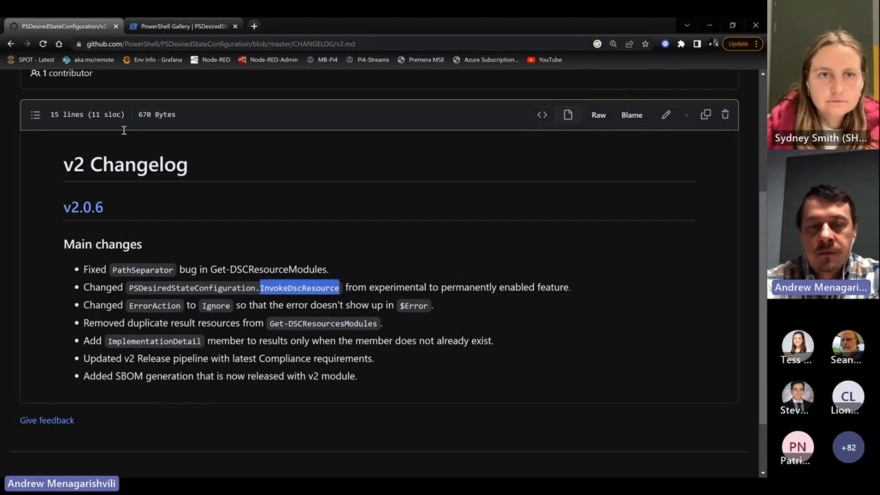
{"action": "mouse_move", "coordinate": [163, 130]}
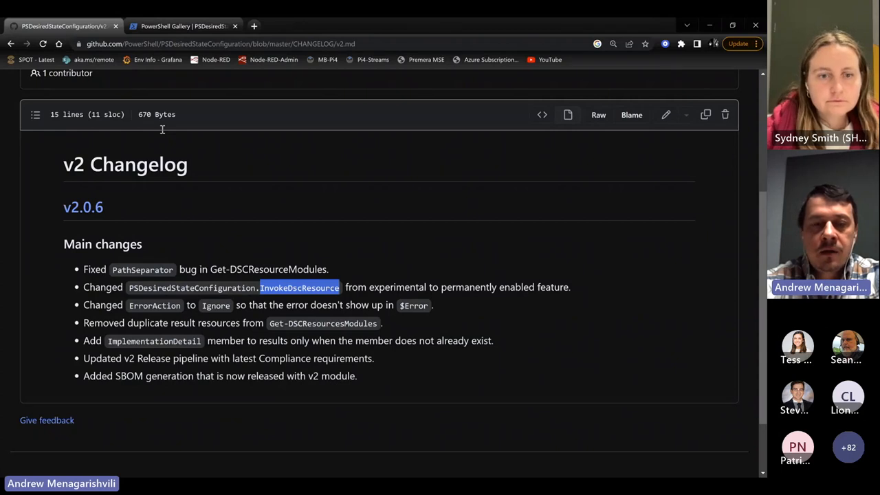
{"action": "mouse_move", "coordinate": [123, 165]}
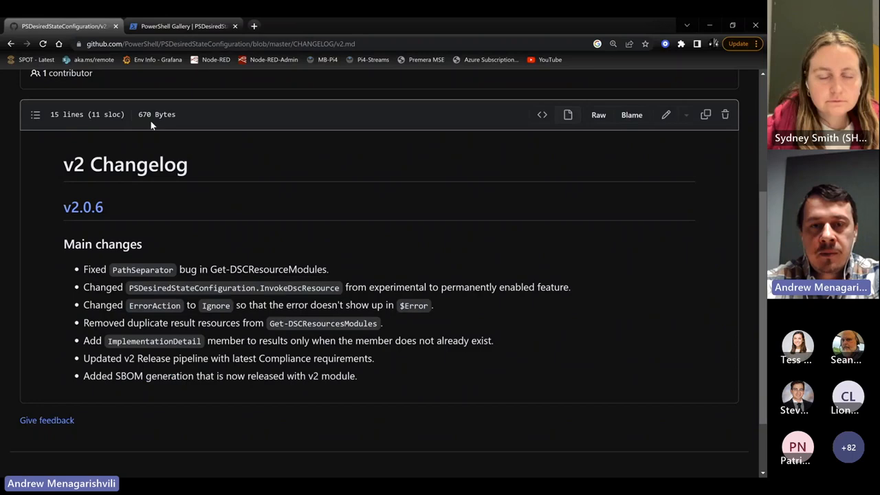
{"action": "scroll", "scroll_direction": "up", "scroll_amount": 3}
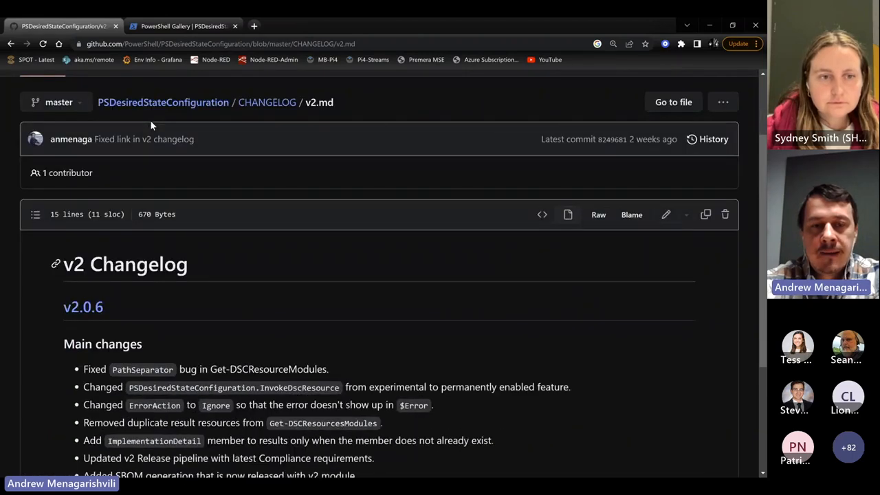
{"action": "scroll", "scroll_direction": "down", "scroll_amount": 3}
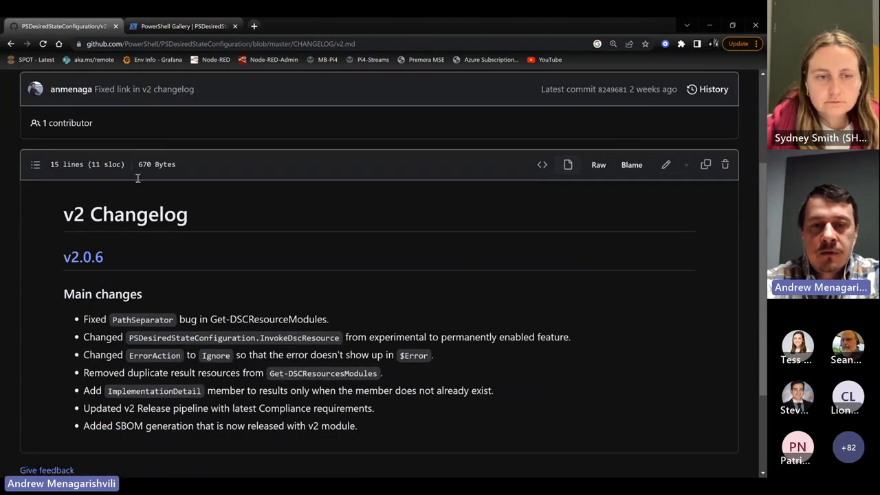
{"action": "mouse_move", "coordinate": [146, 181]}
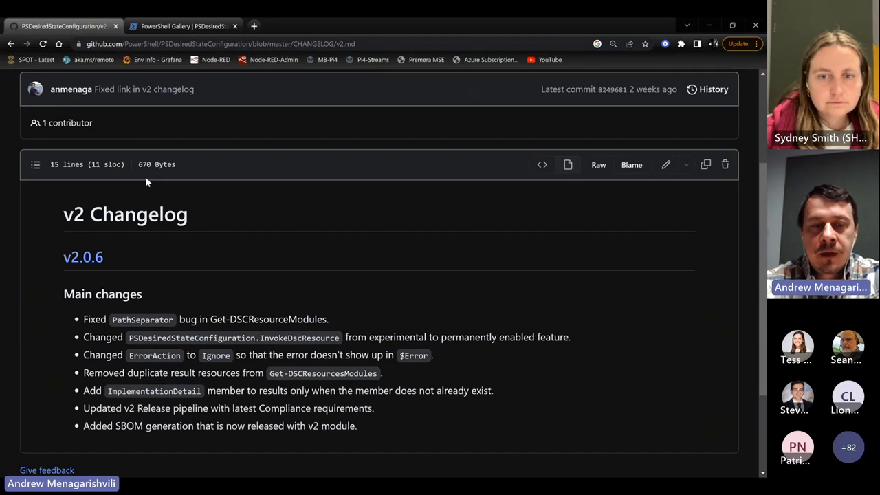
{"action": "scroll", "scroll_direction": "up", "scroll_amount": 3}
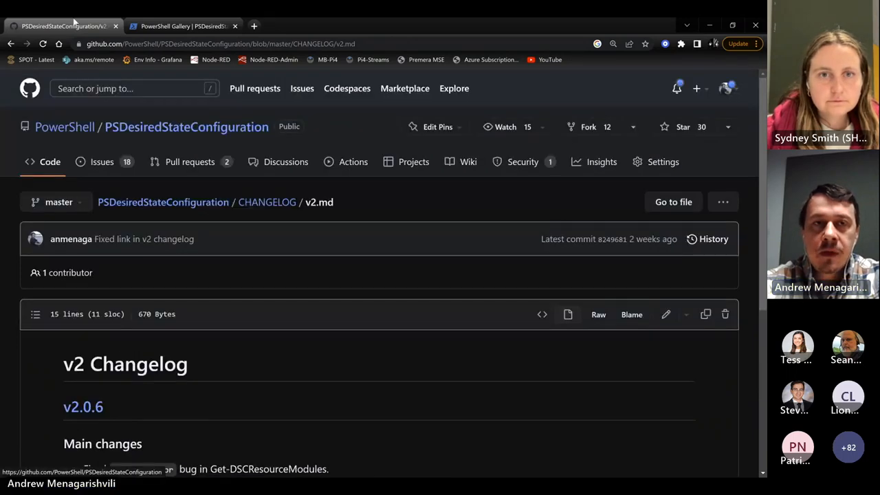
On the PowerShell Gallery page, highlight RequiredVersion in the install command and view version 3.0.0-beta1.
{"action": "left_click", "coordinate": [182, 26]}
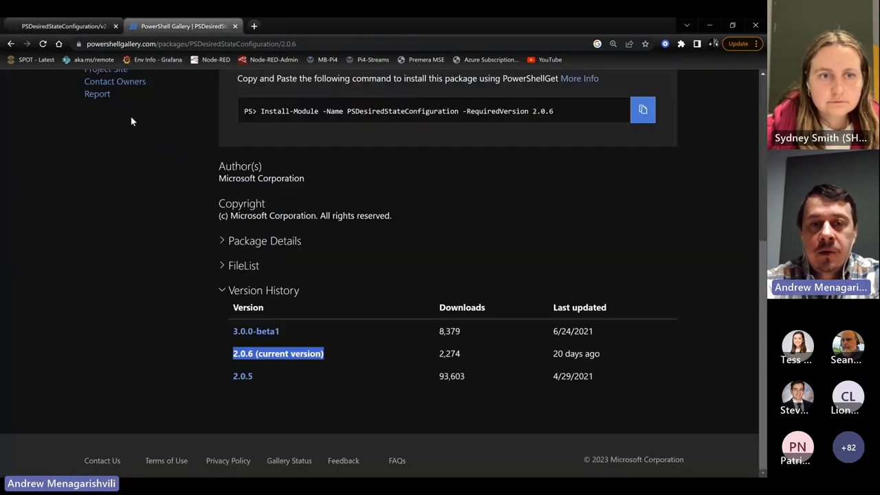
{"action": "mouse_move", "coordinate": [144, 159]}
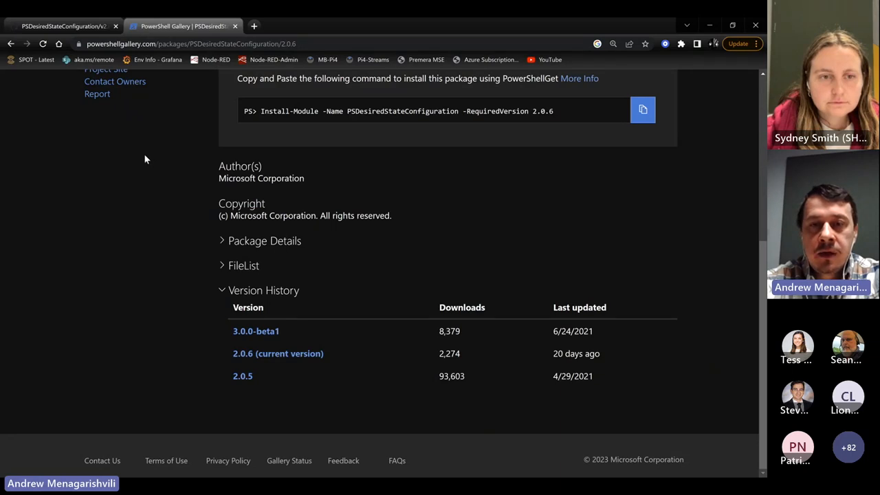
{"action": "scroll", "scroll_direction": "up", "scroll_amount": 3}
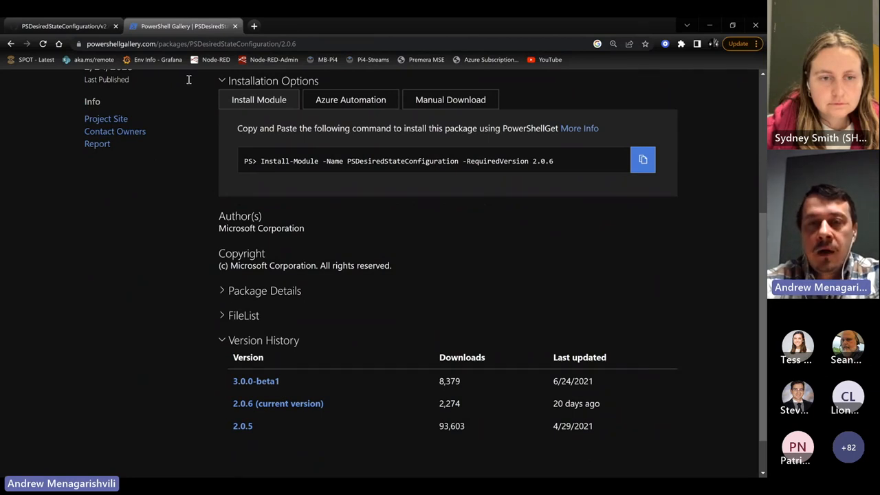
{"action": "double_click", "coordinate": [496, 161]}
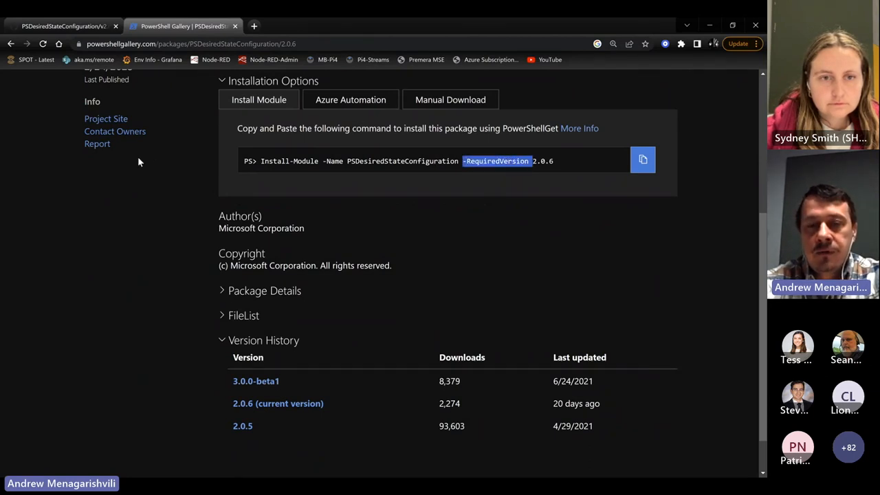
{"action": "left_click", "coordinate": [256, 381]}
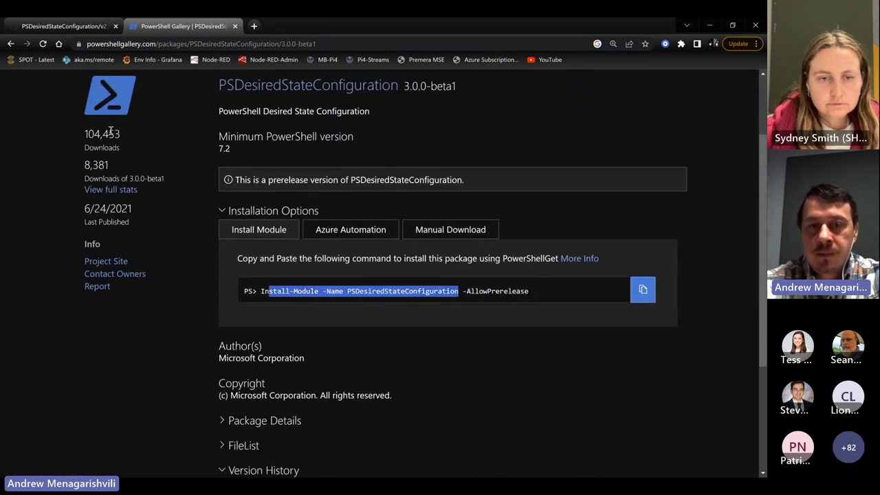
{"action": "scroll", "scroll_direction": "down", "scroll_amount": 3}
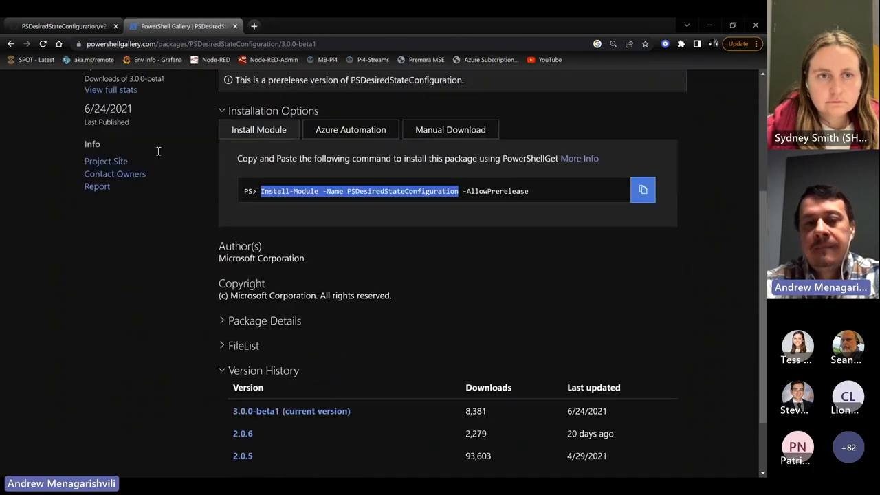
{"action": "mouse_move", "coordinate": [172, 122]}
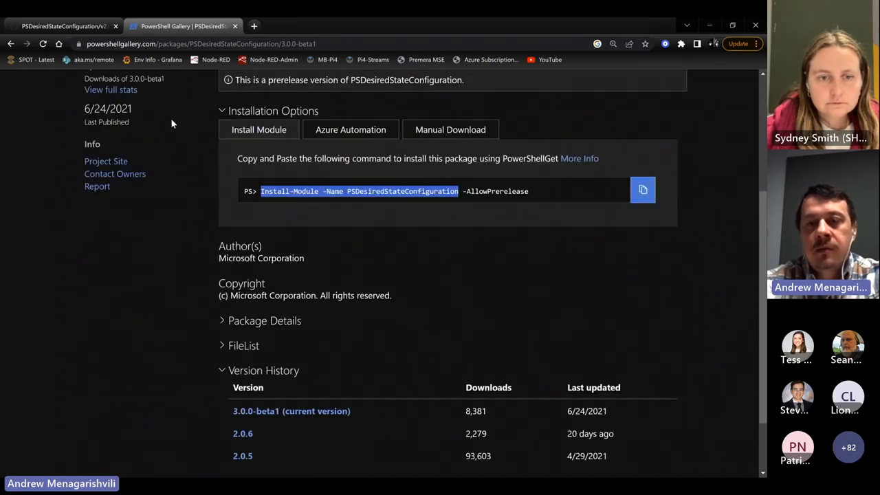
Compare the Install-Module commands for versions 2.0.6 and 2.0.5 from Version History.
{"action": "left_click", "coordinate": [242, 433]}
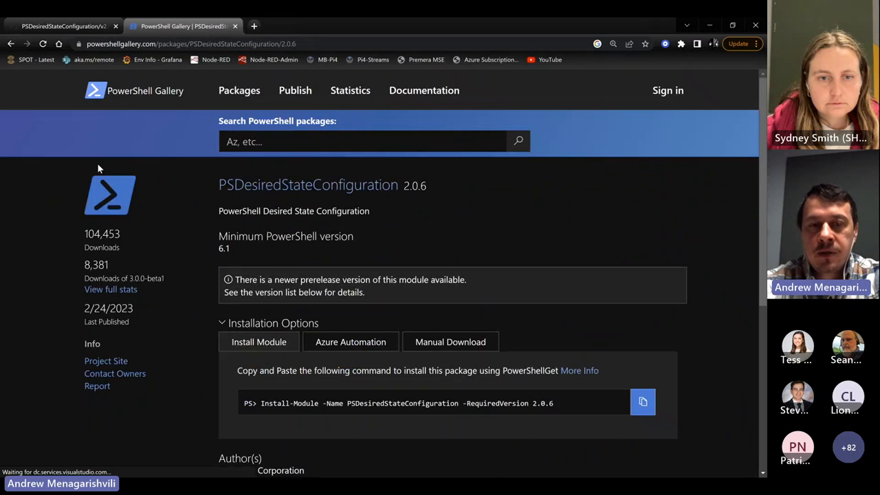
{"action": "scroll", "scroll_direction": "down", "scroll_amount": 3}
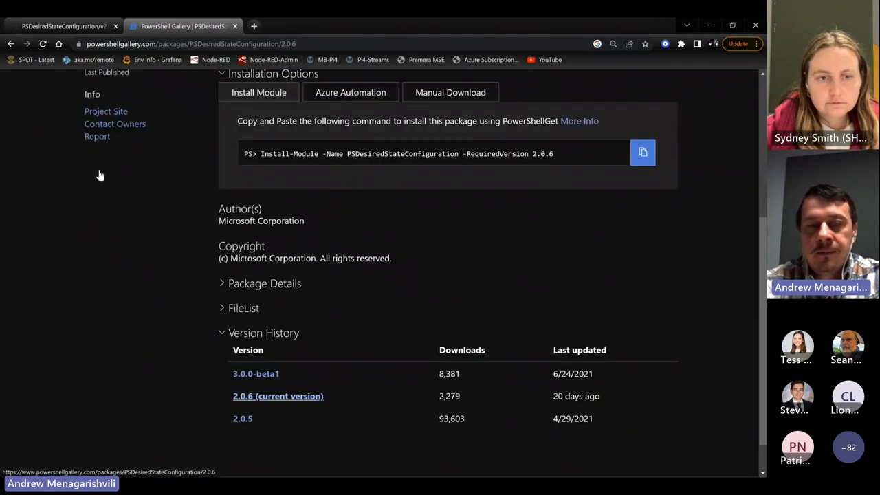
{"action": "mouse_move", "coordinate": [107, 183]}
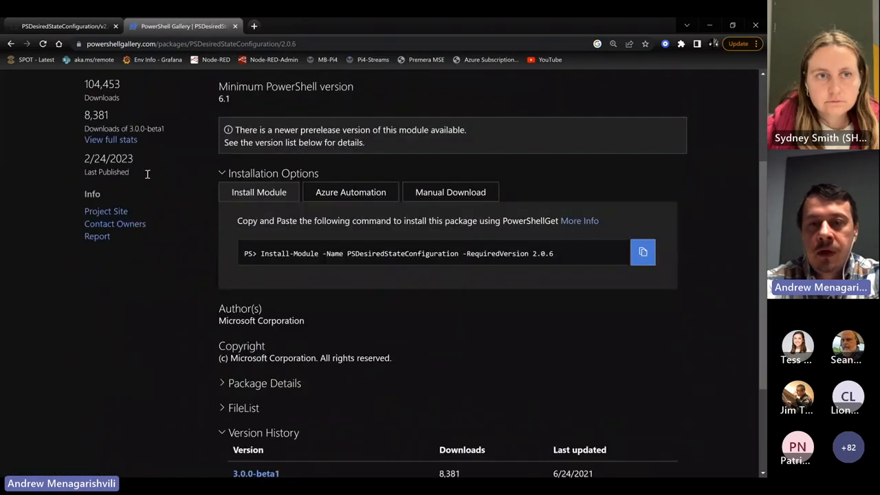
{"action": "scroll", "scroll_direction": "down", "scroll_amount": 3}
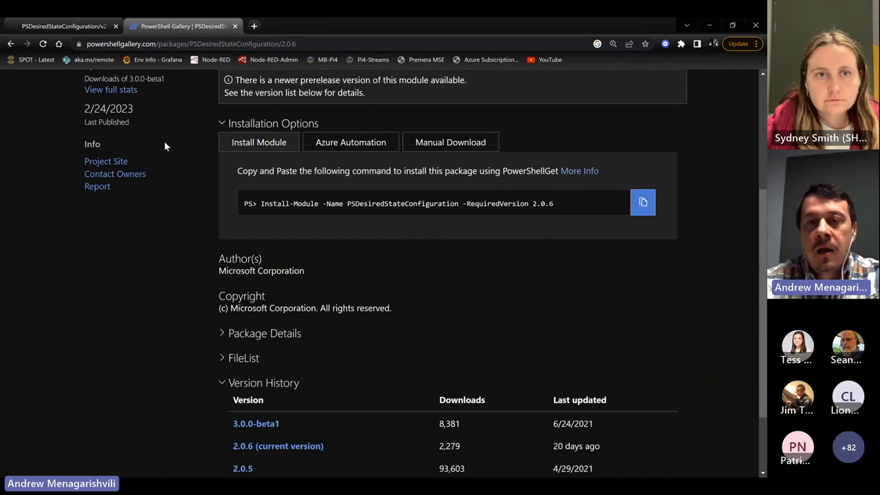
{"action": "scroll", "scroll_direction": "down", "scroll_amount": 3}
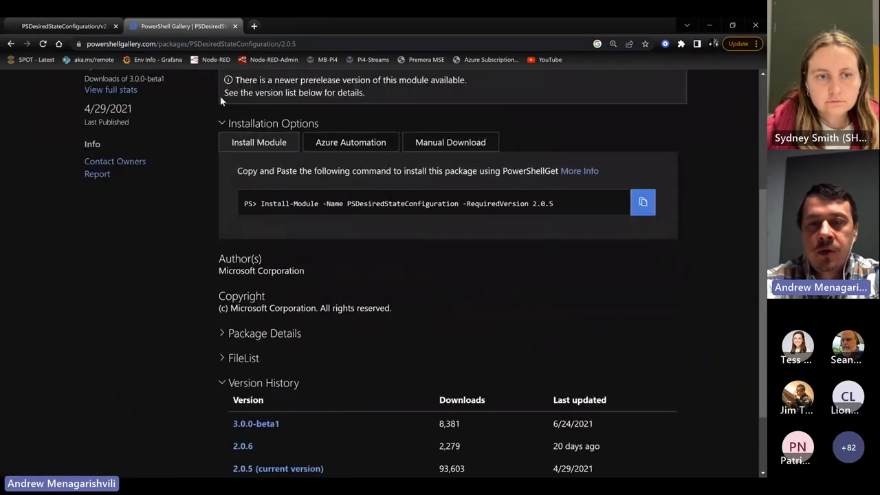
{"action": "double_click", "coordinate": [495, 204]}
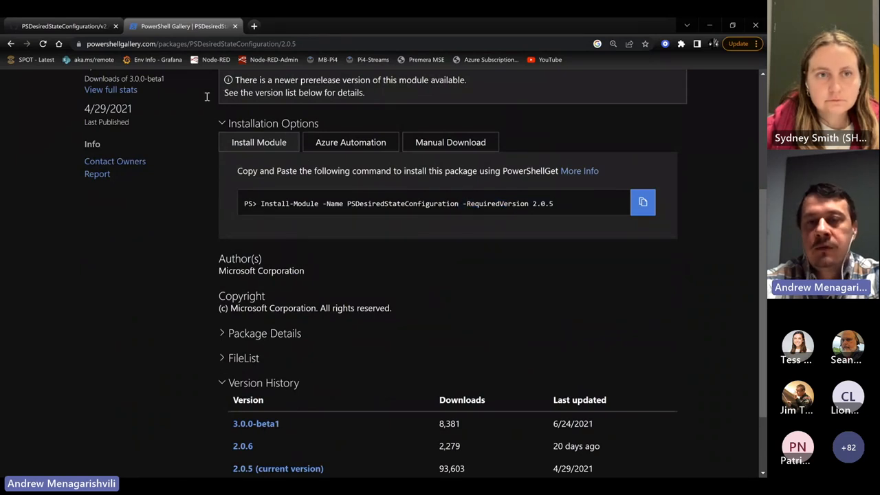
{"action": "scroll", "scroll_direction": "down", "scroll_amount": 3}
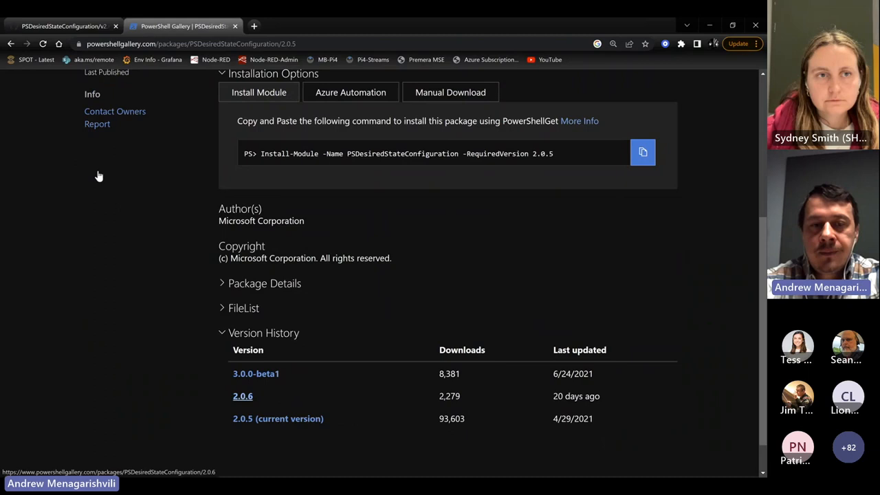
{"action": "left_click", "coordinate": [242, 396]}
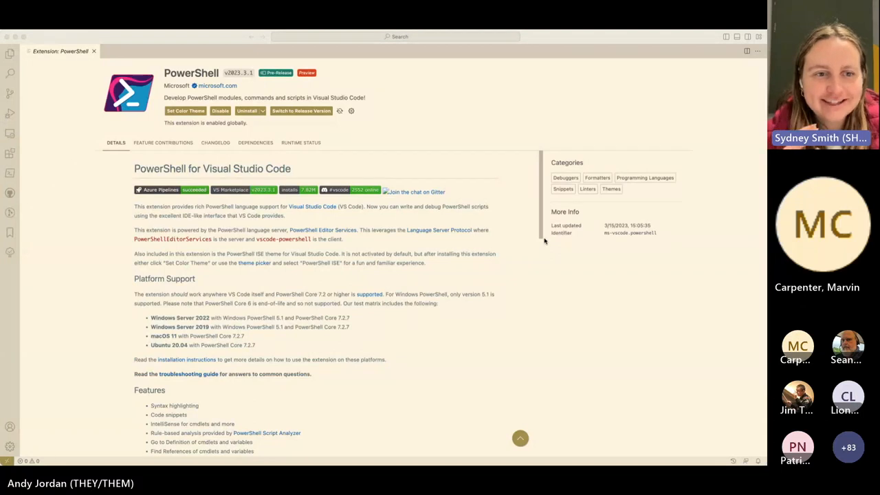
{"action": "mouse_move", "coordinate": [531, 242]}
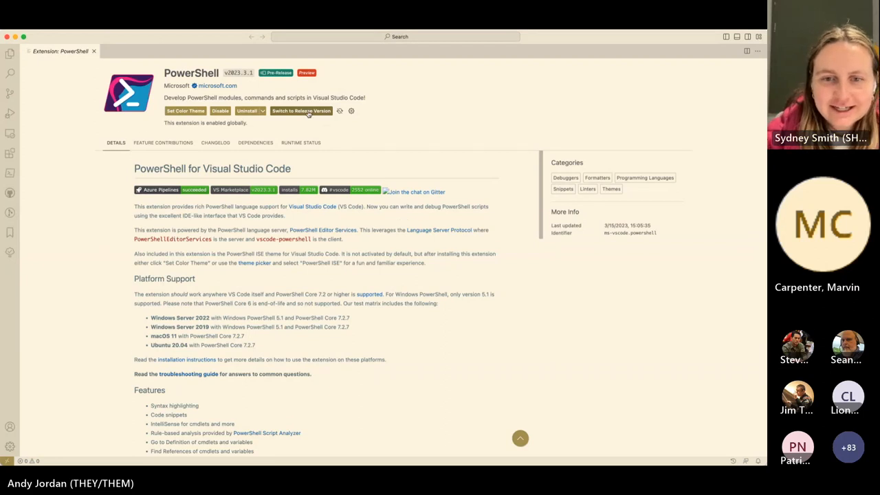
Switch the PowerShell extension to its release version and reload the window with Developer: Reload Window.
{"action": "left_click", "coordinate": [299, 110]}
{"action": "type", "text": ">reload"}
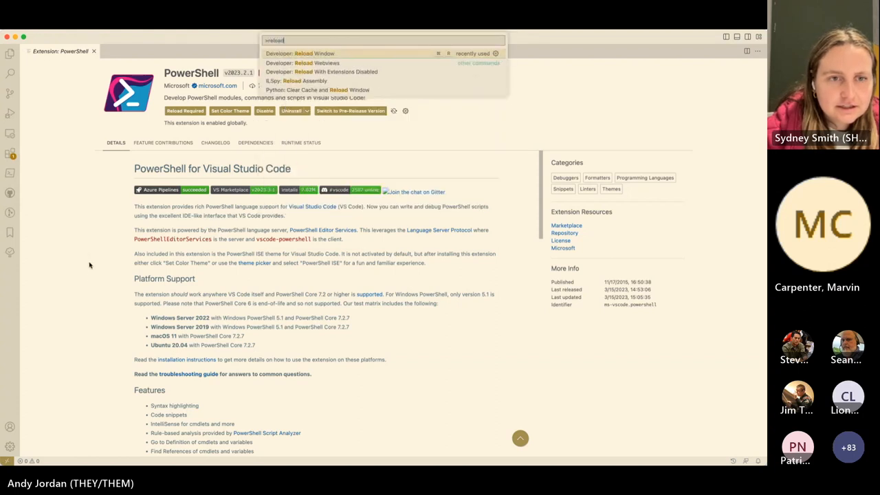
{"action": "left_click", "coordinate": [308, 52]}
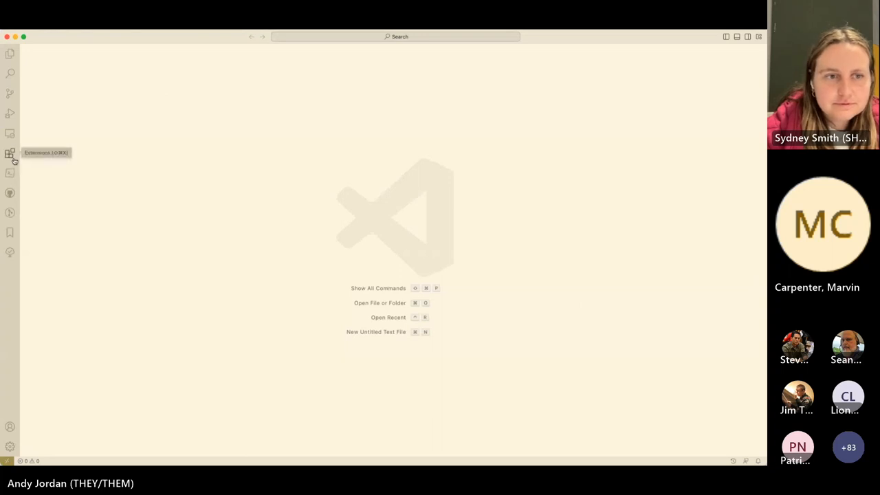
Search the Extensions view for powershell and show the PowerShell Preview extension's details.
{"action": "left_click", "coordinate": [10, 153]}
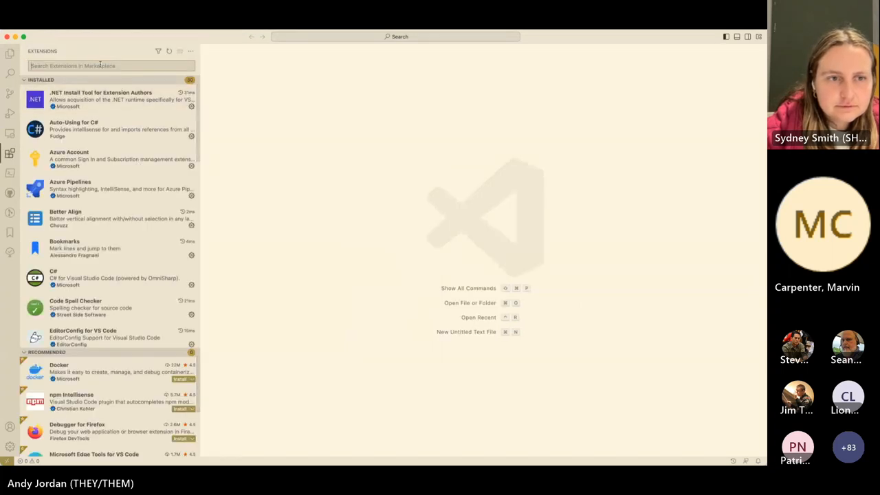
{"action": "type", "text": "powershell"}
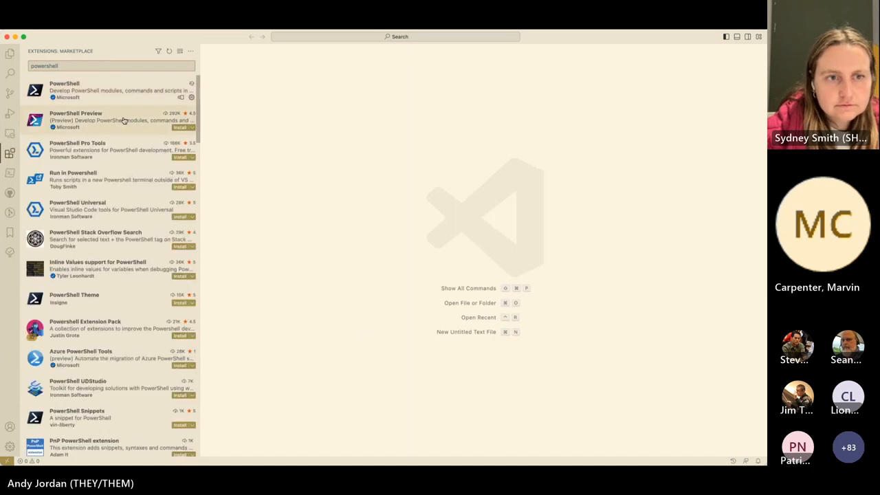
{"action": "left_click", "coordinate": [103, 121]}
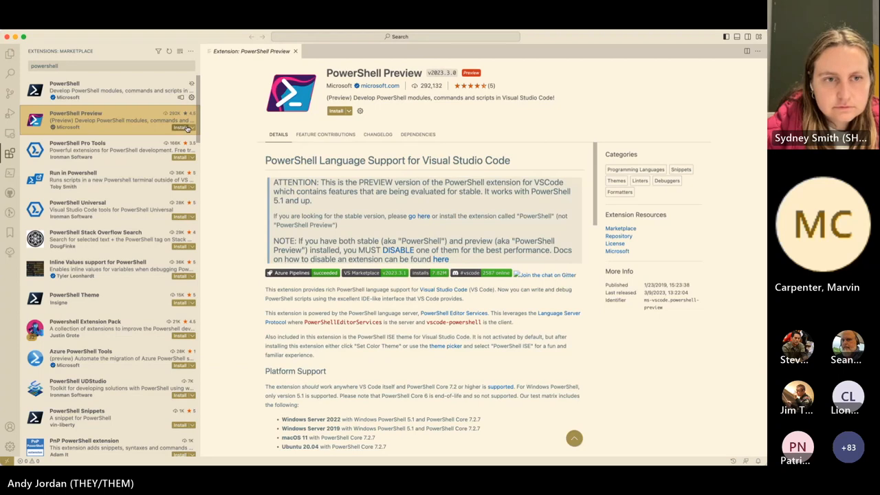
{"action": "mouse_move", "coordinate": [235, 136]}
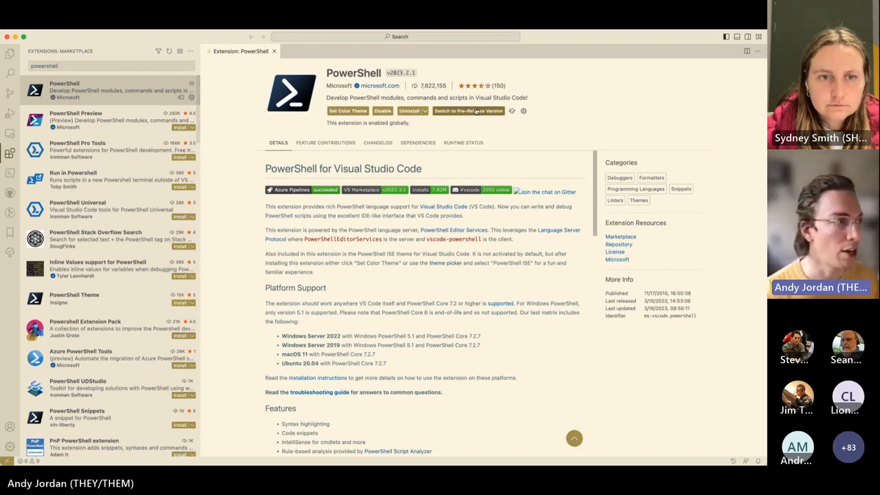
Switch the PowerShell extension back to pre-release version 2023.3.1 and search powershell to show it again.
{"action": "left_click", "coordinate": [468, 110]}
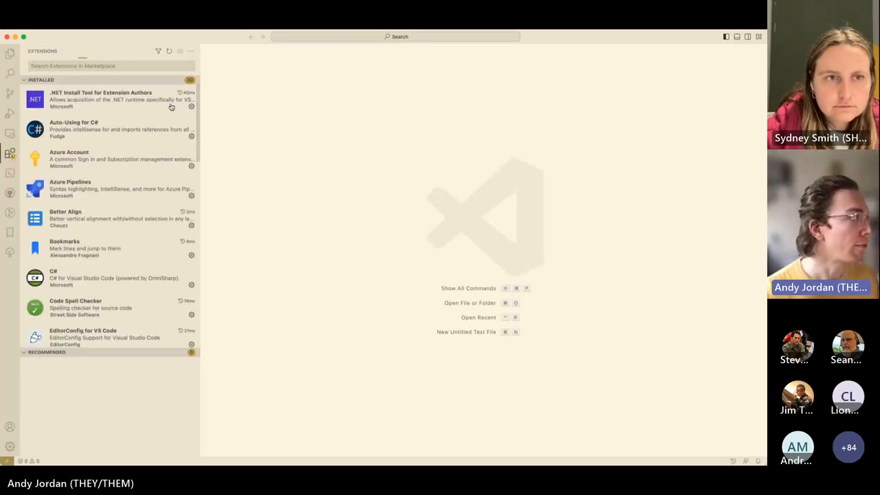
{"action": "type", "text": "powershell"}
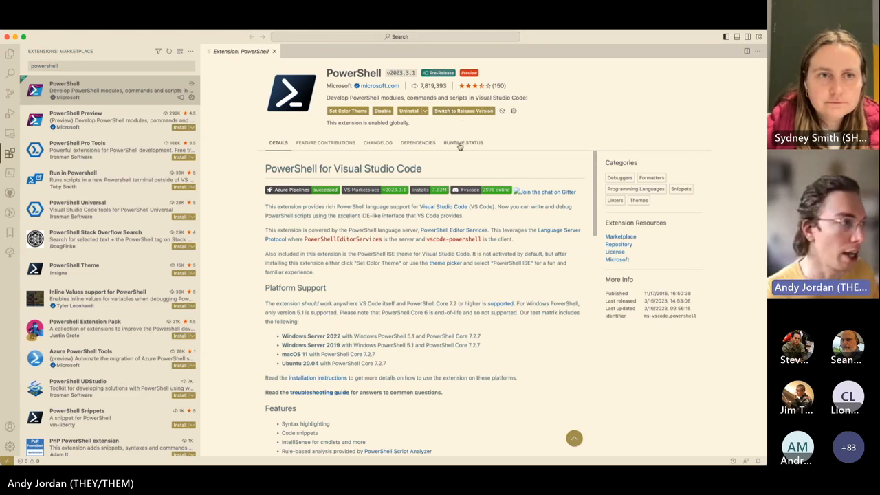
{"action": "left_click", "coordinate": [377, 142]}
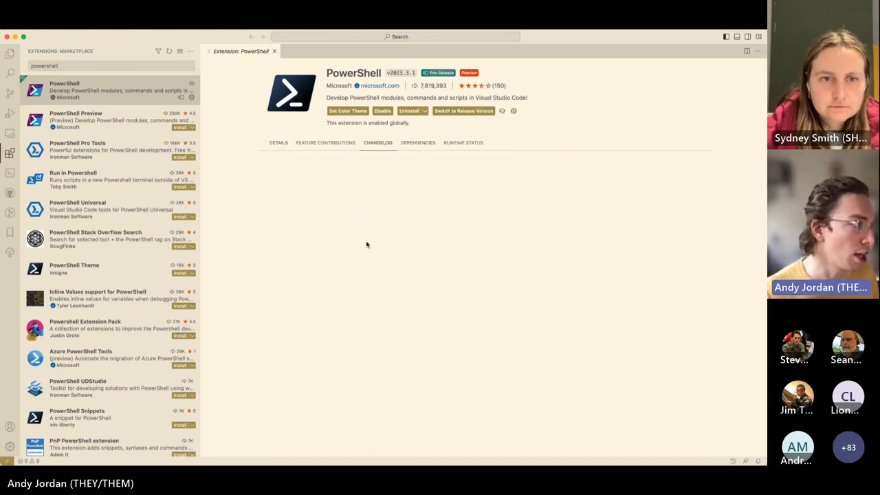
{"action": "left_click", "coordinate": [377, 141]}
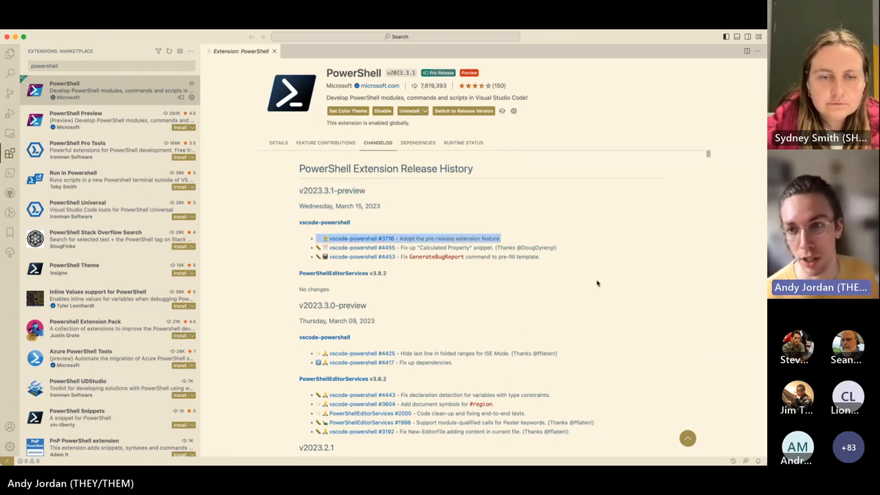
{"action": "mouse_move", "coordinate": [487, 305]}
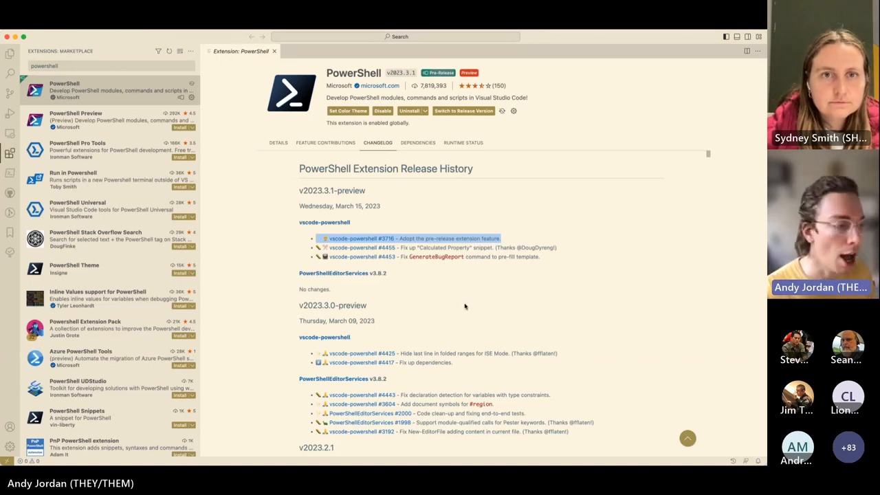
{"action": "mouse_move", "coordinate": [489, 306]}
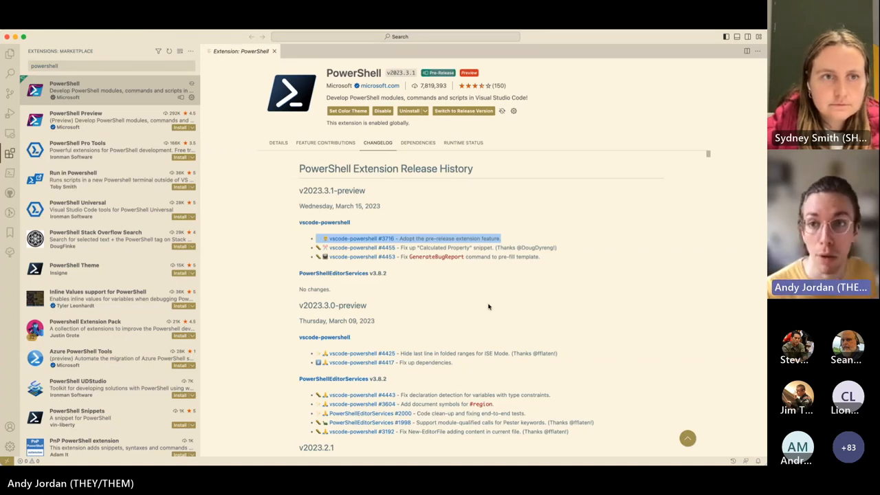
{"action": "mouse_move", "coordinate": [501, 315]}
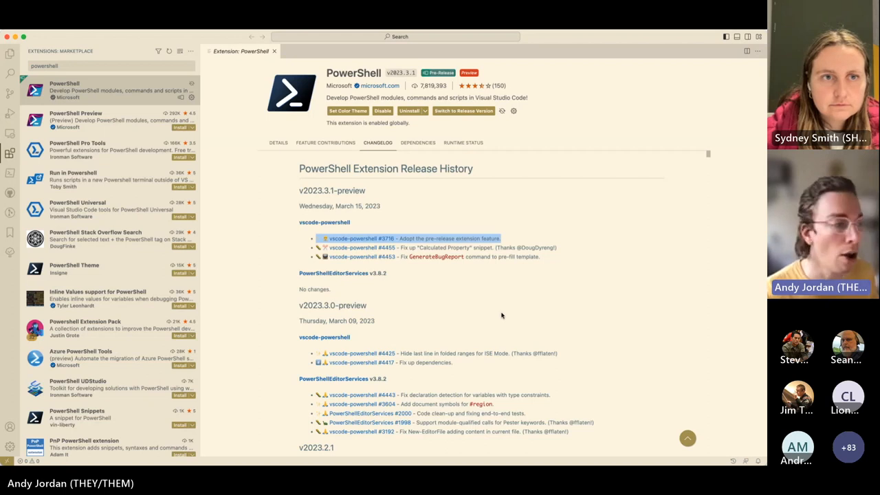
{"action": "mouse_move", "coordinate": [442, 283]}
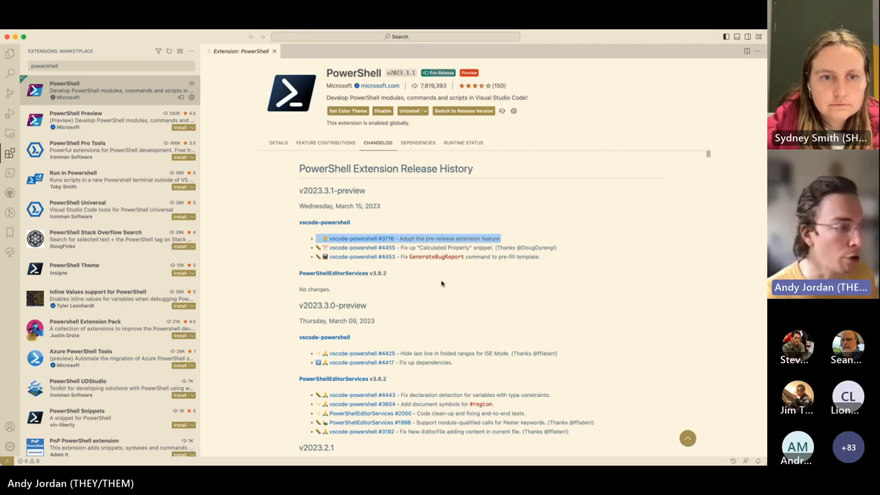
{"action": "mouse_move", "coordinate": [475, 282]}
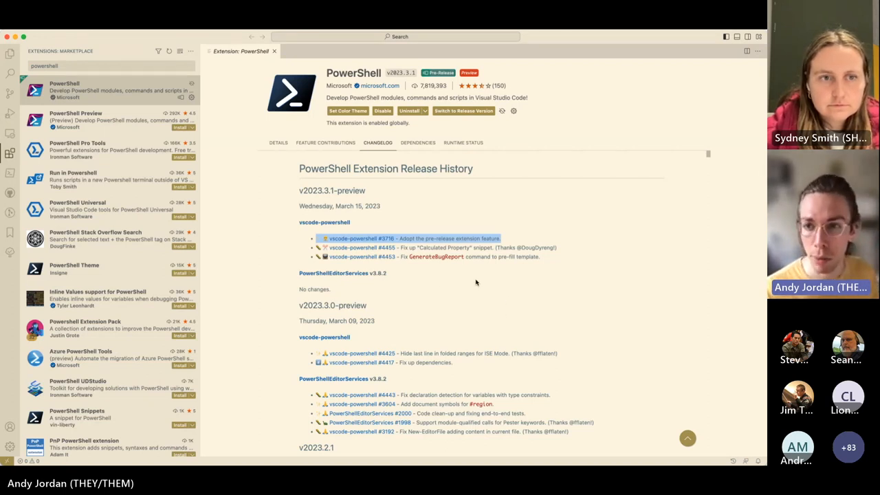
{"action": "mouse_move", "coordinate": [484, 297]}
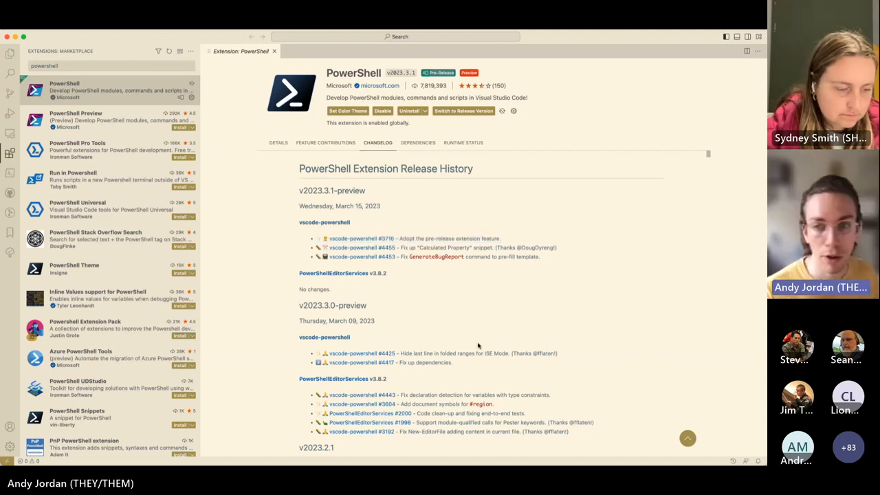
{"action": "mouse_move", "coordinate": [281, 140]}
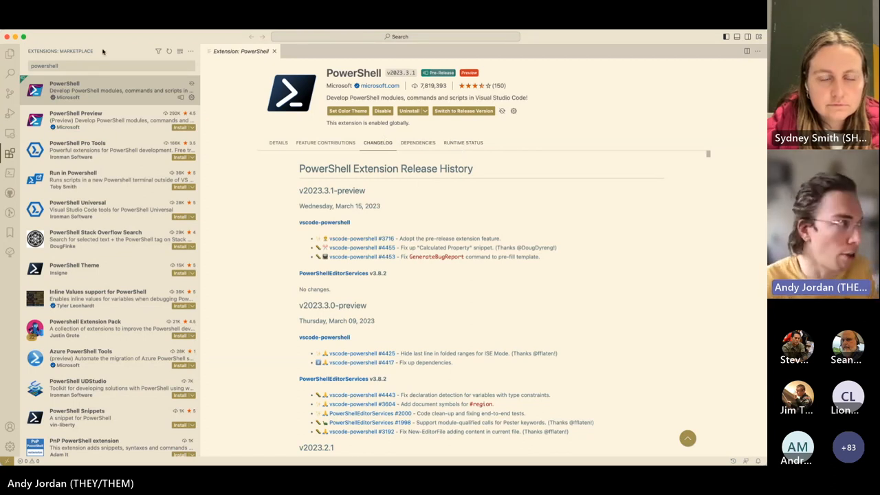
{"action": "mouse_move", "coordinate": [516, 136]}
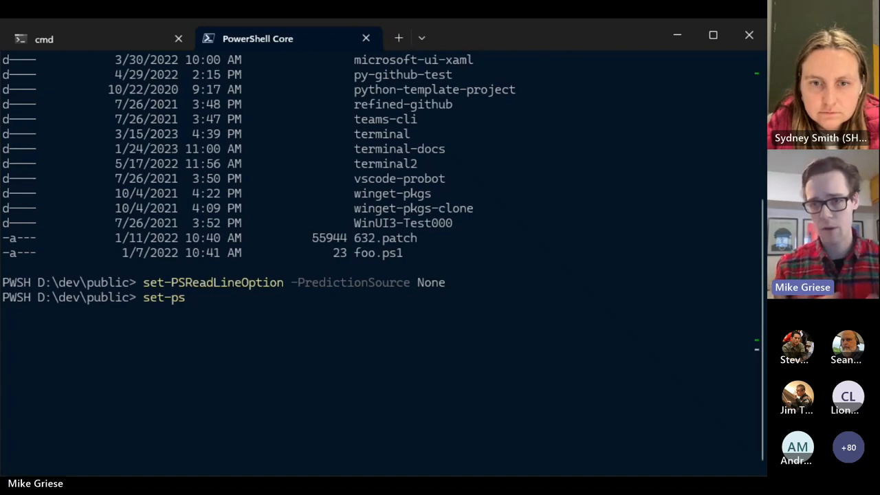
{"action": "mouse_move", "coordinate": [249, 343]}
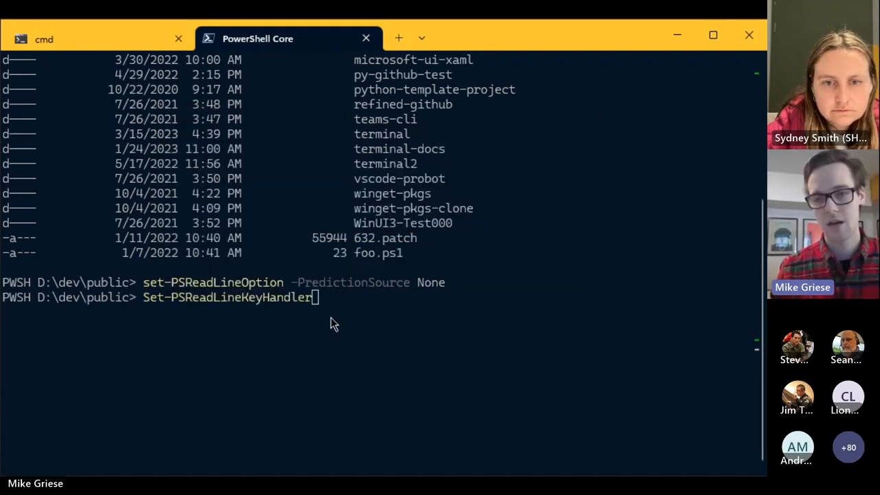
Add -ViMode to the Set-PSReadLineKeyHandler command, then abandon it for an empty prompt.
{"action": "type", "text": "-"}
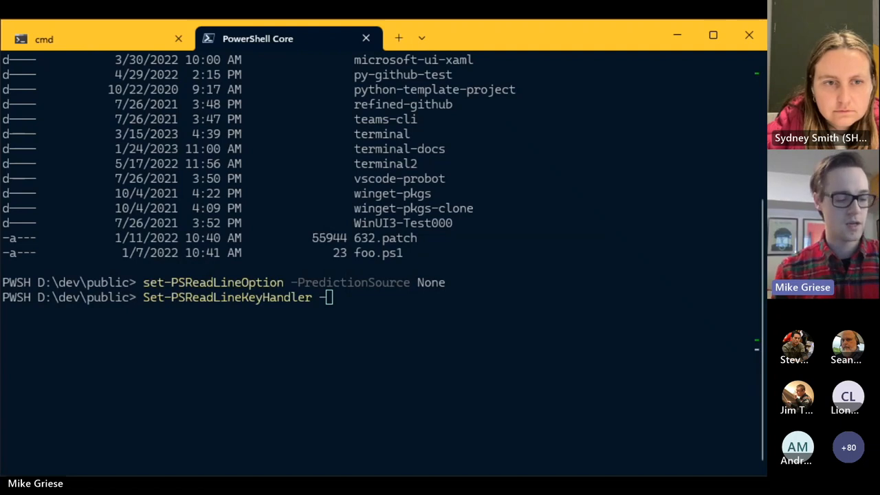
{"action": "type", "text": "-ViMode"}
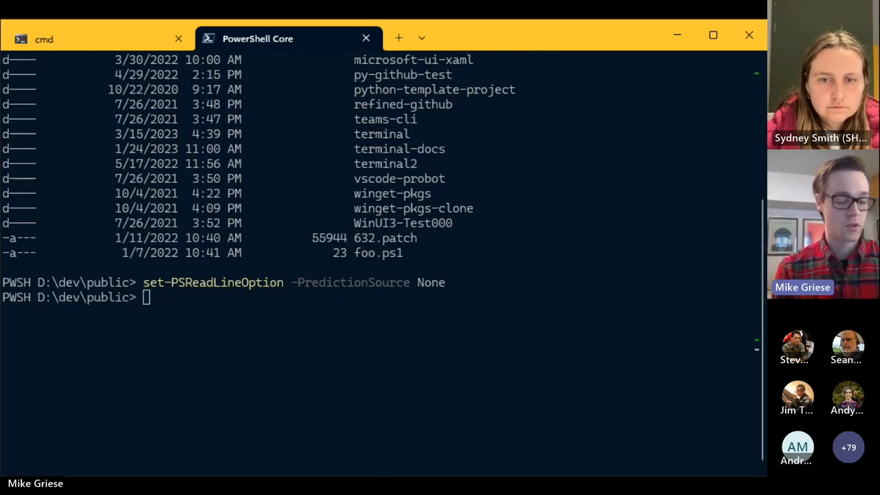
Enter set-ps and browse its completions such as Set-PSReadLineKeyHandler and Set-PSDebug.
{"action": "type", "text": "set-"}
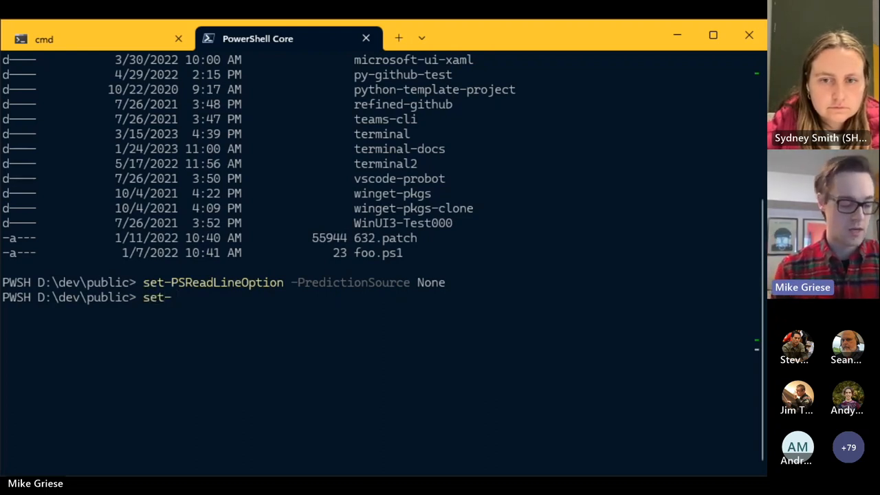
{"action": "type", "text": "ps"}
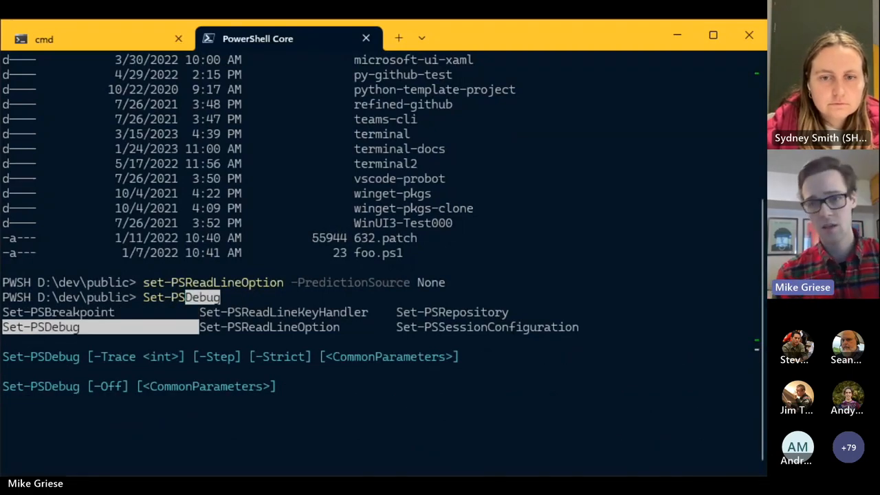
{"action": "key", "text": "Tab"}
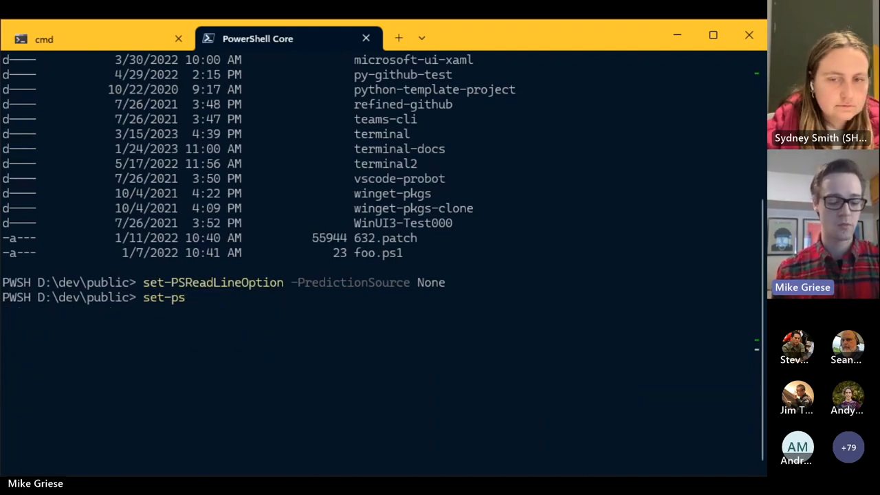
Finish with Breakpoint at the prompt and leave the PowerShell Assistant GitHub README showing.
{"action": "type", "text": "Breakpoint"}
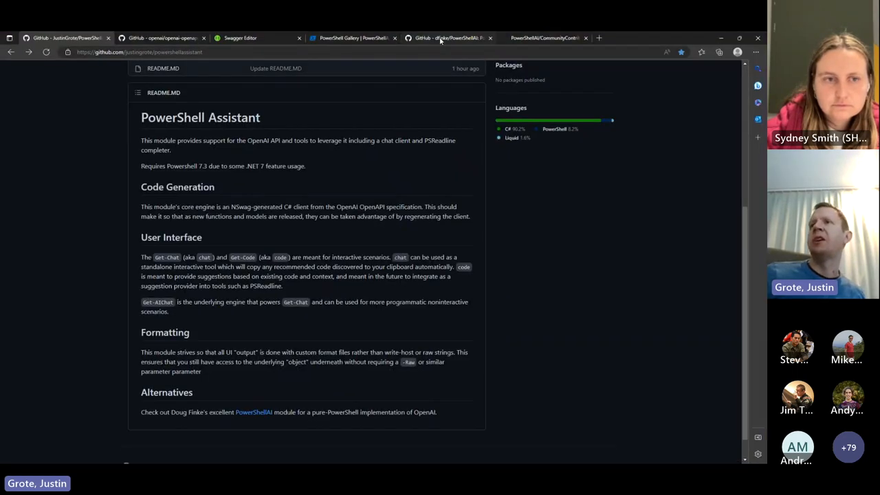
Browse the dfinke/PowerShellAI README's OpenAI function table, demo list and examples, returning to the top.
{"action": "left_click", "coordinate": [447, 39]}
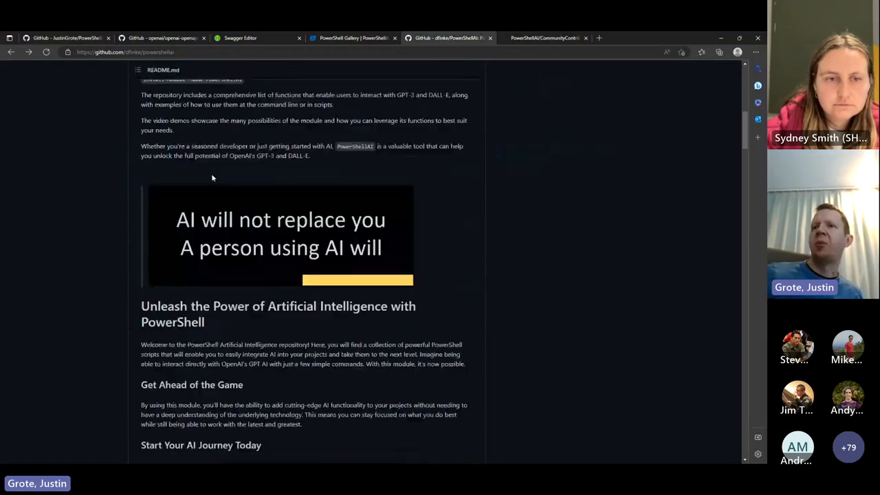
{"action": "scroll", "scroll_direction": "down", "scroll_amount": 3}
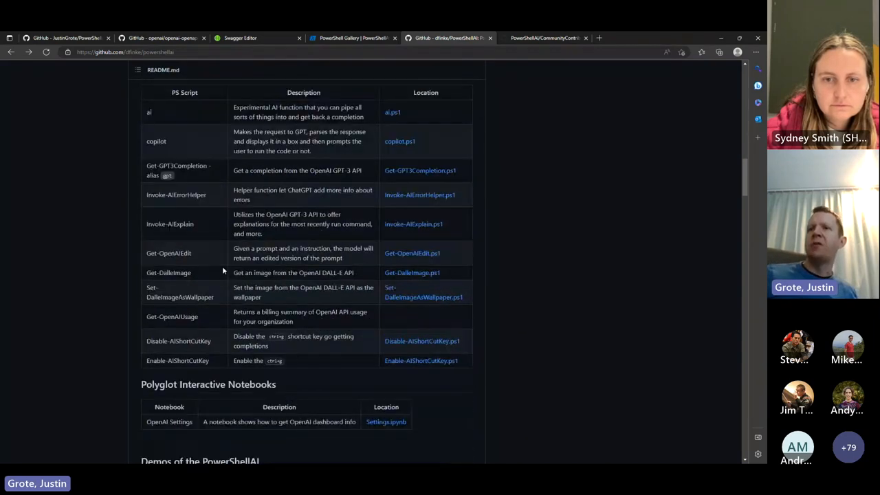
{"action": "scroll", "scroll_direction": "down", "scroll_amount": 3}
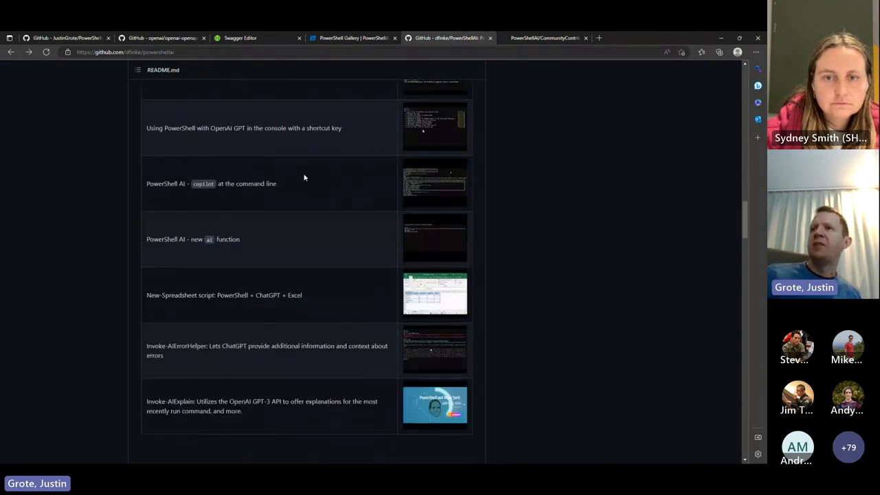
{"action": "scroll", "scroll_direction": "down", "scroll_amount": 3}
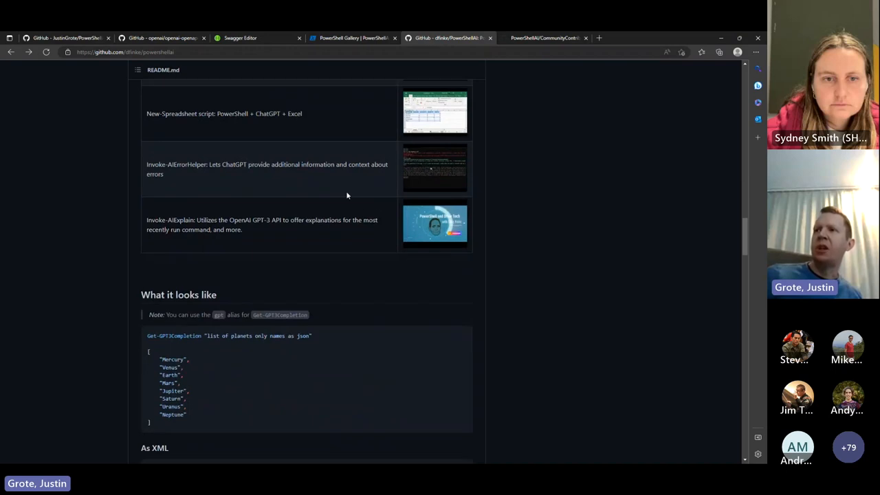
{"action": "mouse_move", "coordinate": [377, 213]}
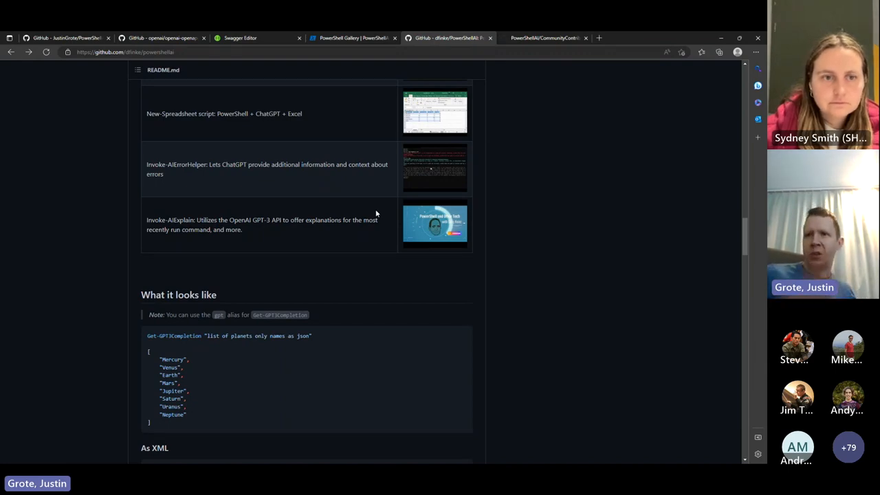
{"action": "scroll", "scroll_direction": "up", "scroll_amount": 3}
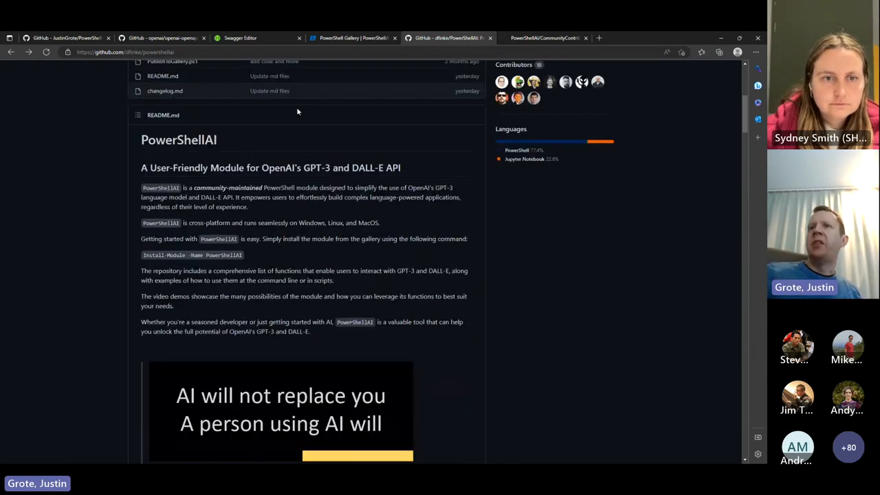
{"action": "scroll", "scroll_direction": "up", "scroll_amount": 3}
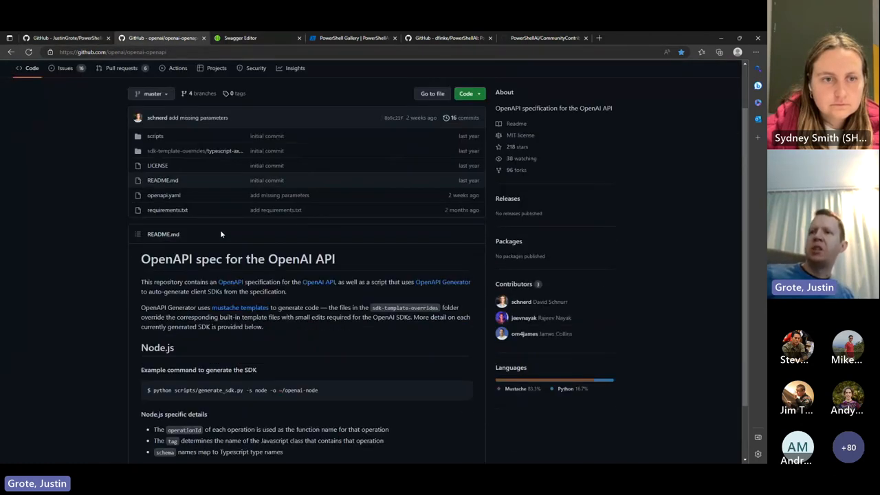
View openapi.yaml's completions and file endpoint definitions in openai-openapi, then go back.
{"action": "scroll", "scroll_direction": "up", "scroll_amount": 3}
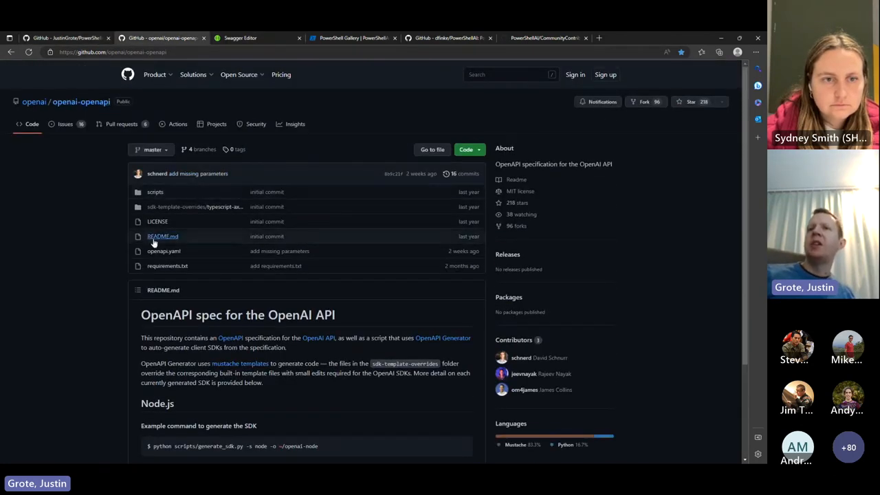
{"action": "left_click", "coordinate": [164, 250]}
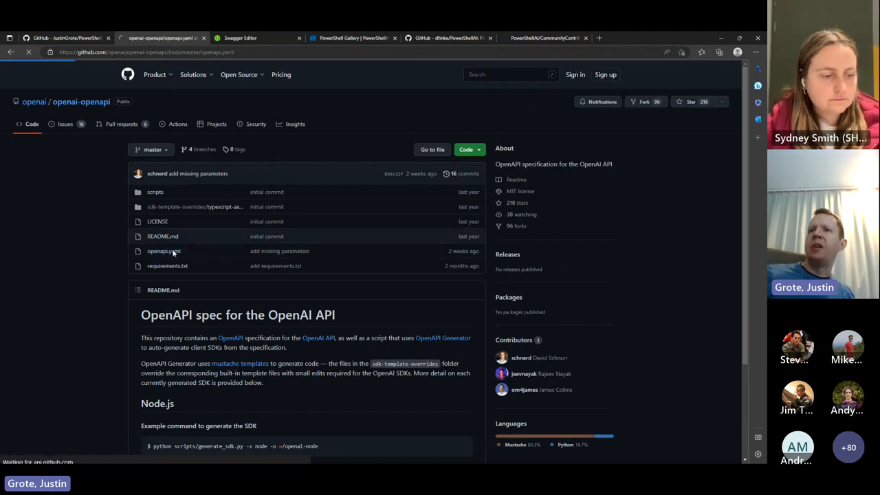
{"action": "left_click", "coordinate": [164, 250]}
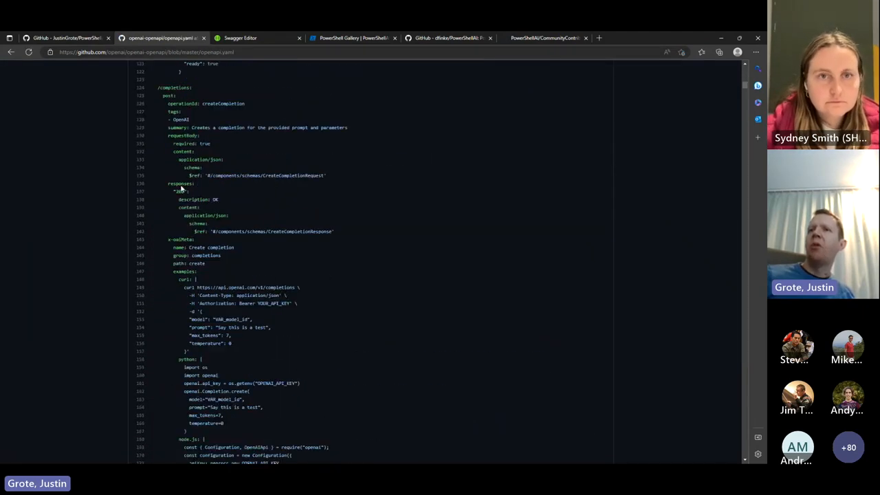
{"action": "scroll", "scroll_direction": "down", "scroll_amount": 3}
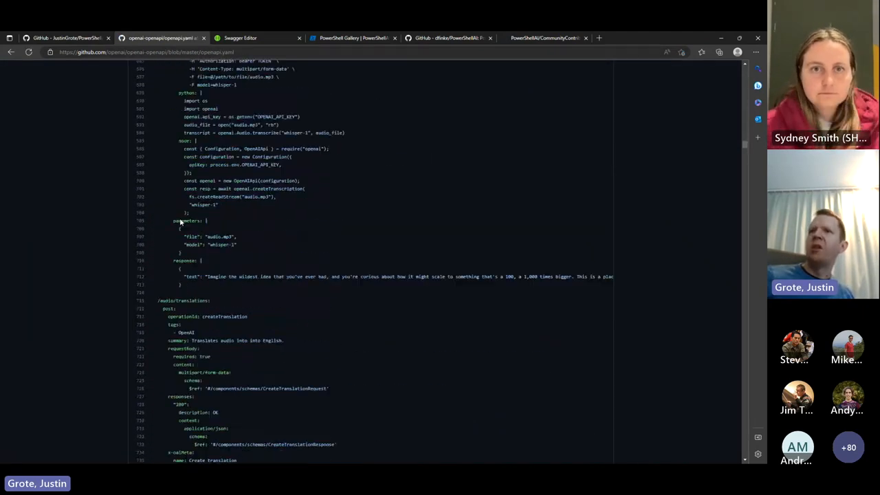
{"action": "scroll", "scroll_direction": "down", "scroll_amount": 3}
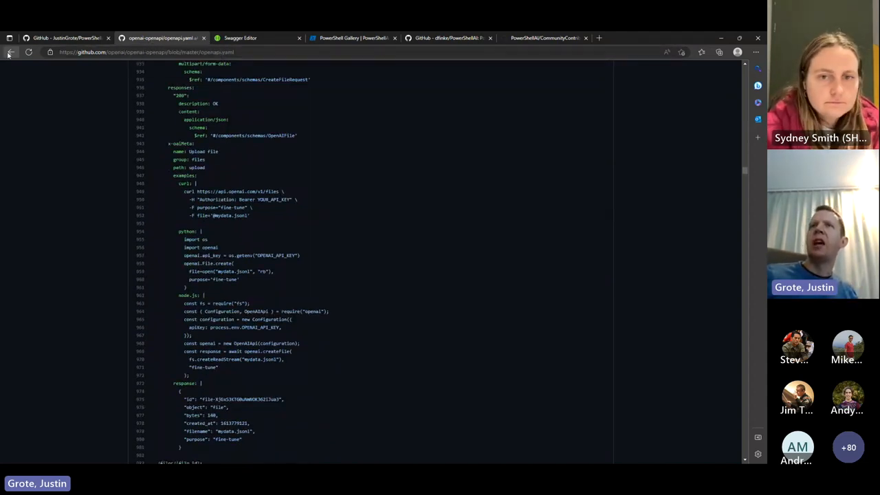
{"action": "left_click", "coordinate": [11, 52]}
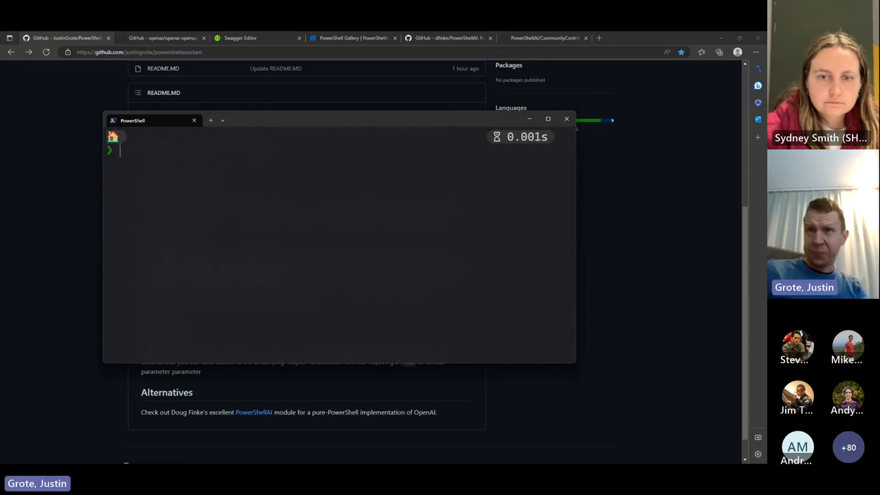
Install the prerelease PowerShellAssistant module, list its commands, and draft an aichat question about joining the community call.
{"action": "type", "text": "install-psresource powershellassistant -Prerelease"}
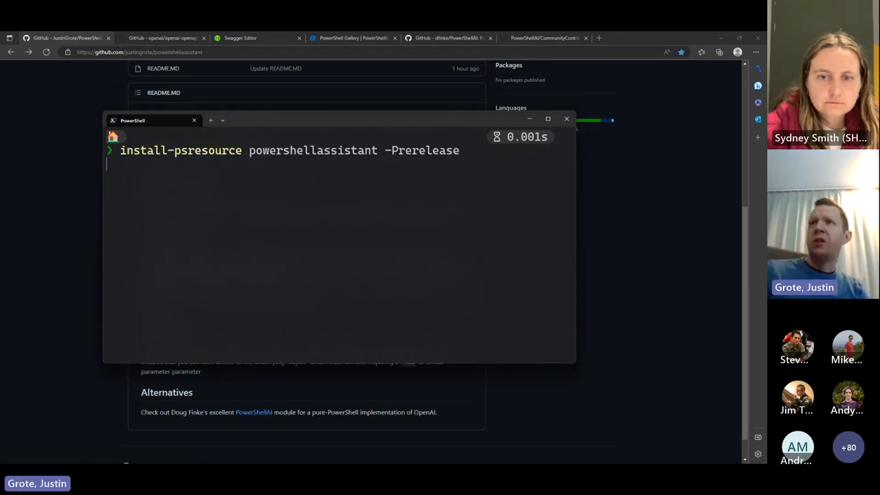
{"action": "key", "text": "Return"}
{"action": "type", "text": "comman"}
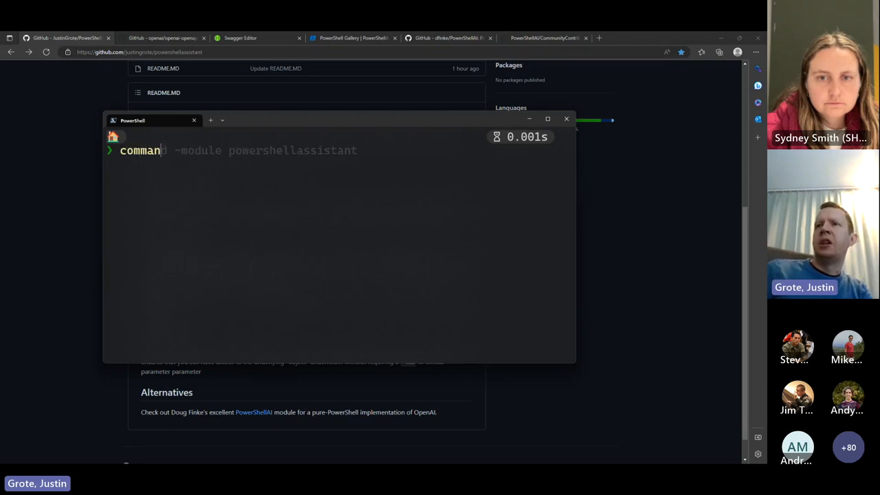
{"action": "key", "text": "Return"}
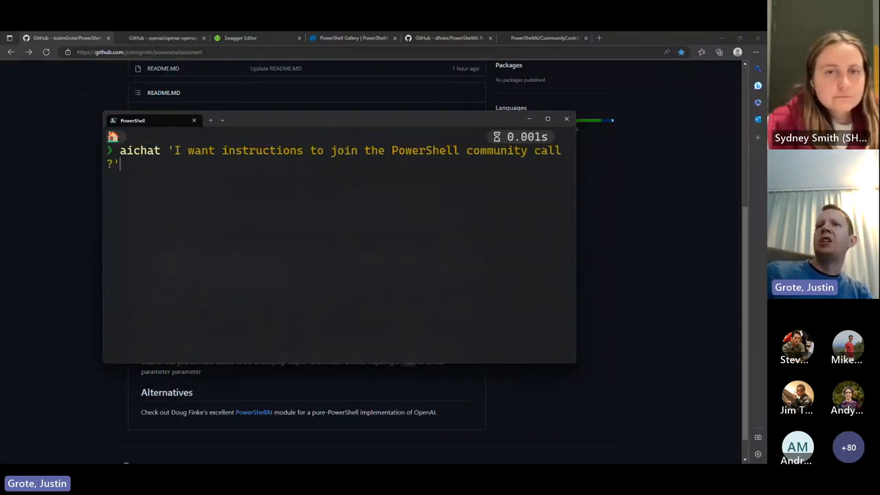
{"action": "key", "text": "Return"}
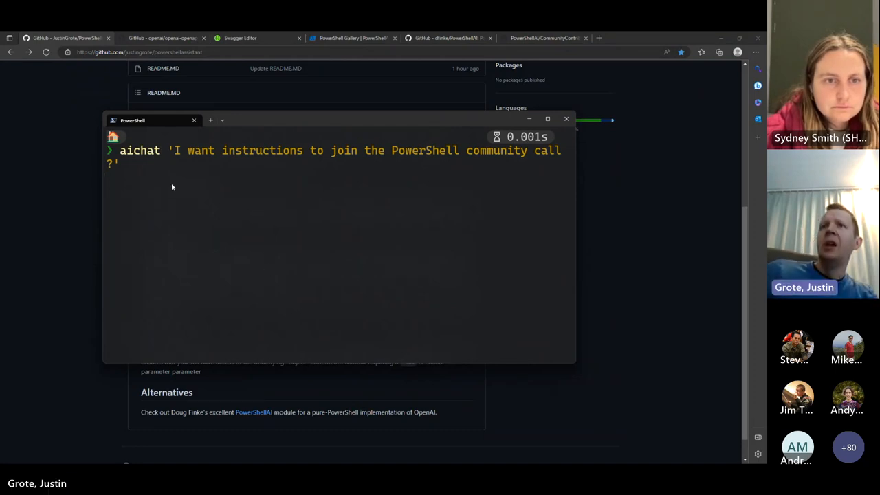
{"action": "mouse_move", "coordinate": [150, 172]}
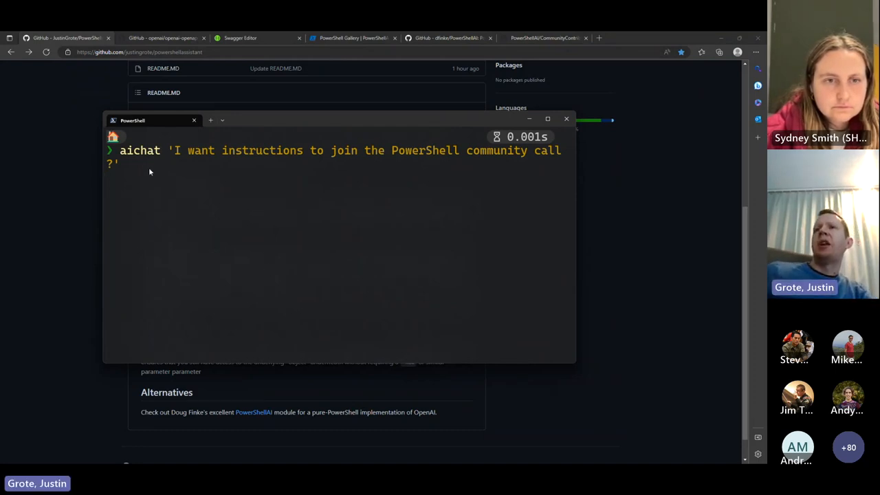
Send the community call question via aichat, storing the reply in $x, and display it.
{"action": "key", "text": "Return"}
{"action": "type", "text": "$x"}
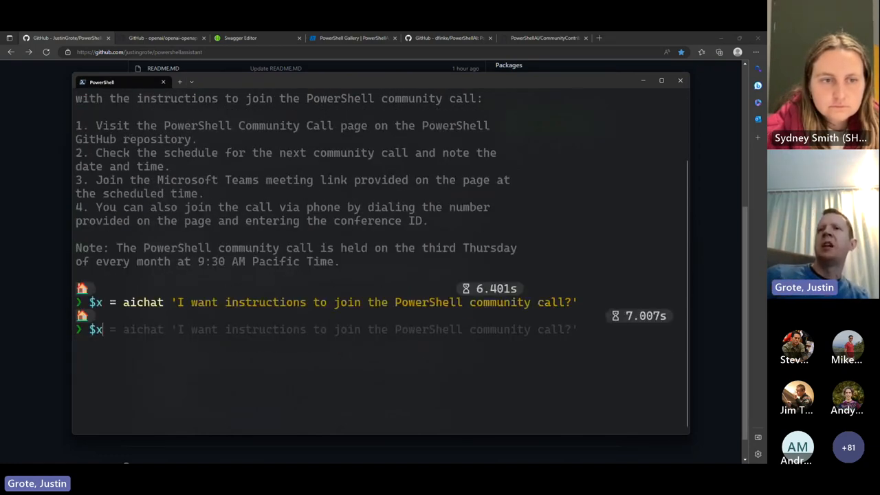
{"action": "key", "text": "Return"}
{"action": "type", "text": "$x."}
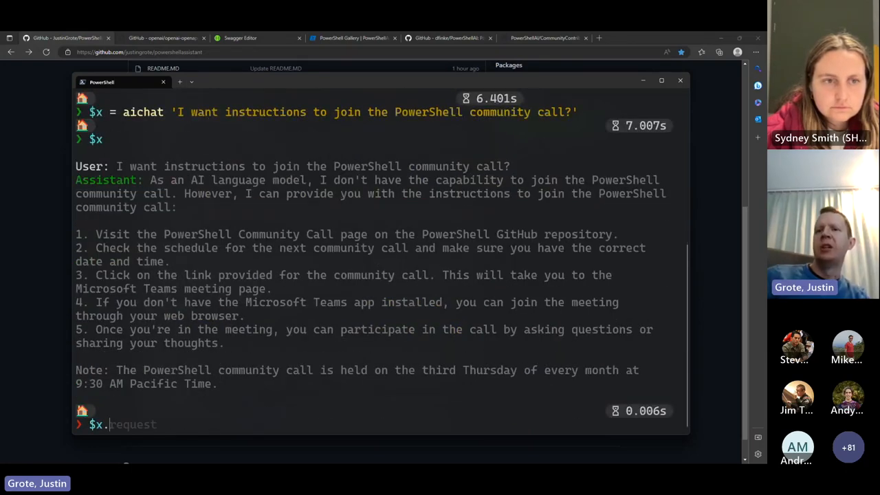
{"action": "key", "text": "Return"}
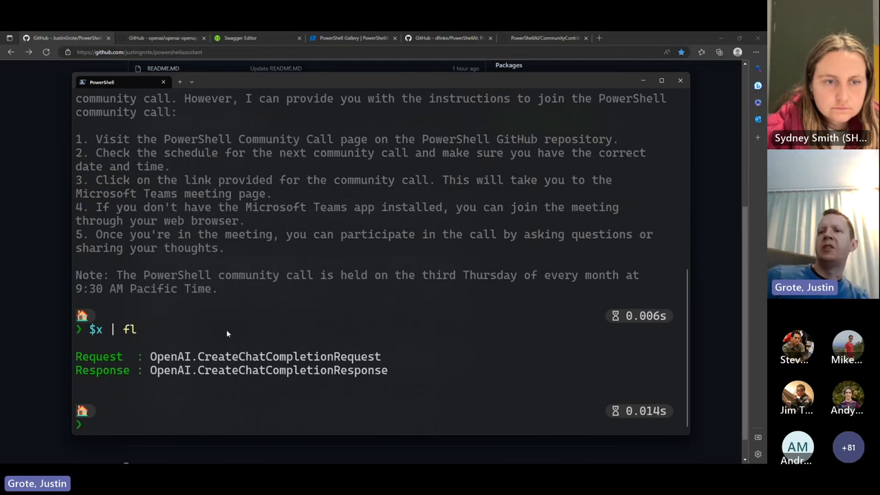
Inspect $x with Format-List and list the members of $x.Request with Get-Member.
{"action": "type", "text": "$x | fl"}
{"action": "type", "text": "$x.Request."}
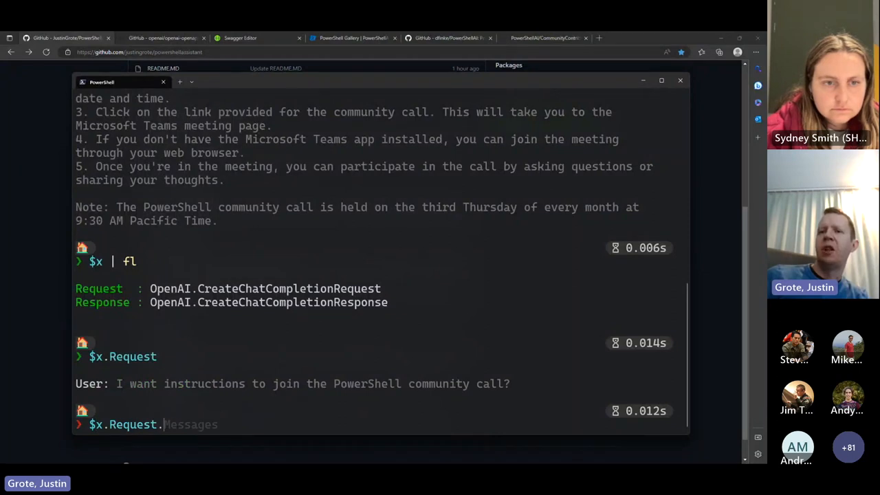
{"action": "key", "text": "Return"}
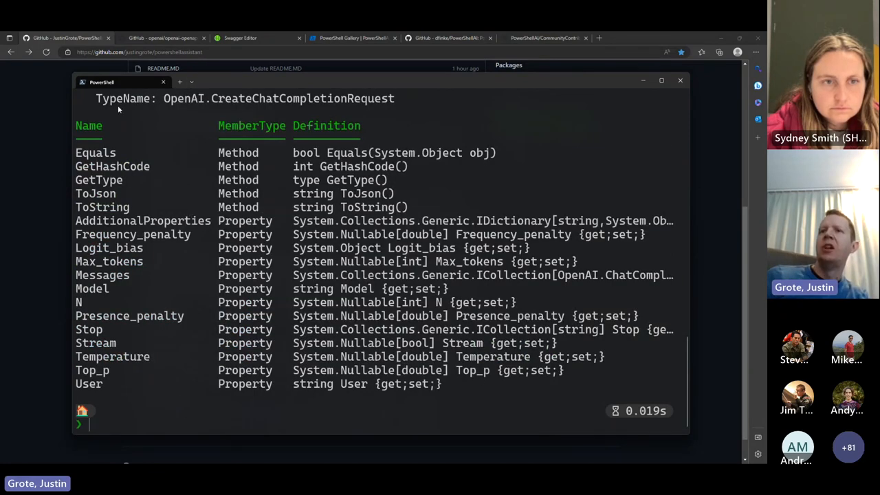
{"action": "type", "text": "$x.request | gm"}
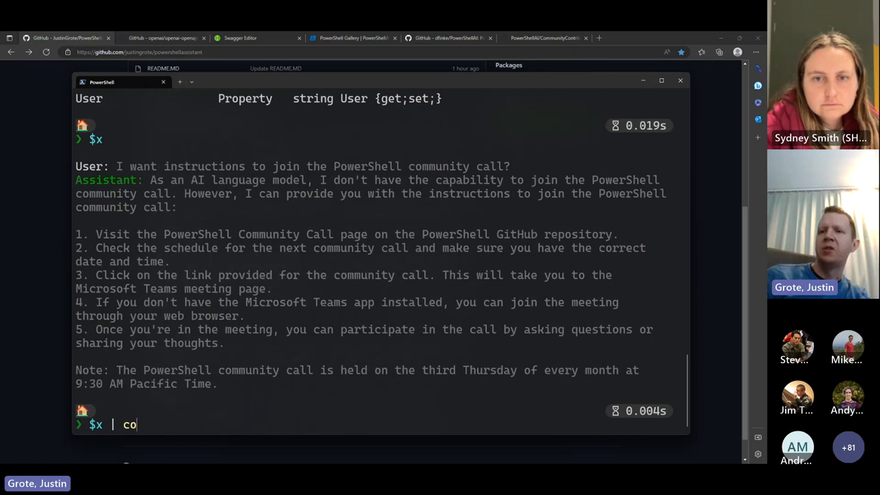
Convert the saved chat in $x to JSON with ConvertTo-Json -Depth 10 and review it.
{"action": "type", "text": "nvert-json"}
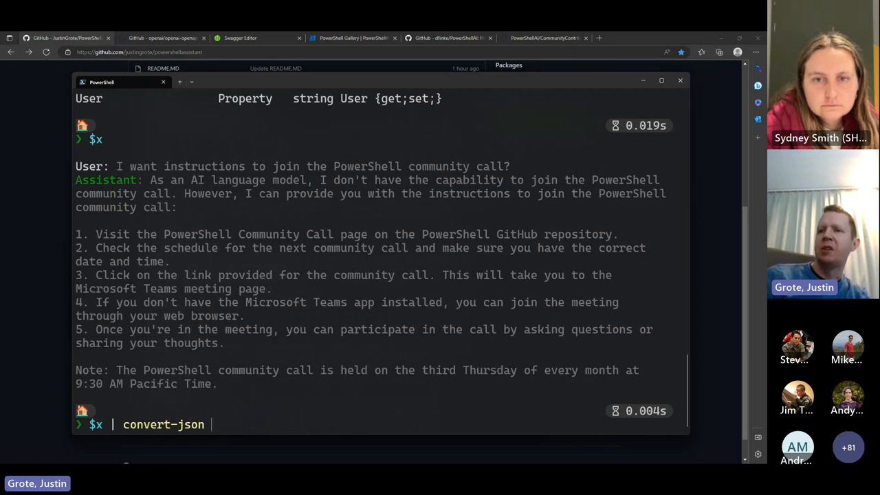
{"action": "key", "text": "Return"}
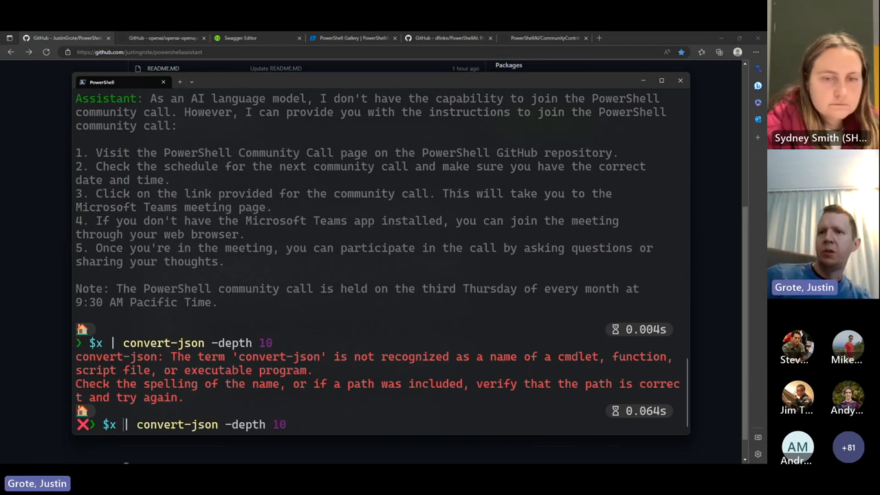
{"action": "key", "text": "Return"}
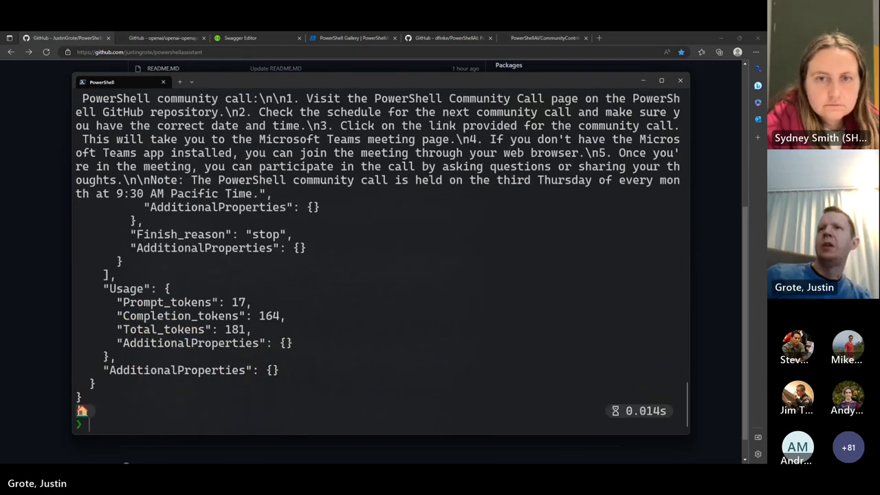
{"action": "scroll", "scroll_direction": "up", "scroll_amount": 3}
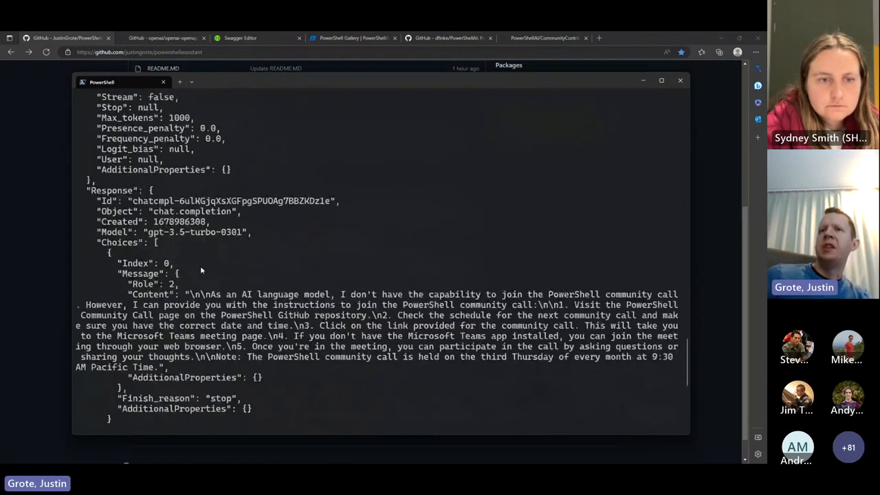
{"action": "scroll", "scroll_direction": "down", "scroll_amount": 3}
{"action": "type", "text": "aichat '"}
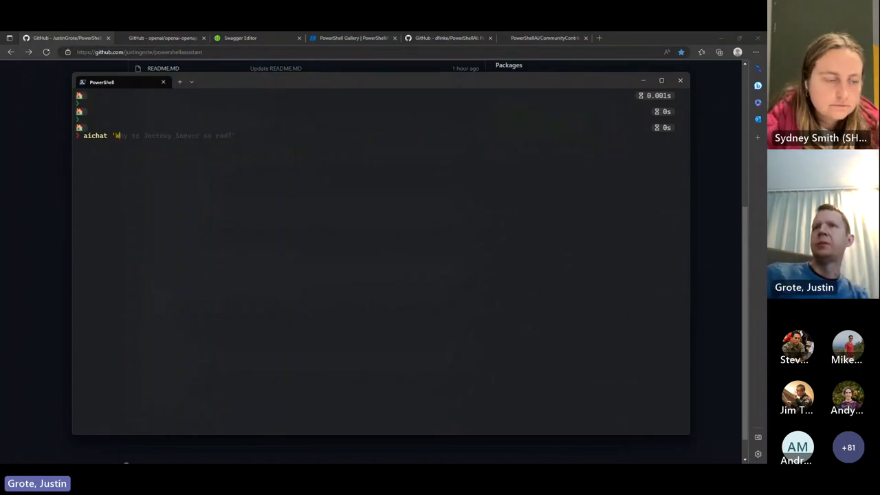
Ask aichat 'why is Jeffrey Snover so rad?' and capture the reply into $x with tee -v x.
{"action": "type", "text": "hy is Jeffrey Snover so rad?'"}
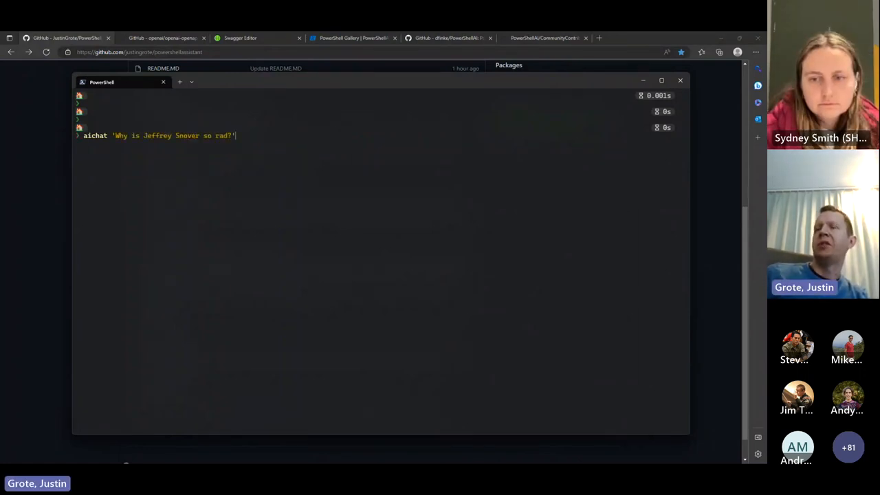
{"action": "type", "text": "| tee -v"}
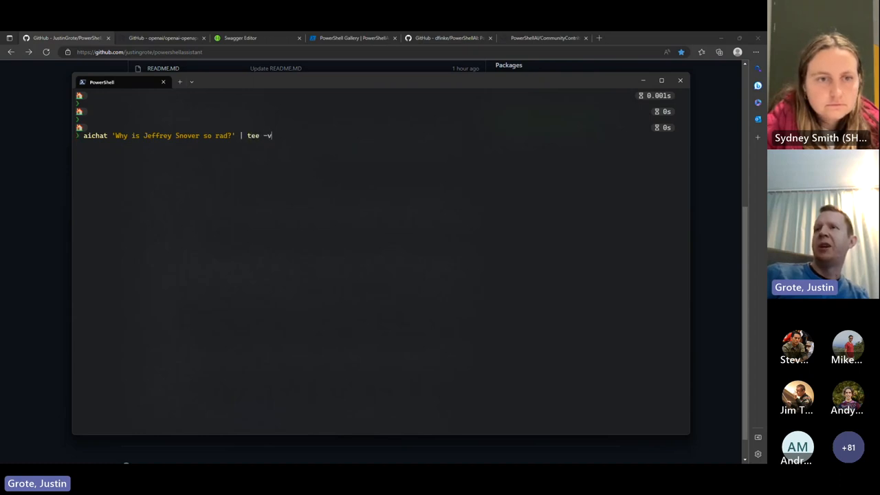
{"action": "type", "text": "x"}
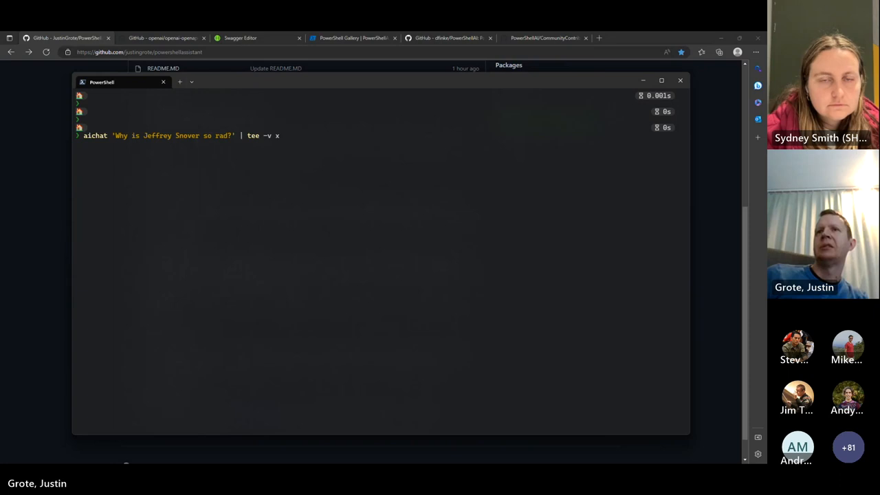
{"action": "key", "text": "Return"}
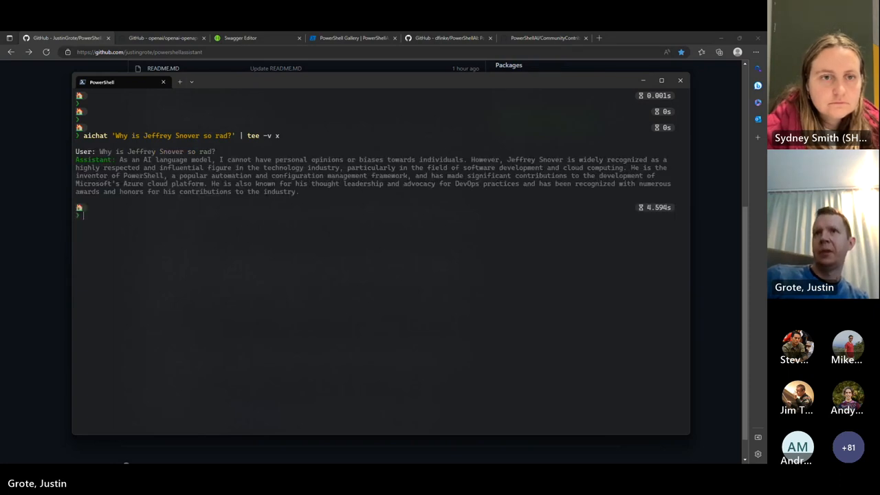
{"action": "type", "text": "$x | convertto-json -depth 10"}
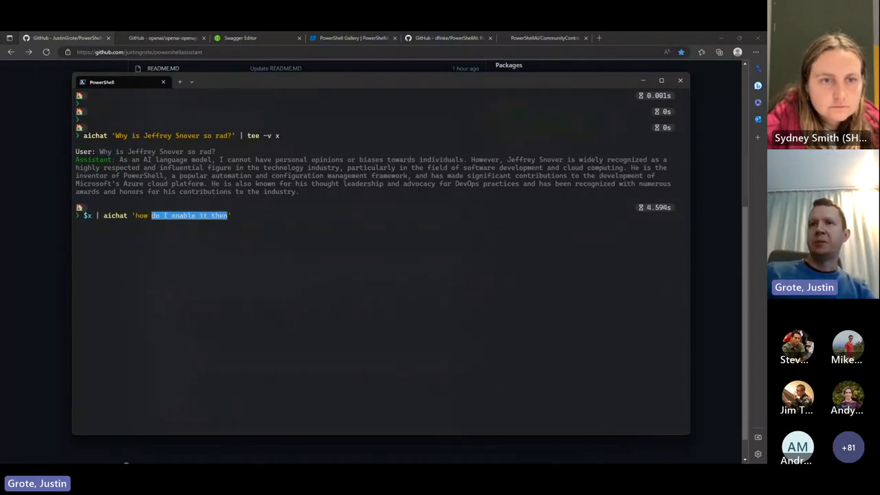
Pipe $x into a follow-up aichat asking 'who else is rad on the powershell team?'.
{"action": "type", "text": "who else is rad on"}
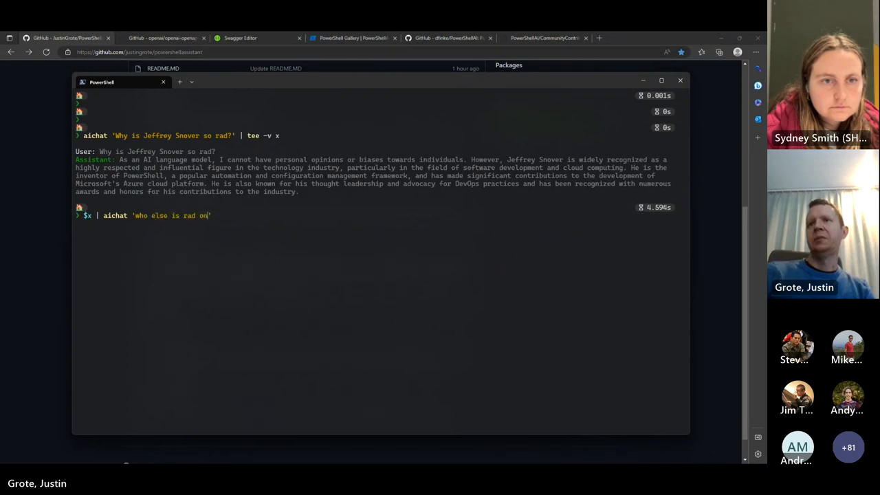
{"action": "type", "text": "the powershell team"}
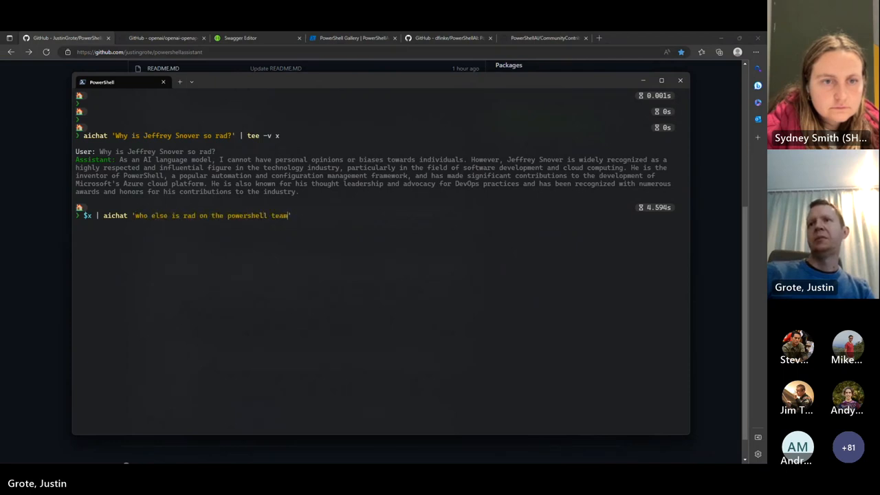
{"action": "type", "text": "?"}
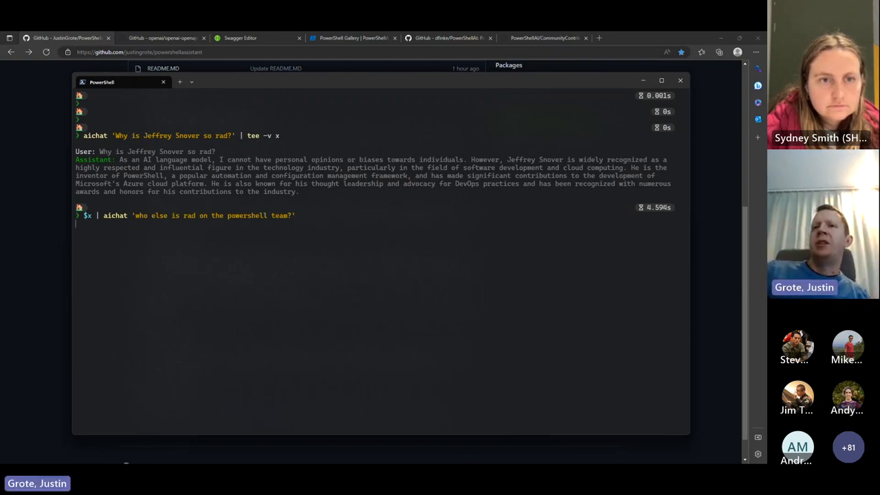
{"action": "key", "text": "Return"}
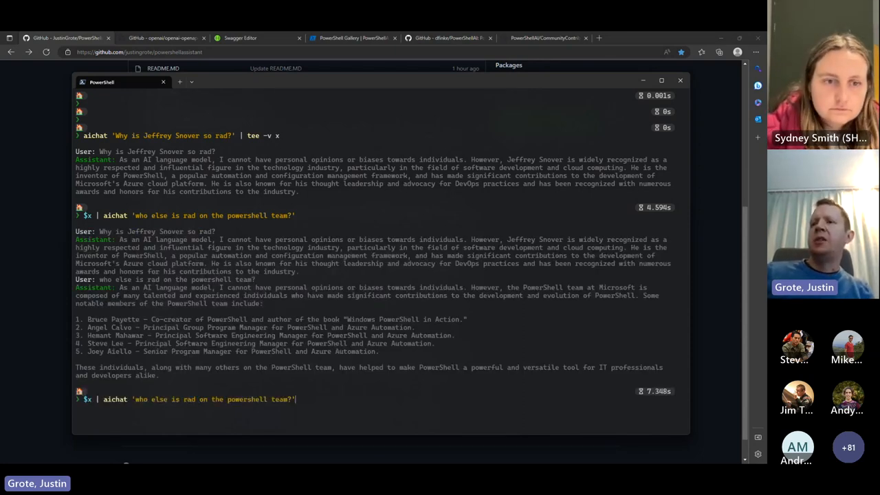
Rerun the PowerShell team follow-up with -verbose to reveal token usage and cost.
{"action": "type", "text": "-verbose"}
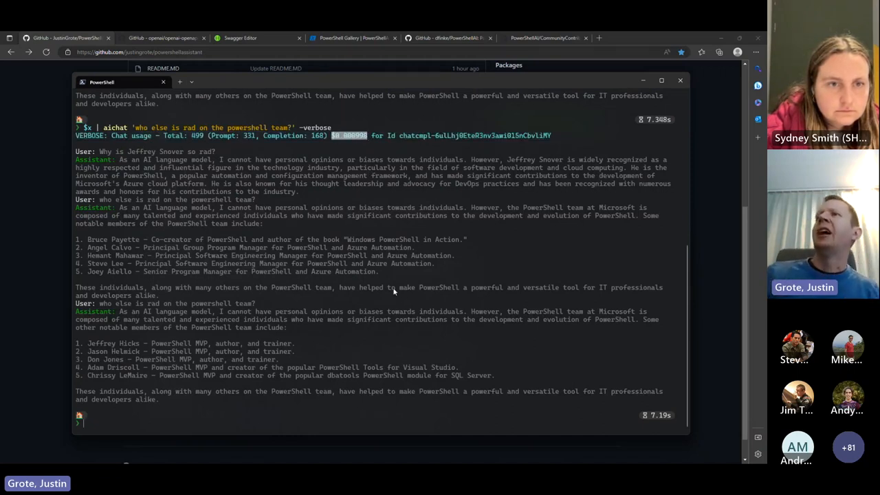
{"action": "mouse_move", "coordinate": [435, 256]}
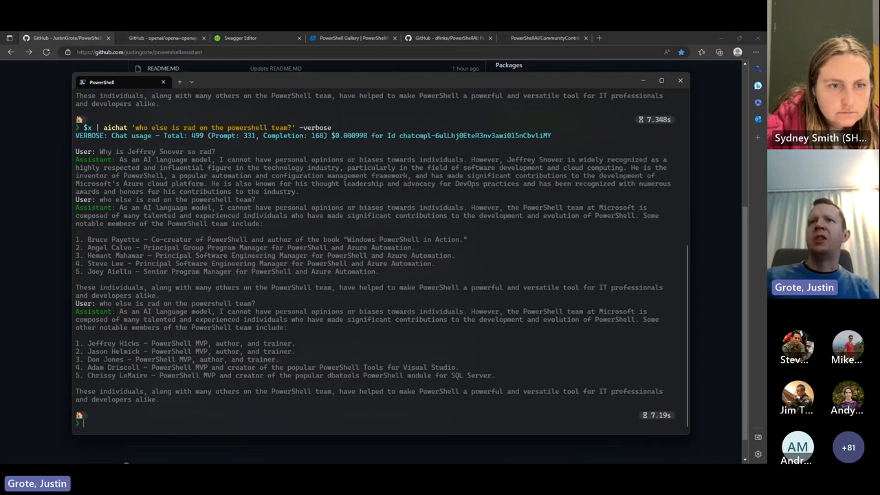
{"action": "type", "text": "cl"}
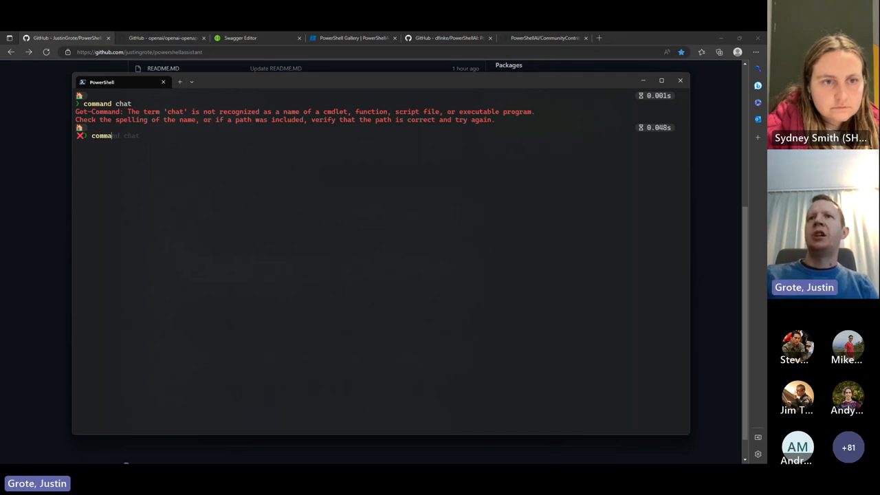
Check which module provides Get-Chat, then ask chat to fetch the latest weather for Seattle.
{"action": "key", "text": "Return"}
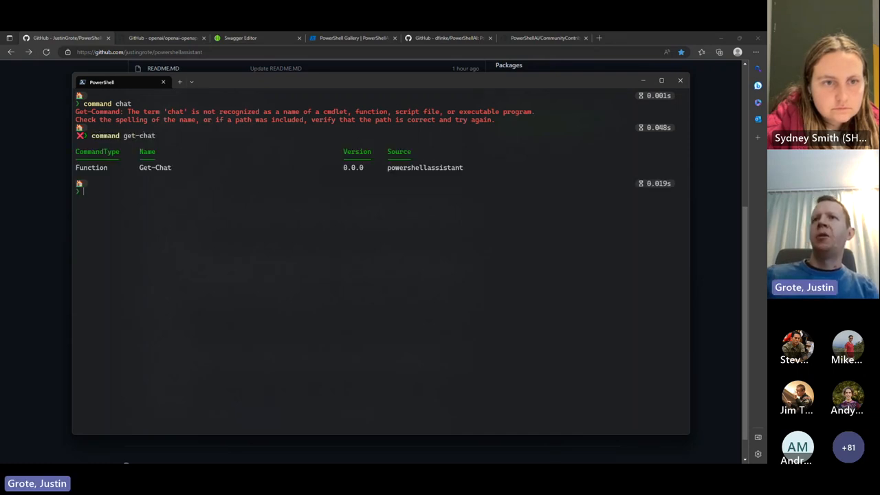
{"action": "double_click", "coordinate": [154, 168]}
{"action": "type", "text": "chat 'Fetch the latest weather for Seattle'"}
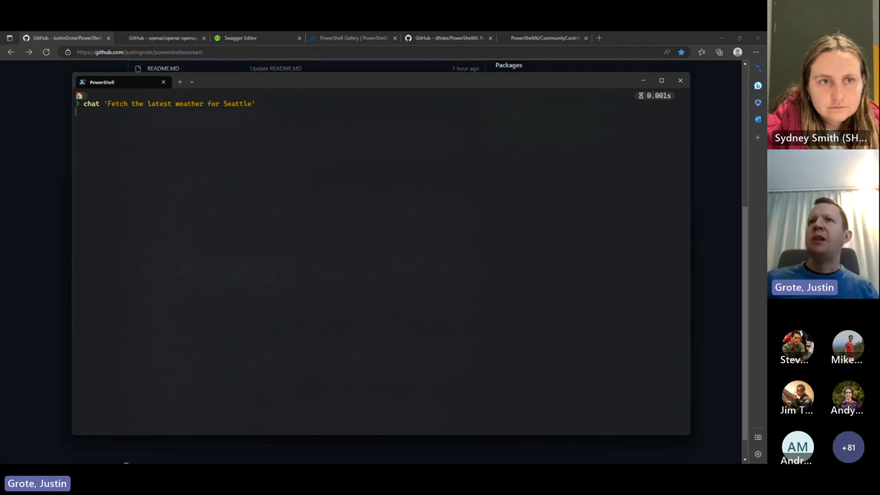
{"action": "key", "text": "Return"}
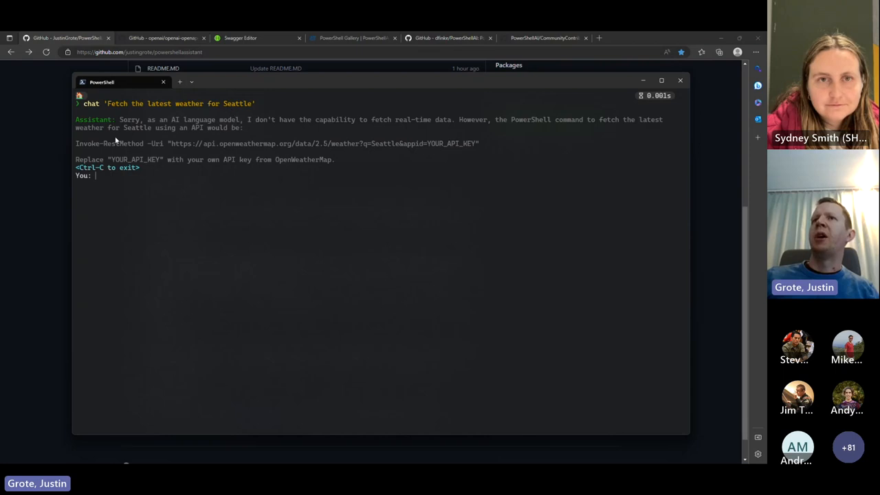
{"action": "mouse_move", "coordinate": [389, 234]}
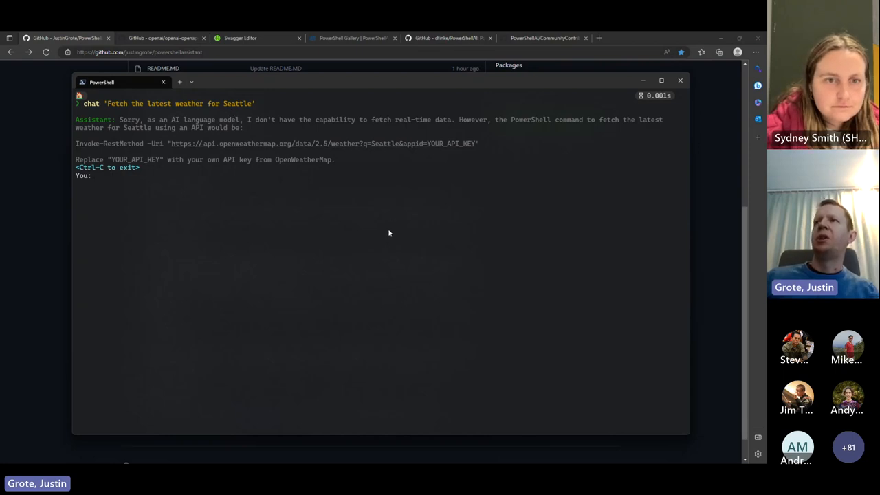
At the You: prompt, send the follow-up 'Format it as a list'.
{"action": "type", "text": "f"}
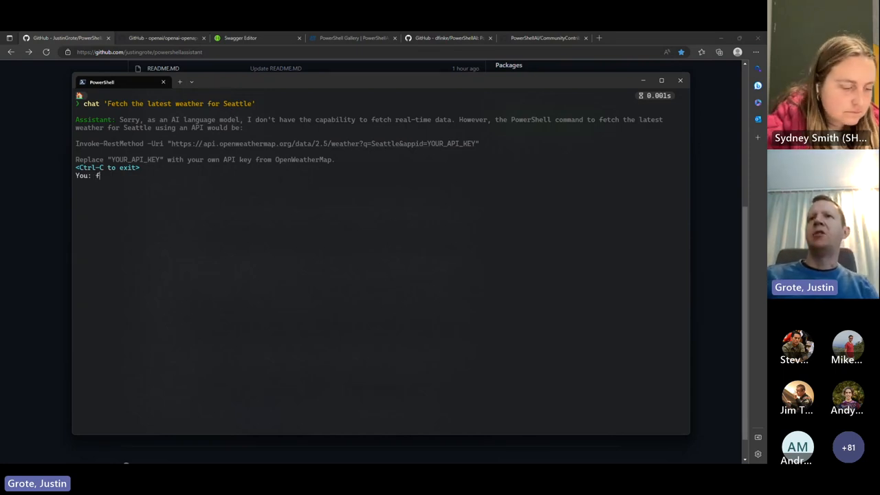
{"action": "type", "text": "ormat it as a"}
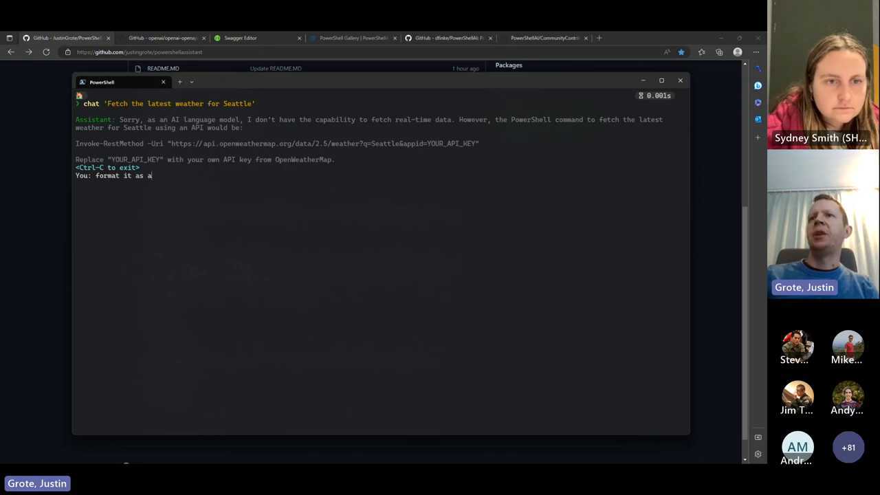
{"action": "type", "text": "list"}
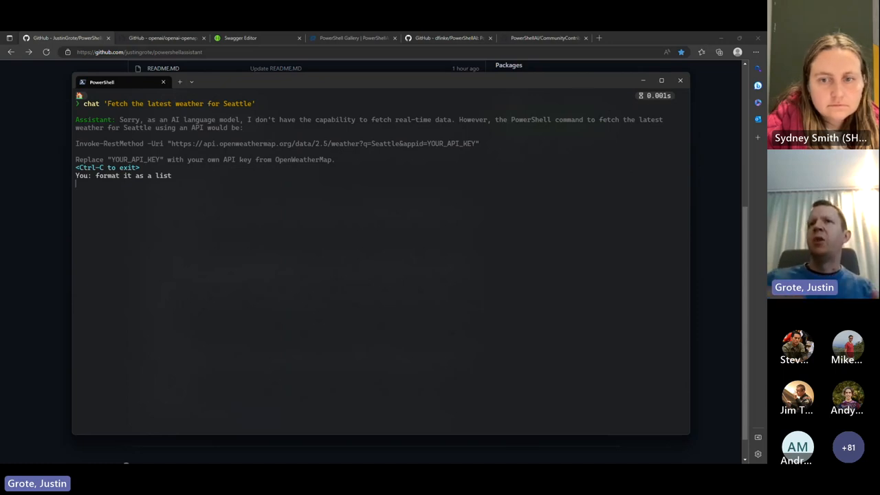
{"action": "key", "text": "Return"}
{"action": "type", "text": "aichat '"}
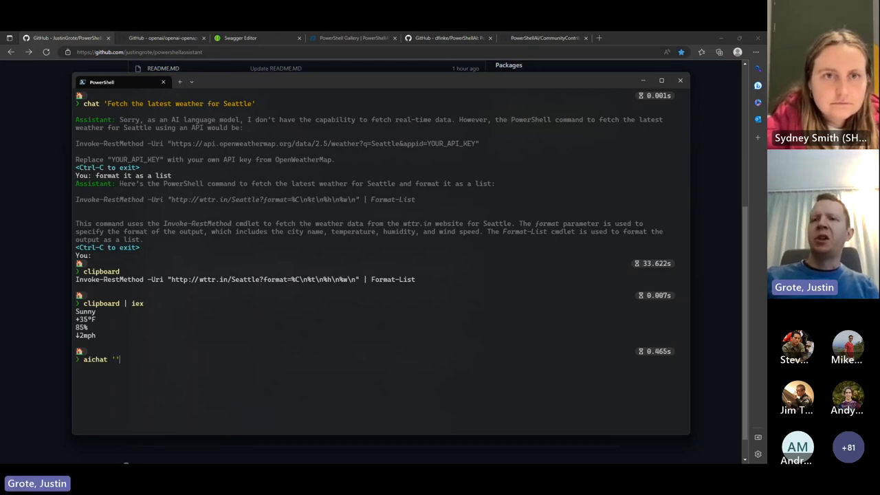
Request a sonnet about the PowerShell community call from aichat with the -Stream switch.
{"action": "type", "text": "-st"}
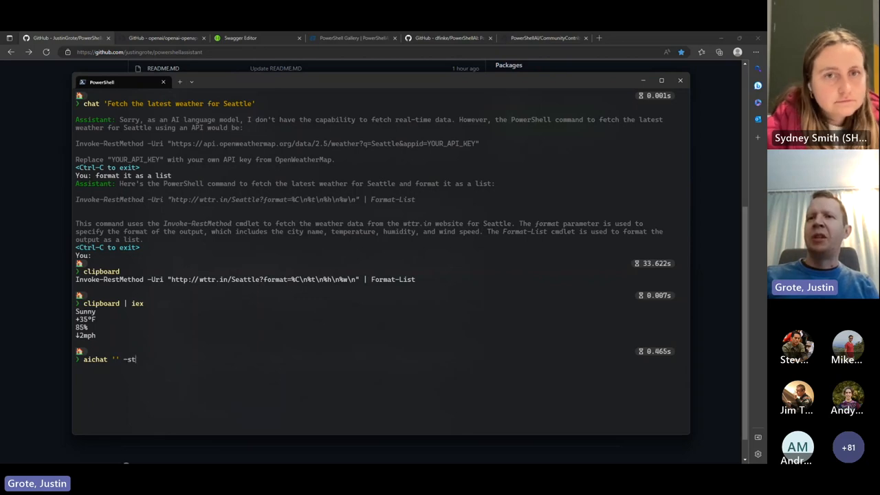
{"action": "type", "text": "ream"}
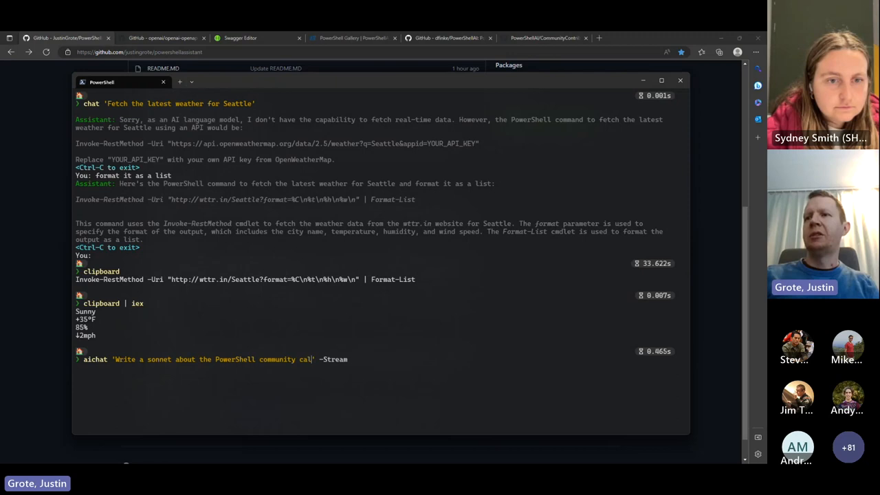
{"action": "left_click", "coordinate": [661, 80]}
{"action": "type", "text": "l"}
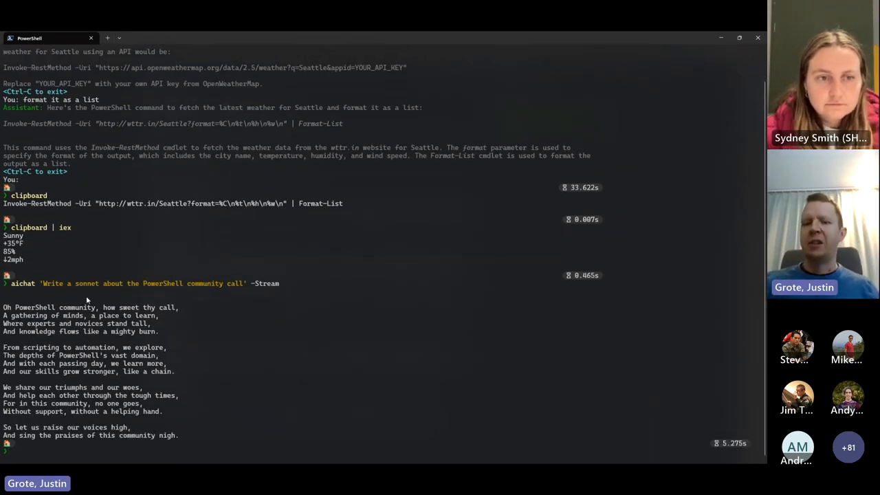
{"action": "mouse_move", "coordinate": [146, 266]}
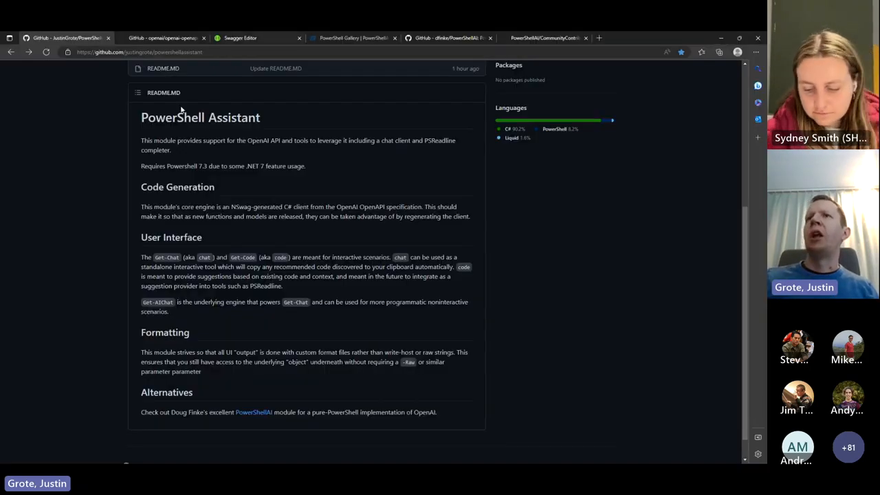
{"action": "scroll", "scroll_direction": "up", "scroll_amount": 3}
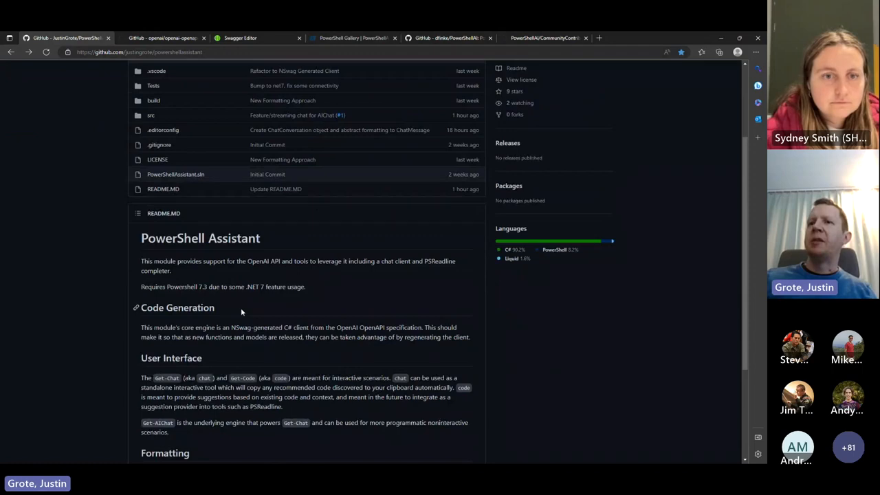
{"action": "scroll", "scroll_direction": "down", "scroll_amount": 3}
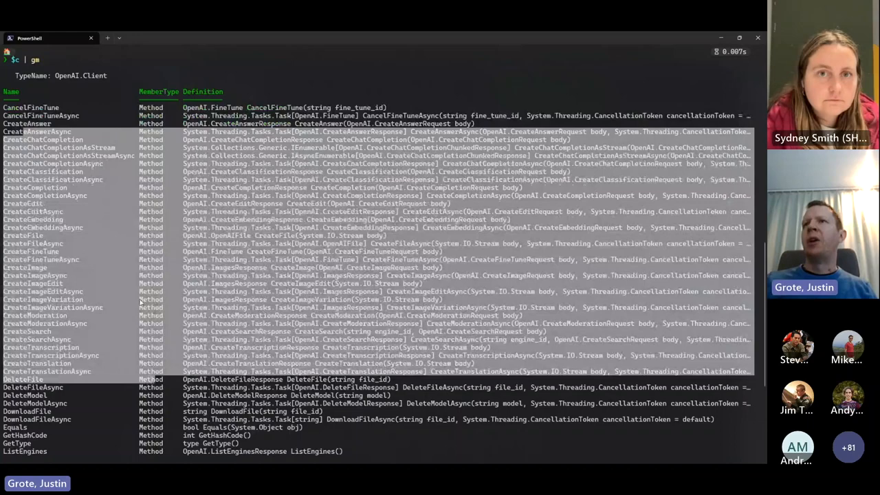
Scroll the OpenAI.Client member listing and recall the aichat sonnet -Stream command.
{"action": "scroll", "scroll_direction": "down", "scroll_amount": 3}
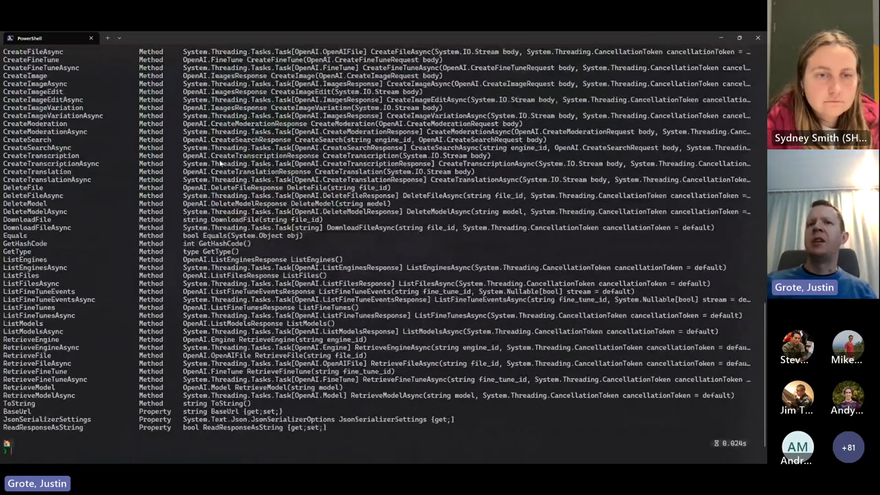
{"action": "type", "text": "aichat 'Write a sonnet about the PowerShell community call' -Stream"}
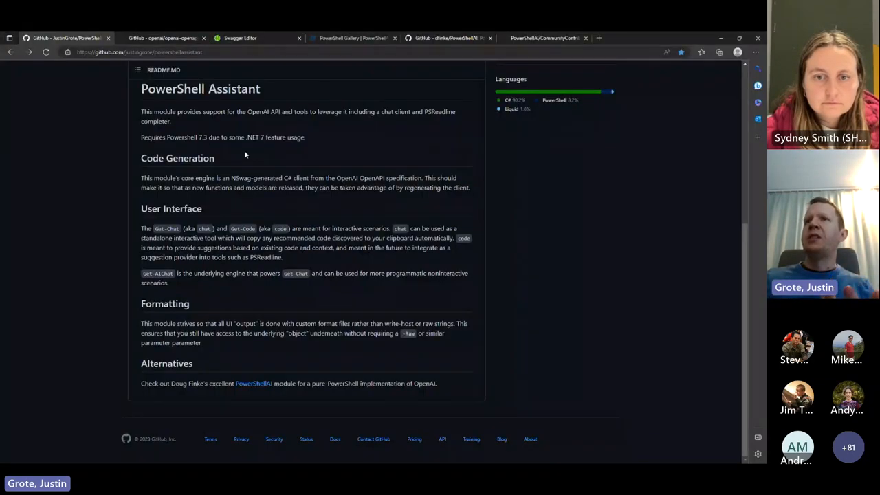
Scroll up through the PowerShellAssistant repository README on GitHub.
{"action": "scroll", "scroll_direction": "up", "scroll_amount": 3}
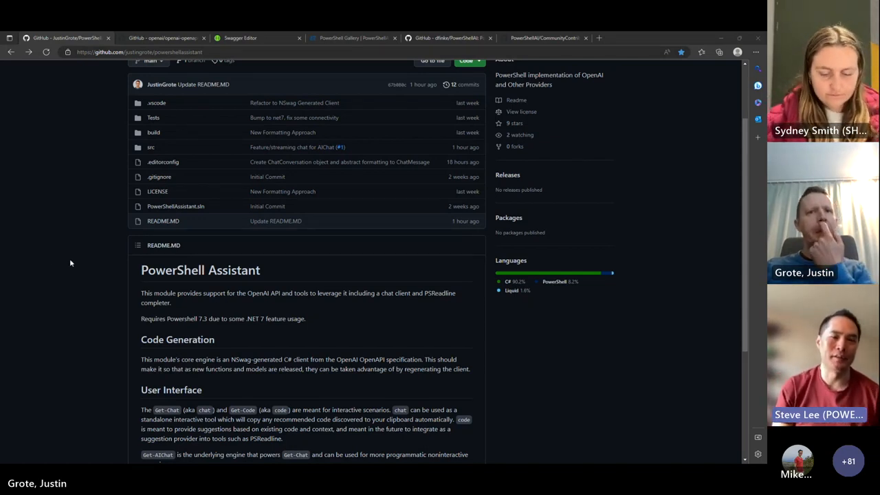
{"action": "scroll", "scroll_direction": "up", "scroll_amount": 3}
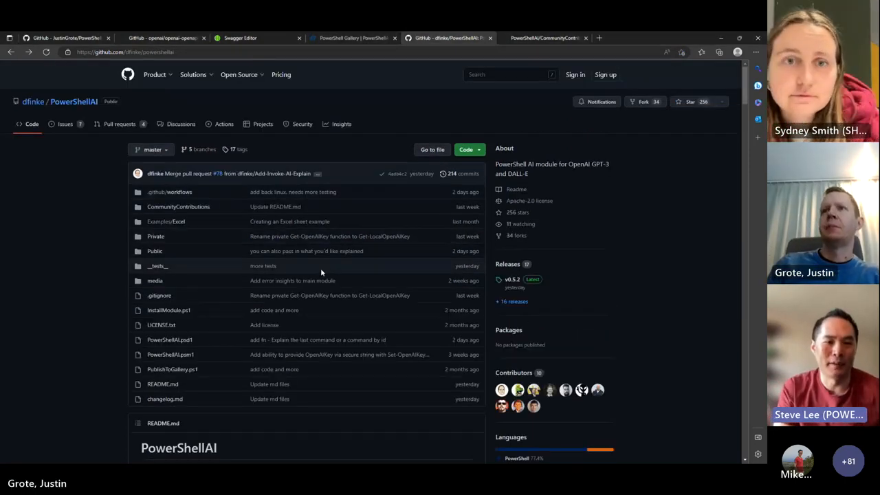
Scroll through the dfinke/PowerShellAI README about the OpenAI GPT-3 and DALL-E module.
{"action": "scroll", "scroll_direction": "down", "scroll_amount": 3}
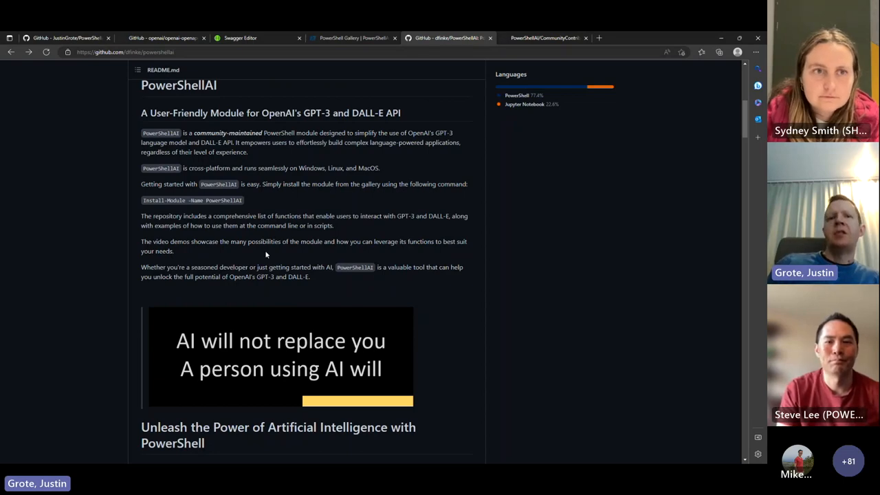
{"action": "scroll", "scroll_direction": "up", "scroll_amount": 3}
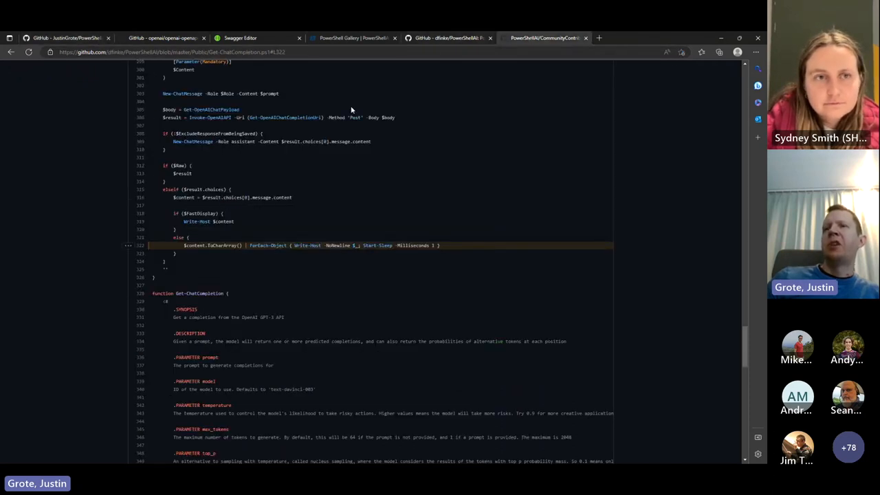
{"action": "mouse_move", "coordinate": [401, 173]}
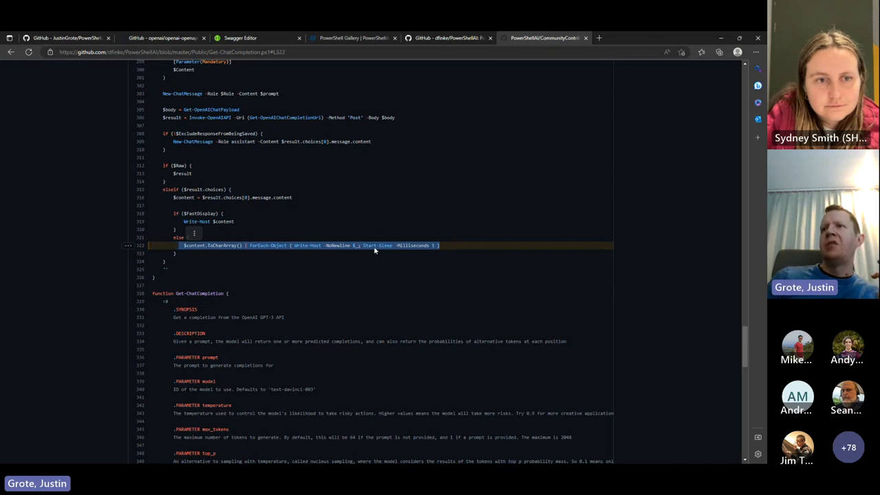
{"action": "mouse_move", "coordinate": [443, 355]}
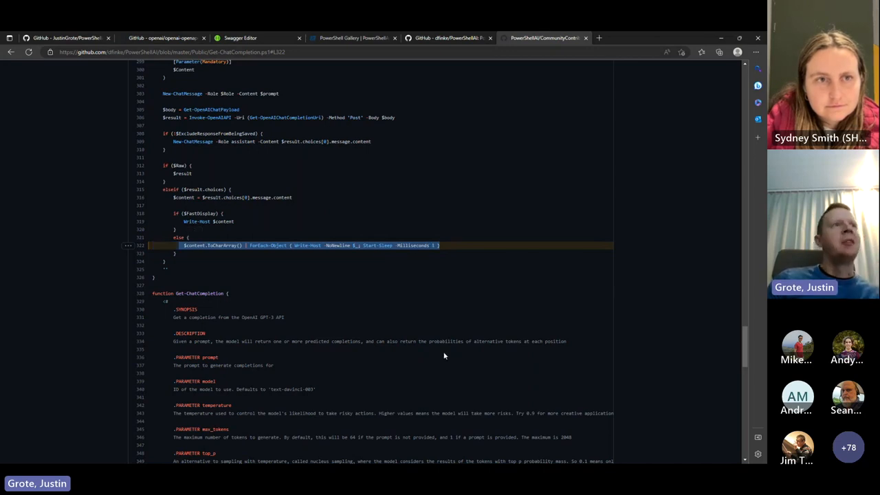
{"action": "mouse_move", "coordinate": [440, 355]}
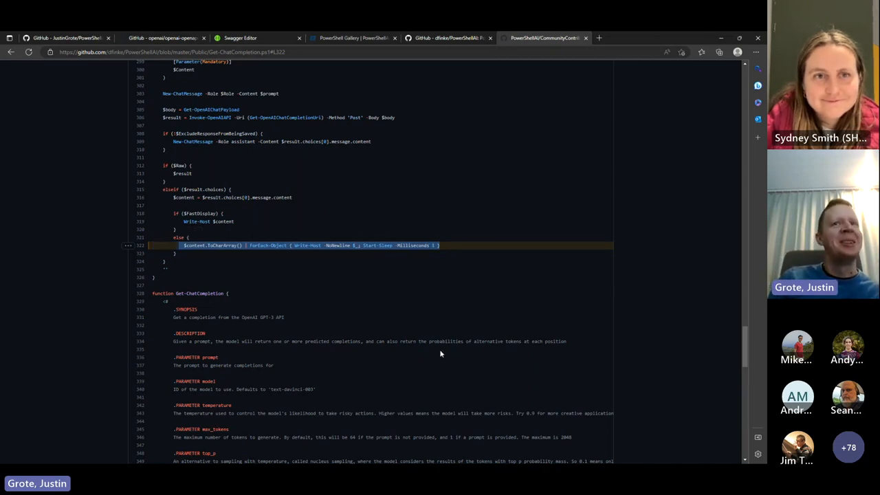
{"action": "mouse_move", "coordinate": [360, 297]}
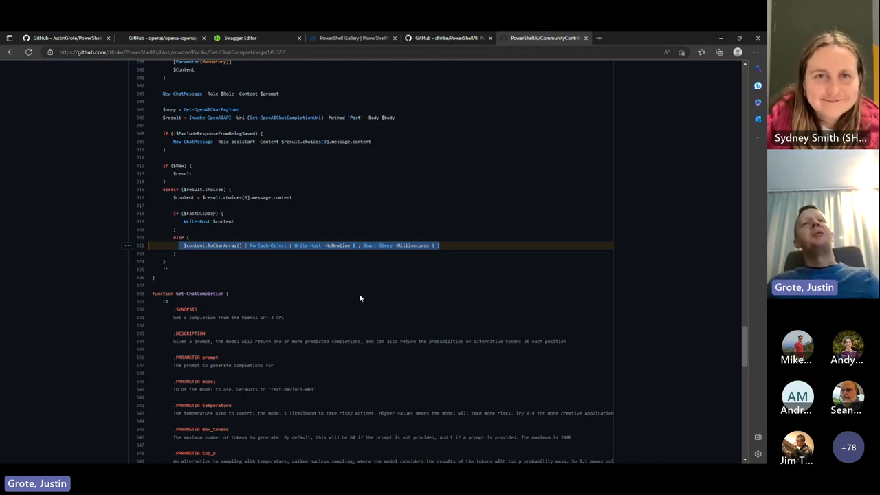
{"action": "mouse_move", "coordinate": [152, 115]}
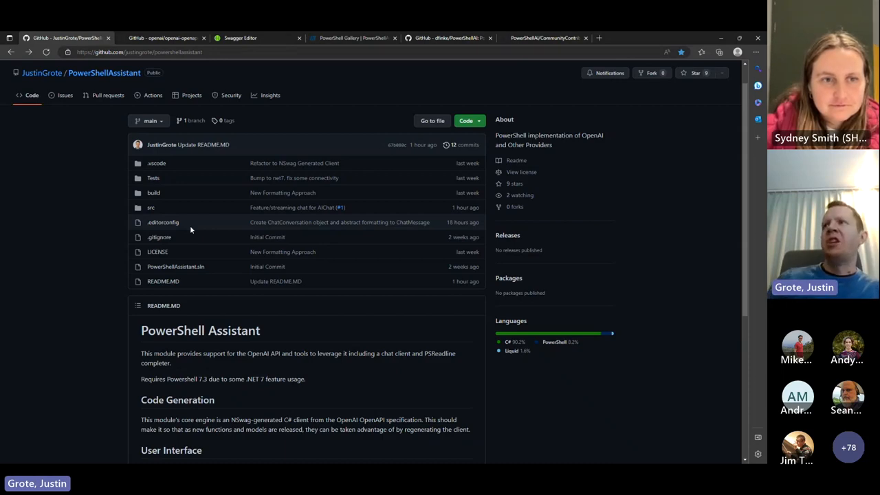
Scroll the Get-ChatCompletion source to the ToCharArray Write-Host output line.
{"action": "scroll", "scroll_direction": "down", "scroll_amount": 3}
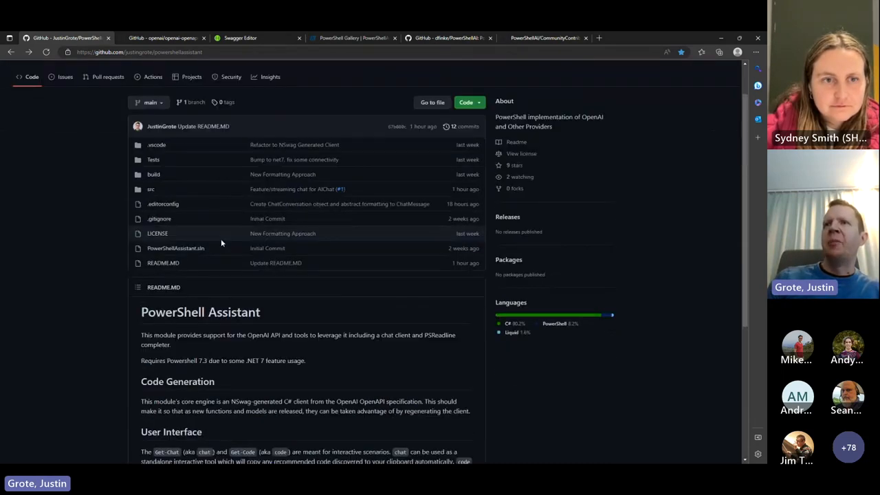